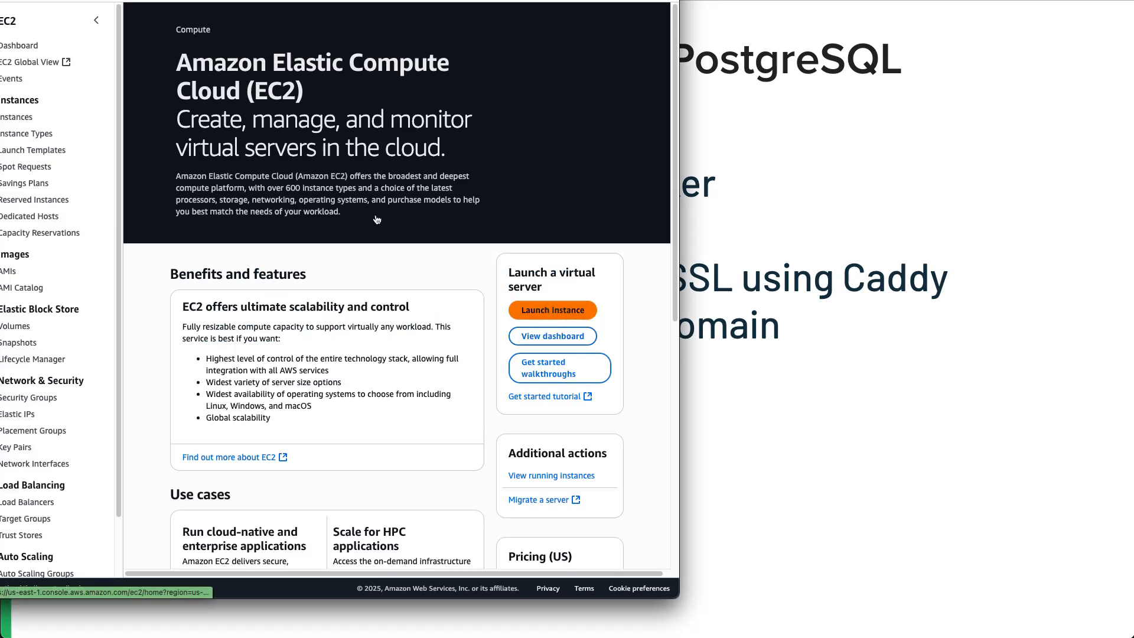
- Start a new EC2 instance named n8n-demo-3 using the Ubuntu Server 24.04 LTS image
{"action": "left_click", "coordinate": [552, 309]}
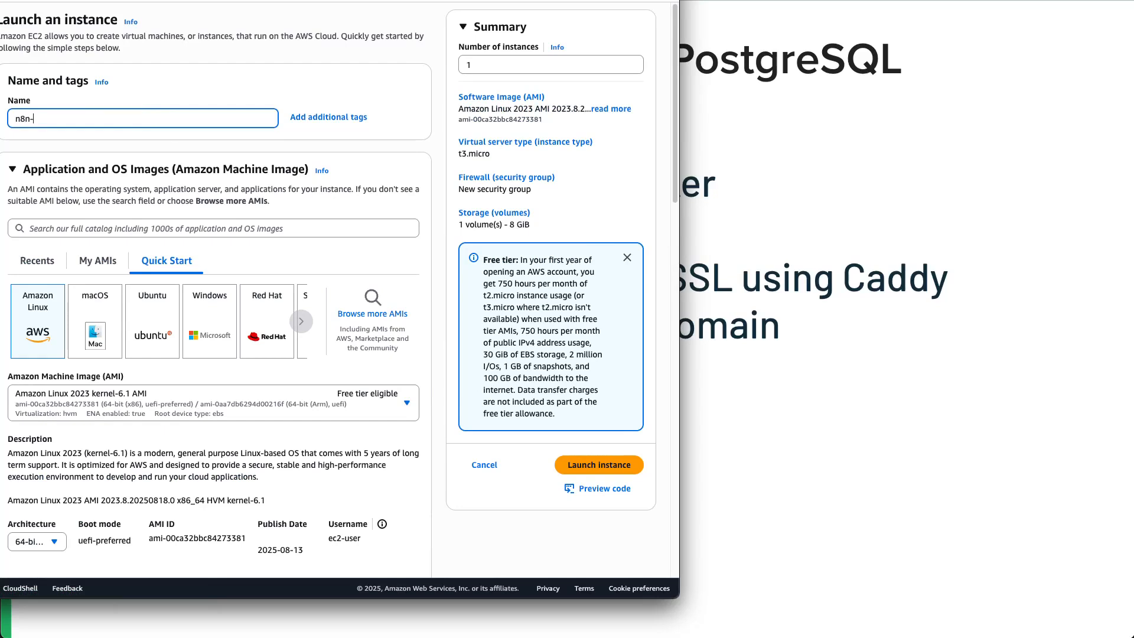
{"action": "type", "text": "demo-3"}
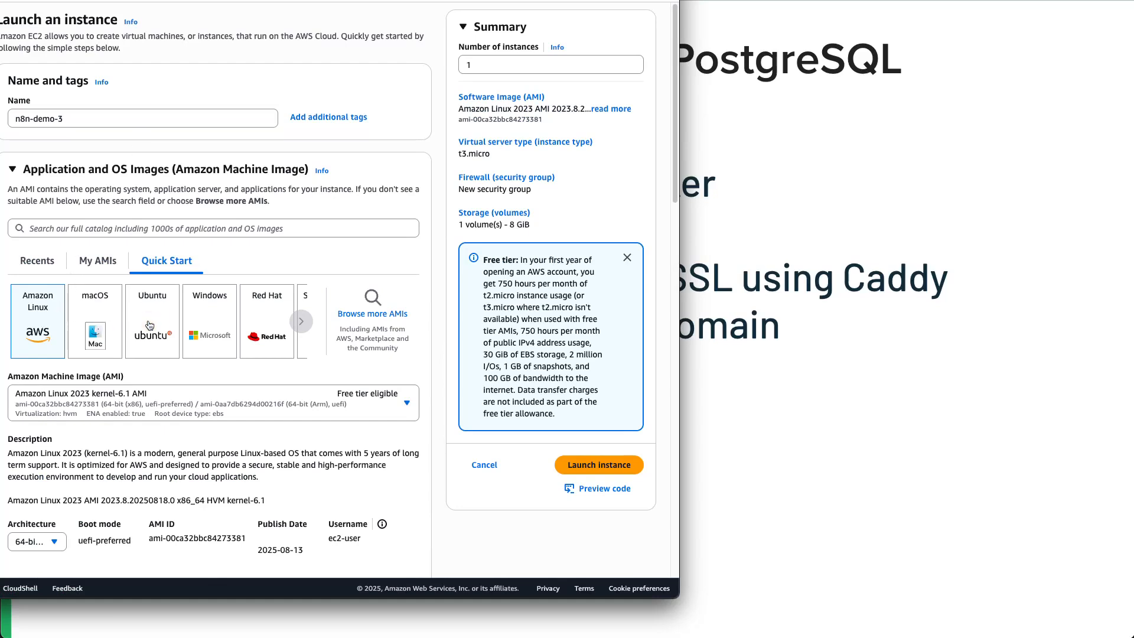
{"action": "left_click", "coordinate": [152, 320]}
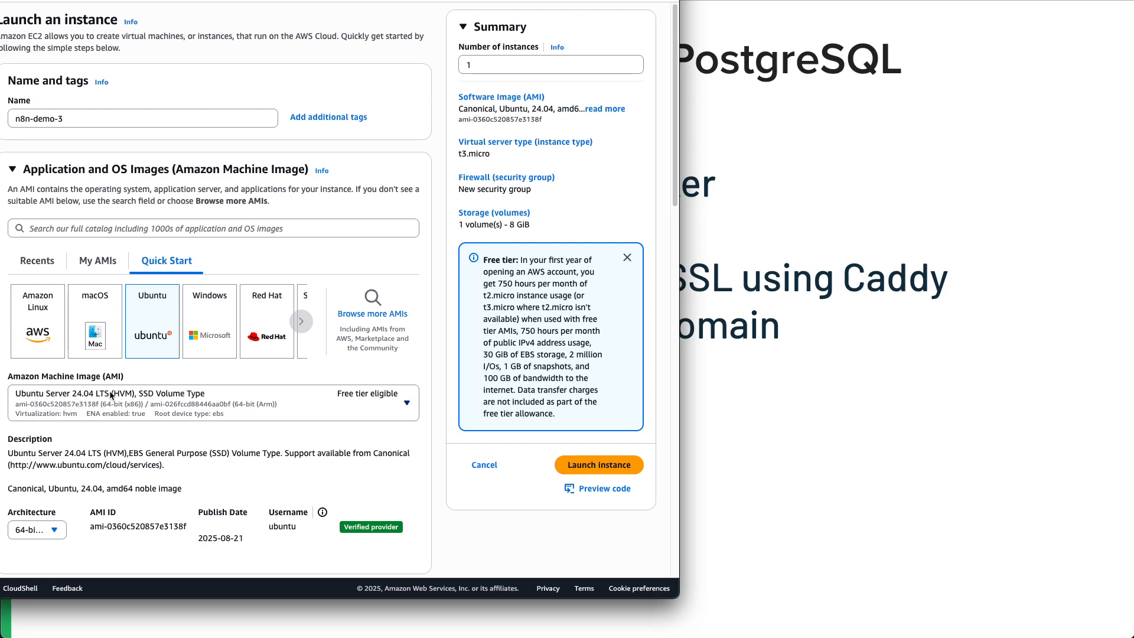
- Keep t3.micro as the instance type and assign the n8ndemo key pair
{"action": "scroll", "scroll_direction": "down", "scroll_amount": 3}
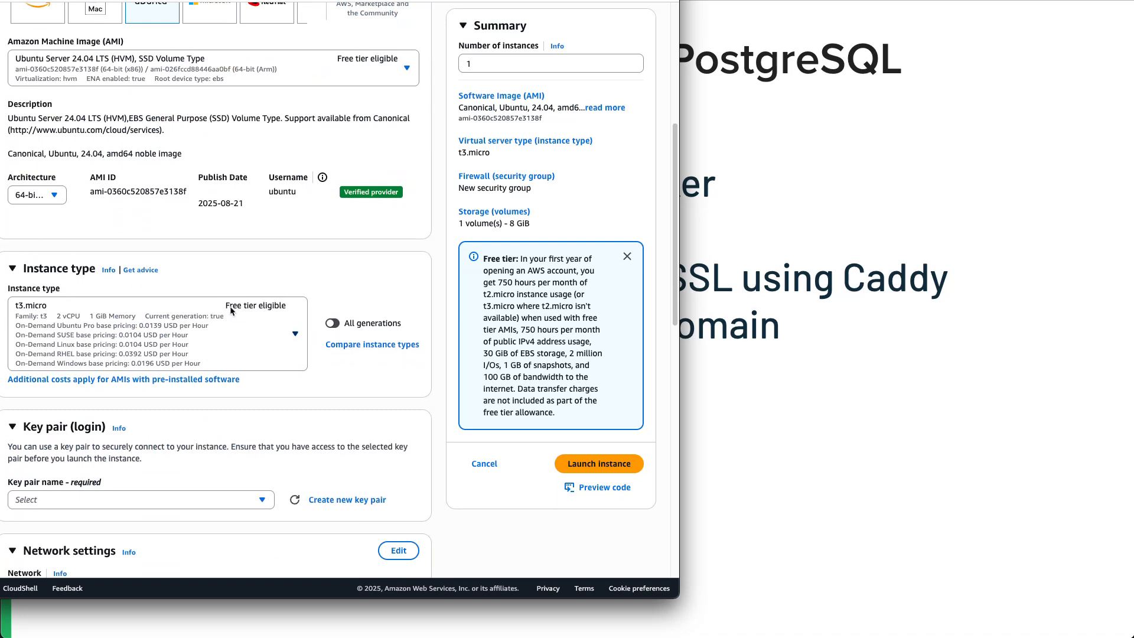
{"action": "mouse_move", "coordinate": [251, 311]}
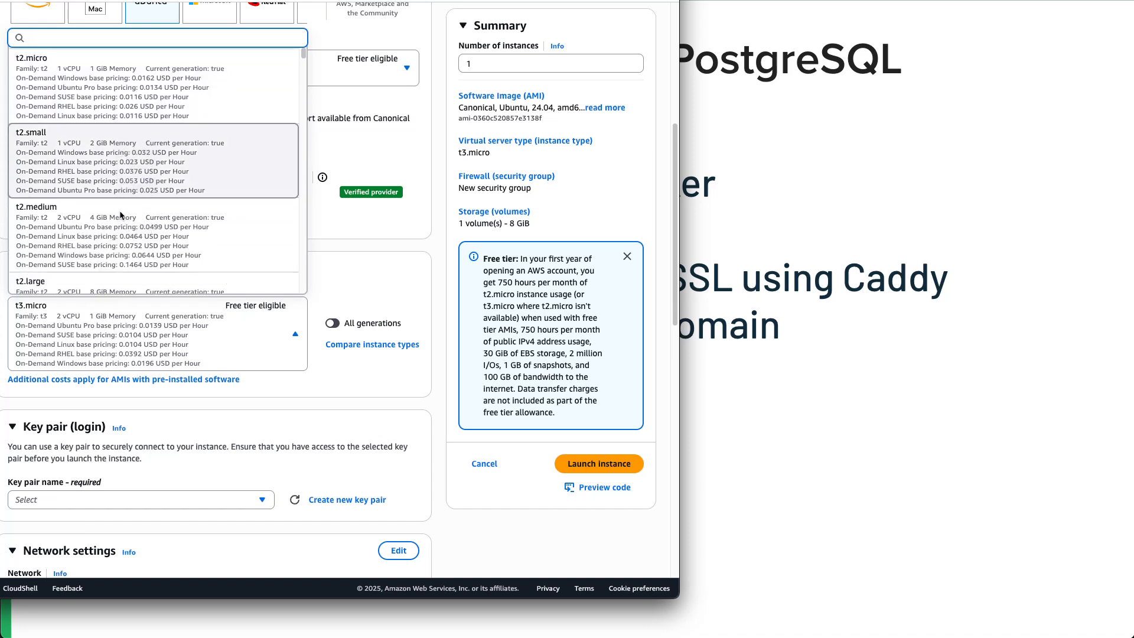
{"action": "type", "text": "t3"}
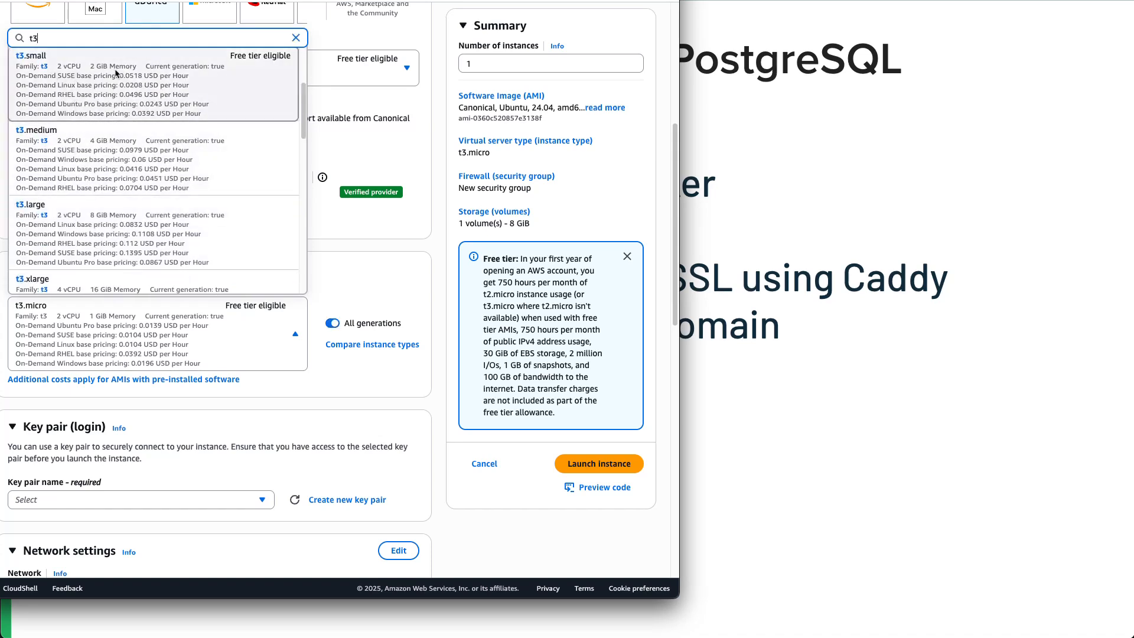
{"action": "mouse_move", "coordinate": [233, 147]}
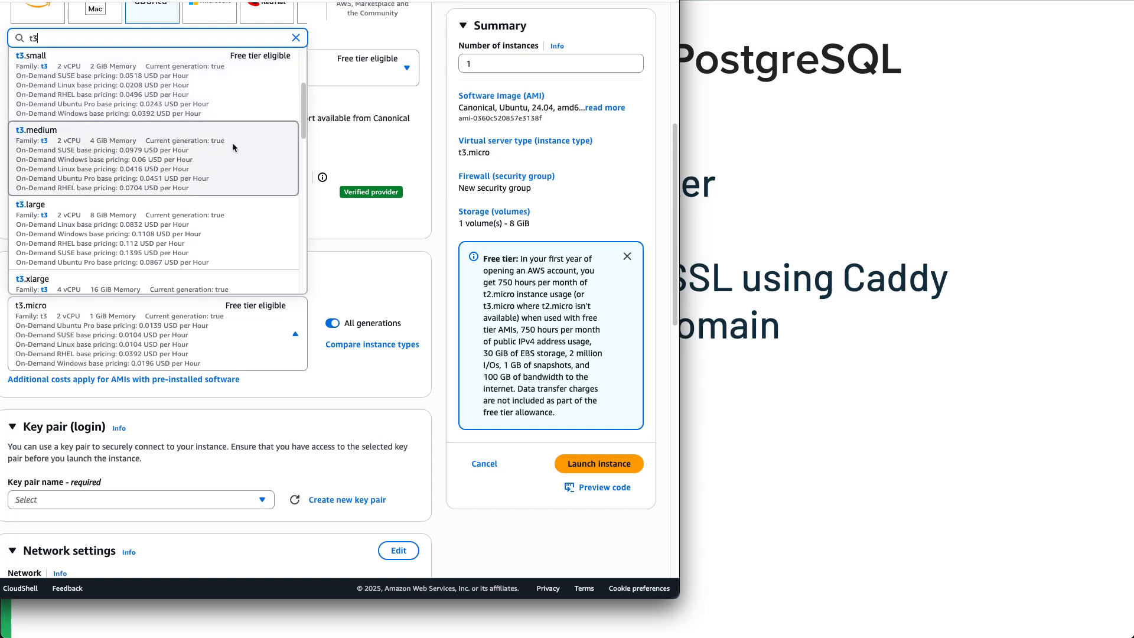
{"action": "left_click", "coordinate": [295, 38]}
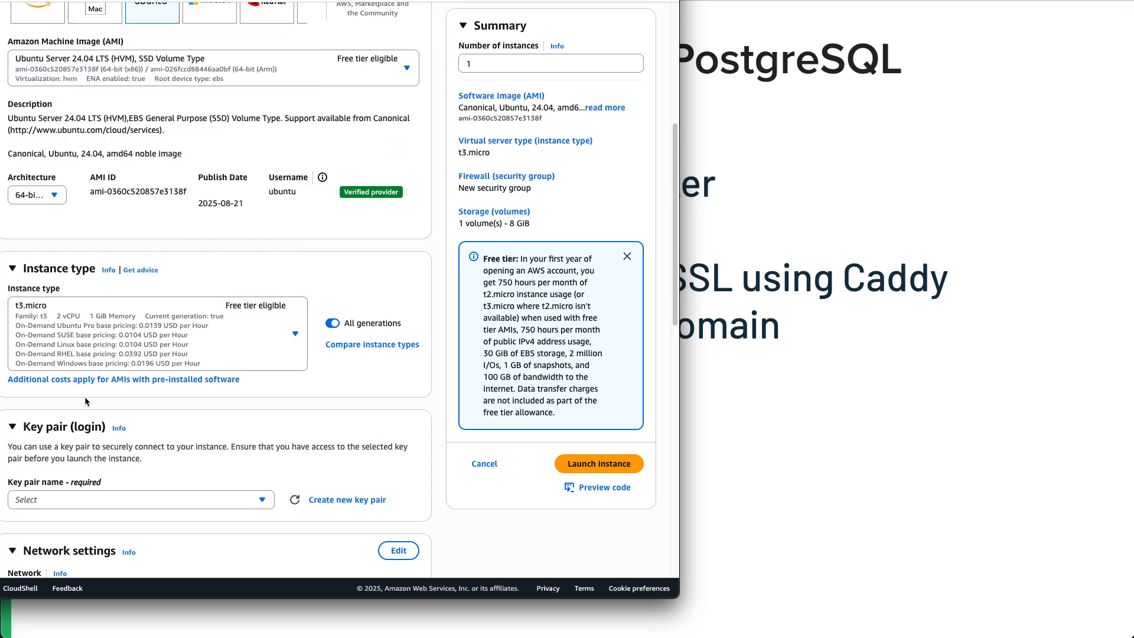
{"action": "scroll", "scroll_direction": "down", "scroll_amount": 3}
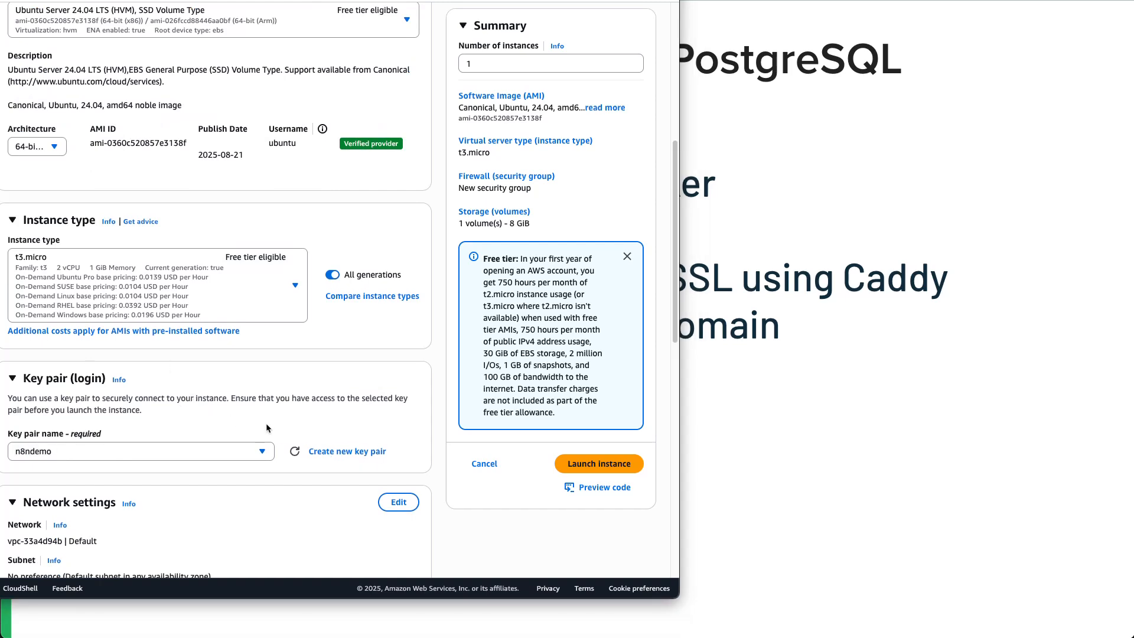
{"action": "mouse_move", "coordinate": [348, 436]}
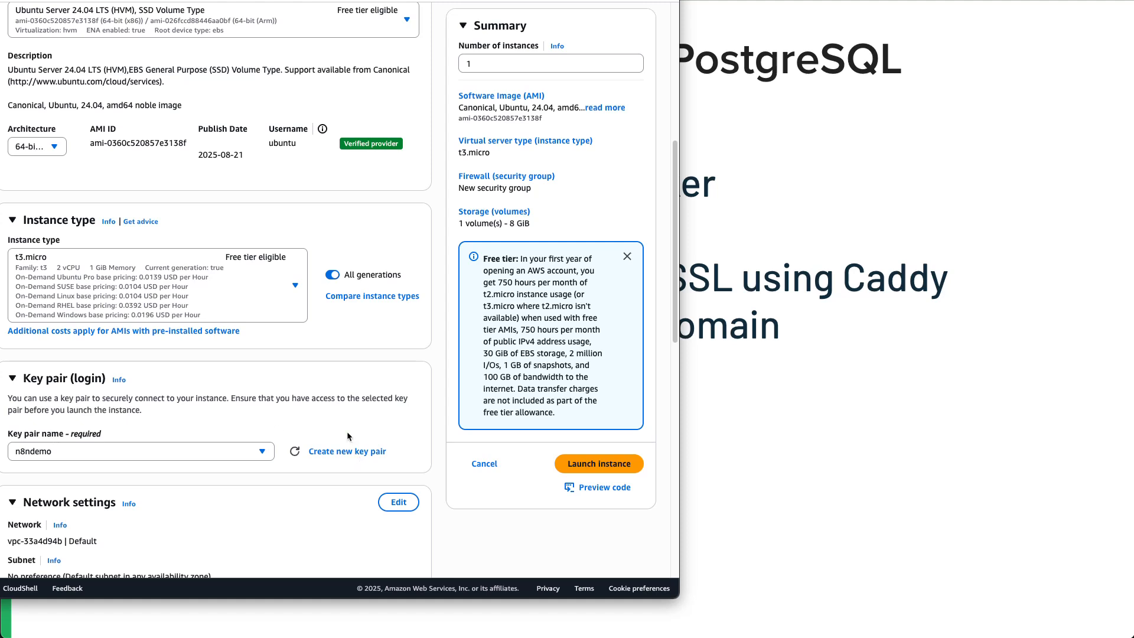
- Allow HTTPS and HTTP traffic, set a 30 GiB root volume and launch the instance
{"action": "scroll", "scroll_direction": "down", "scroll_amount": 3}
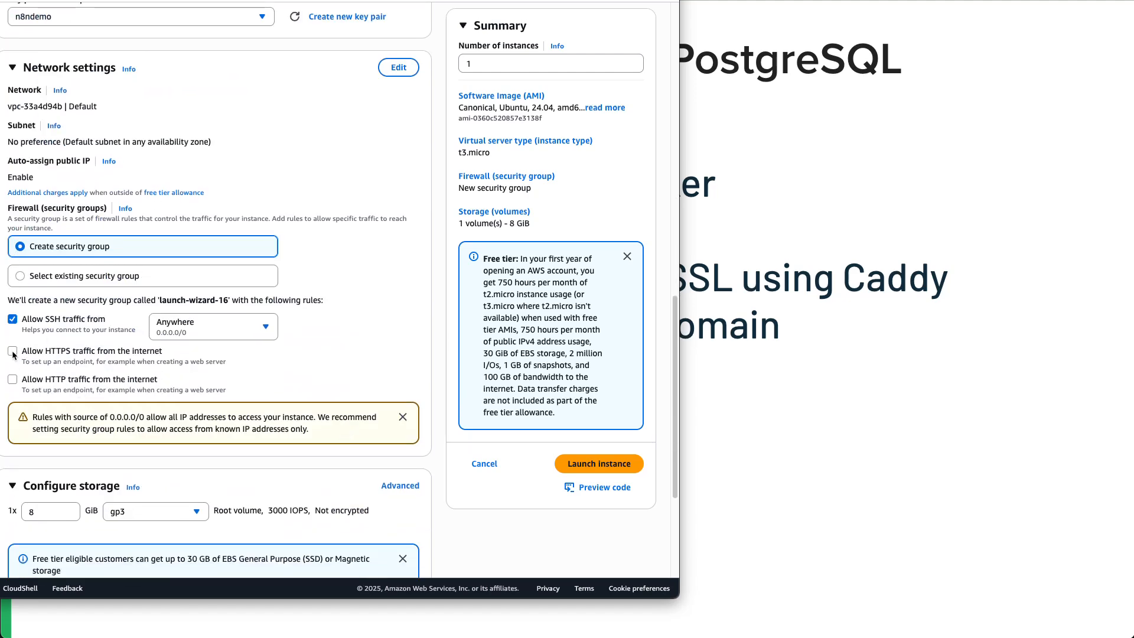
{"action": "left_click", "coordinate": [13, 351]}
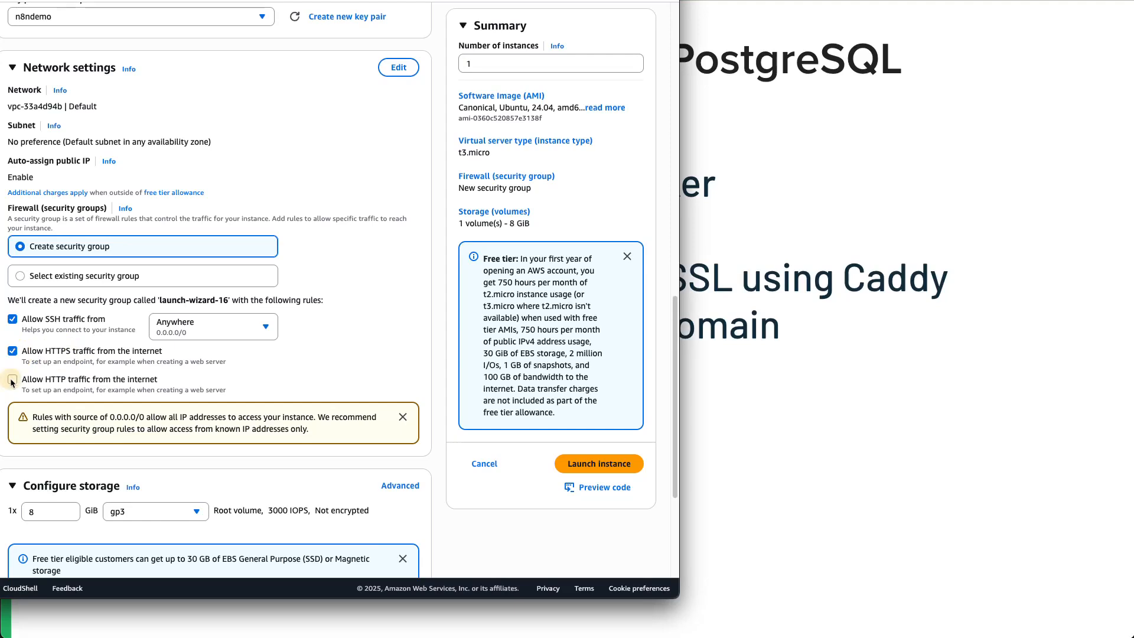
{"action": "left_click", "coordinate": [12, 379]}
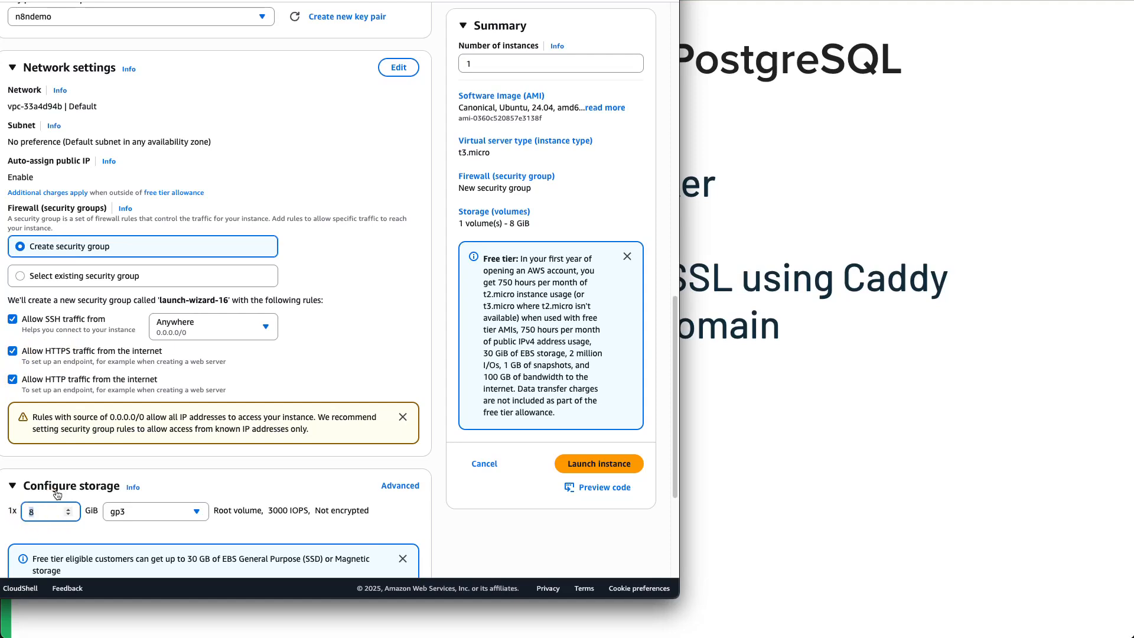
{"action": "type", "text": "30"}
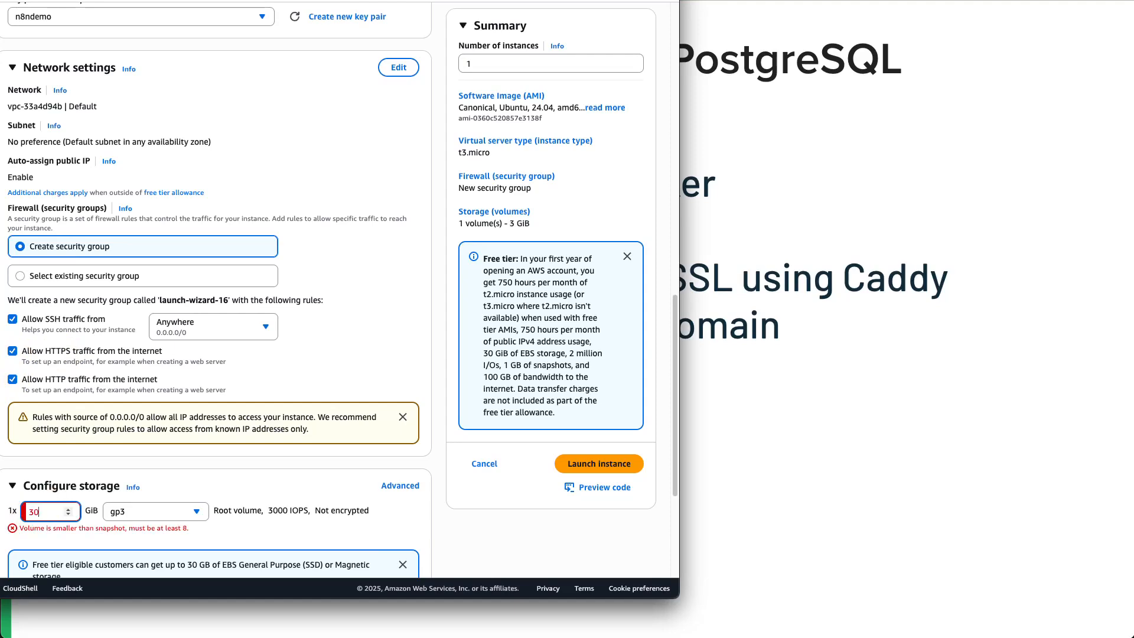
{"action": "type", "text": "30"}
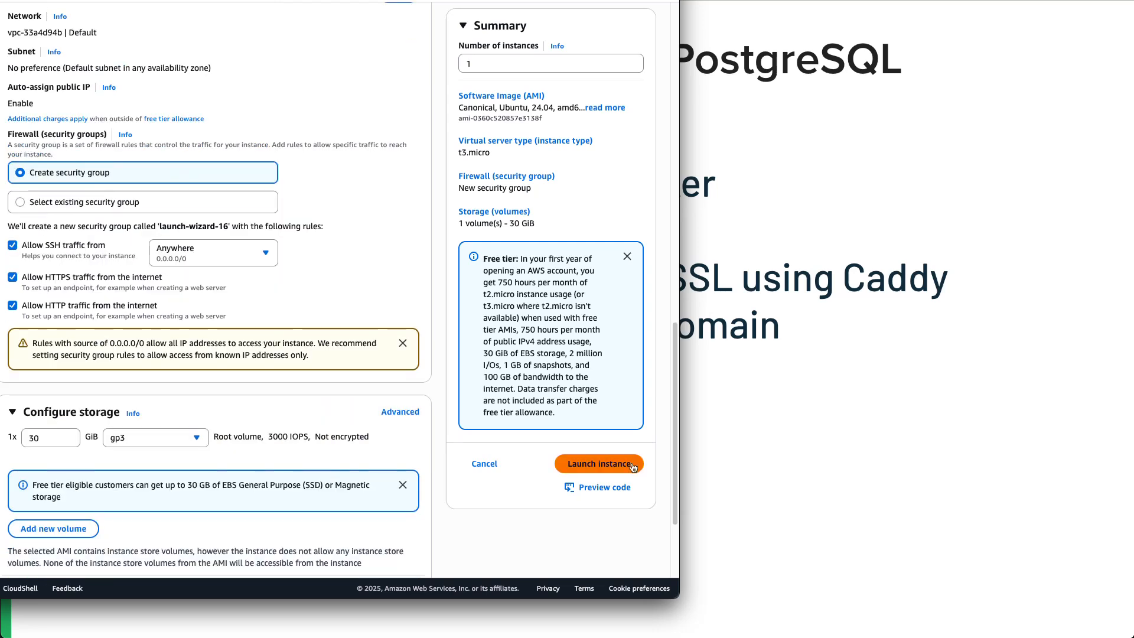
{"action": "left_click", "coordinate": [598, 463]}
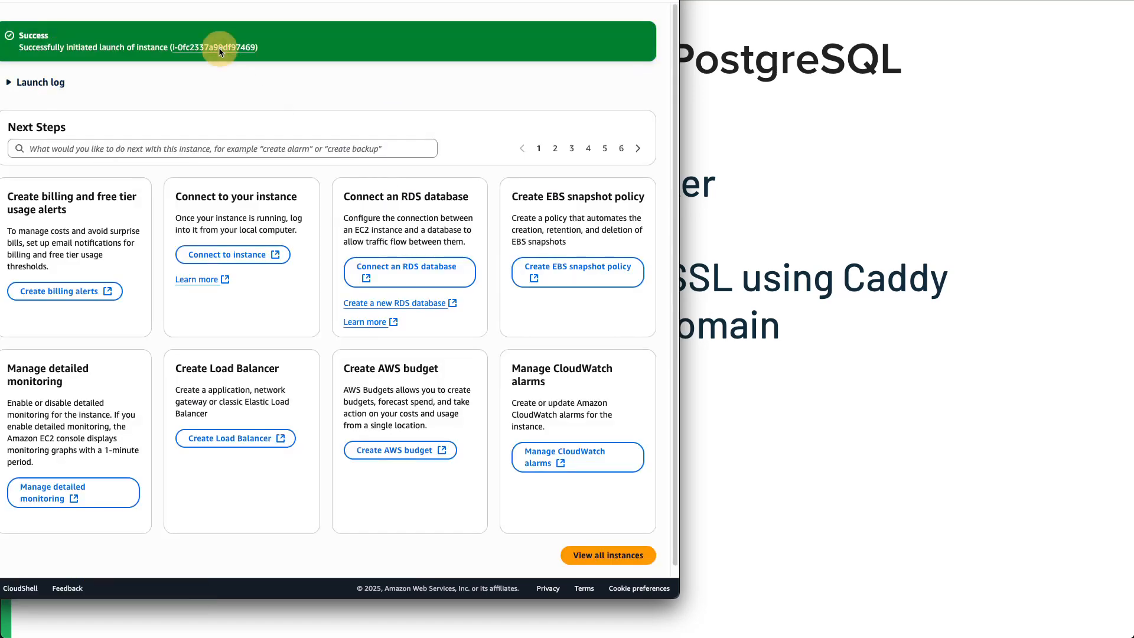
- View the new instance's summary and copy its public IPv4 address 3.88.68.160
{"action": "left_click", "coordinate": [212, 47]}
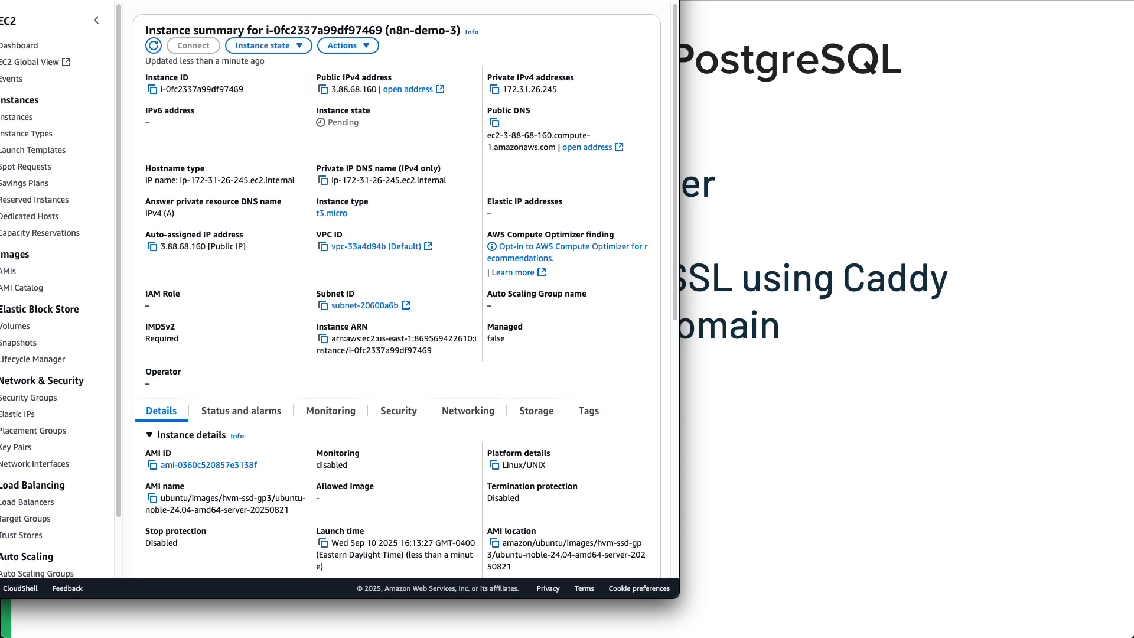
{"action": "mouse_move", "coordinate": [303, 109]}
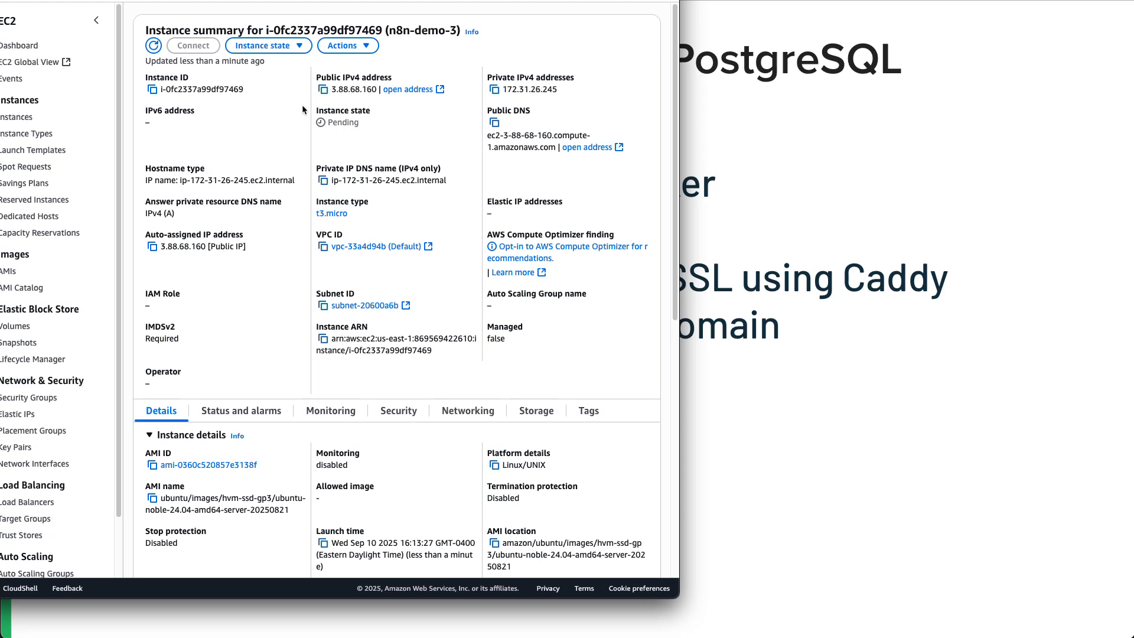
{"action": "left_click", "coordinate": [322, 89]}
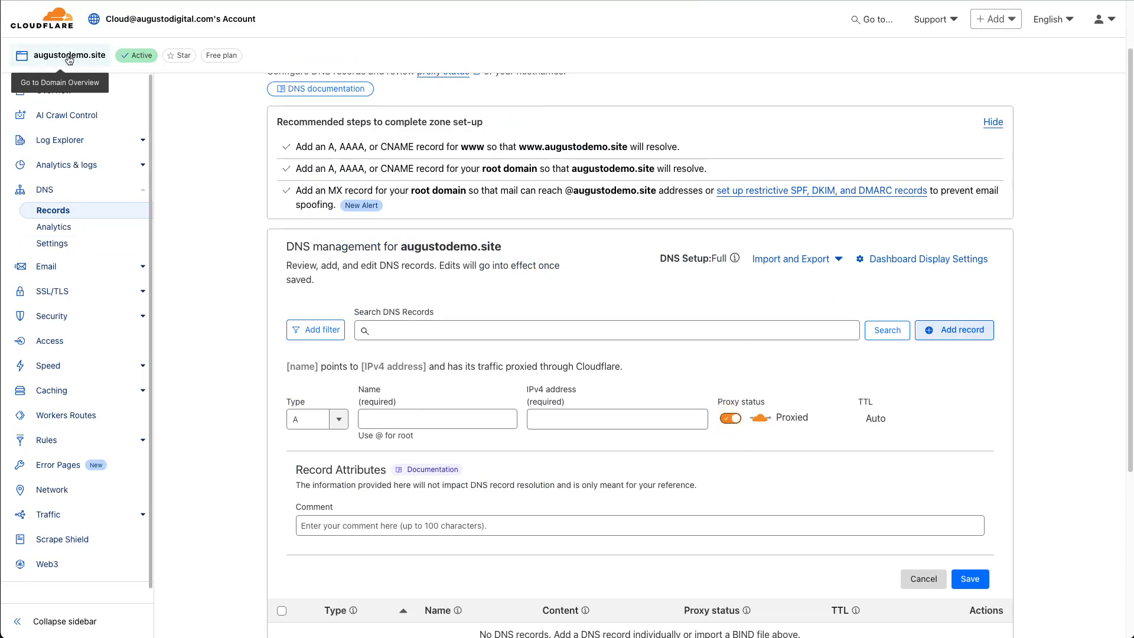
- Save a DNS-only A record n8ndemo3 for augustodemo.site pointing to 3.88.68.160
{"action": "left_click", "coordinate": [728, 418]}
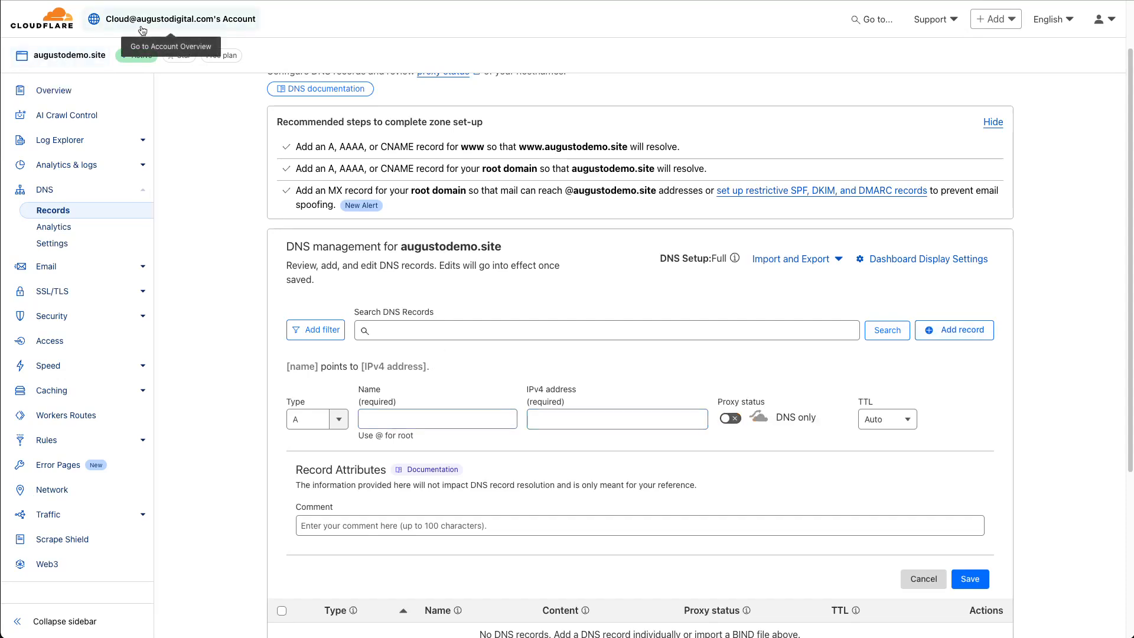
{"action": "mouse_move", "coordinate": [68, 60]}
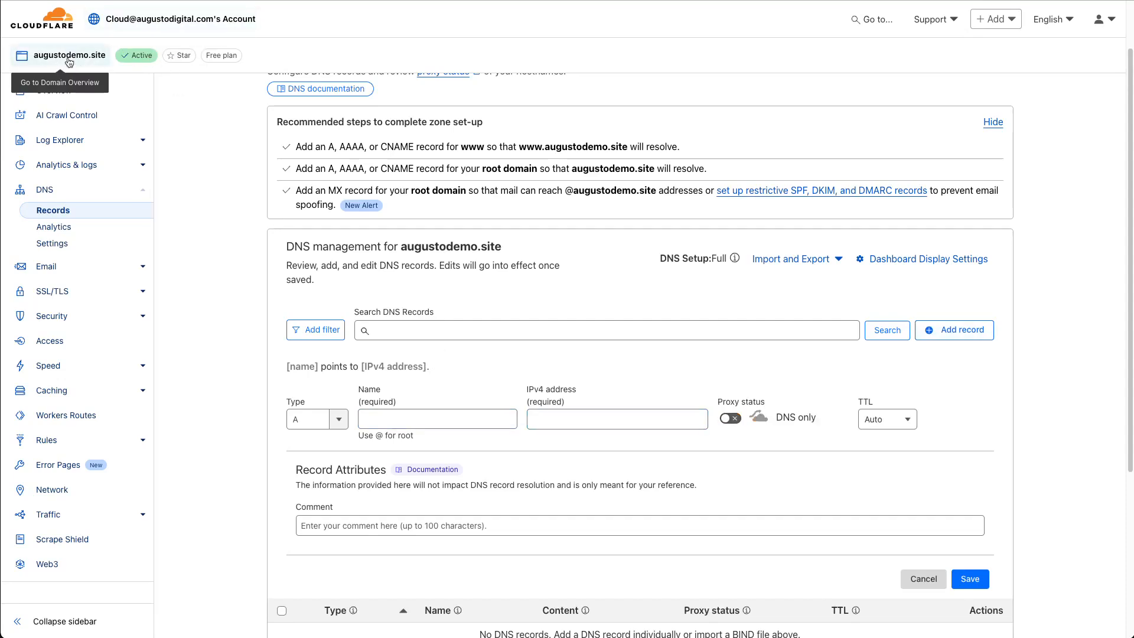
{"action": "left_click", "coordinate": [437, 418]}
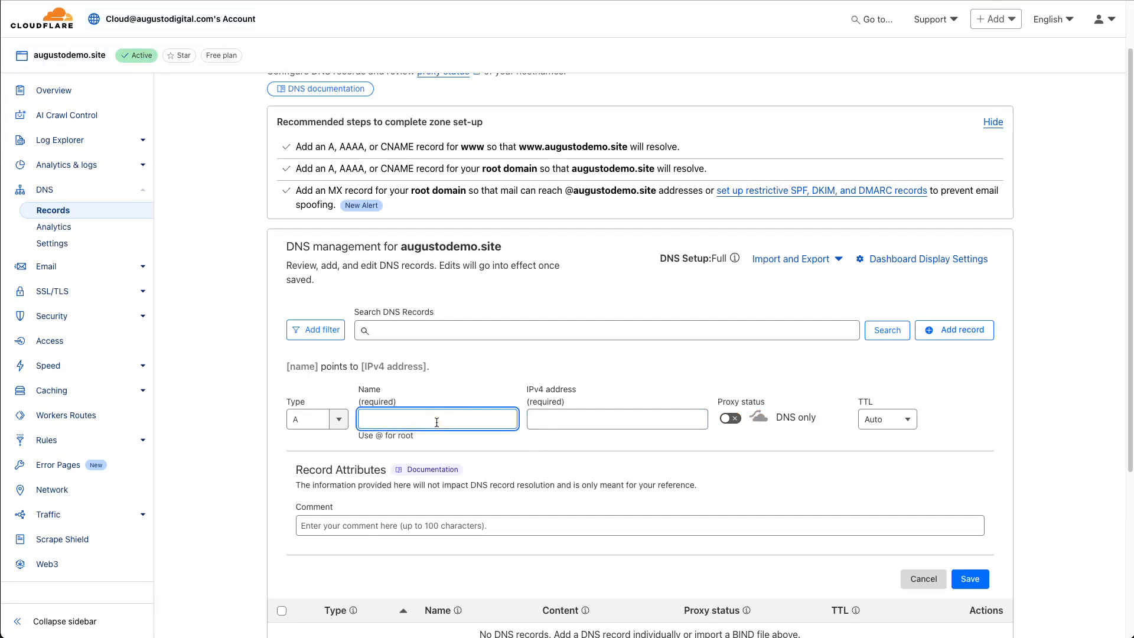
{"action": "type", "text": "n8ndemo"}
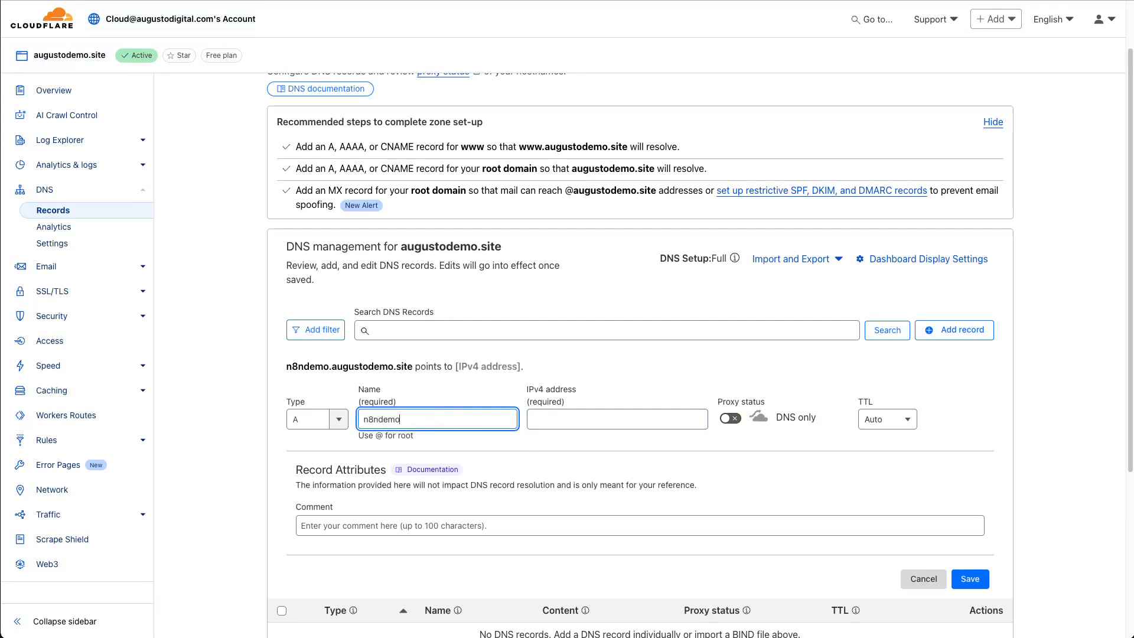
{"action": "type", "text": "3"}
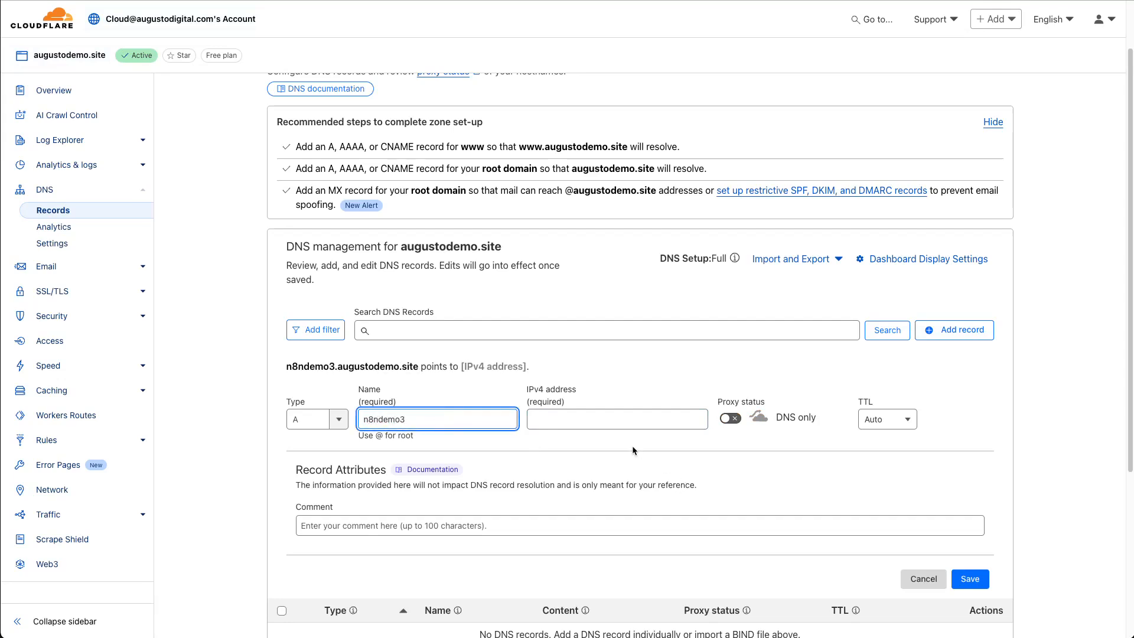
{"action": "type", "text": "3.88.68.160"}
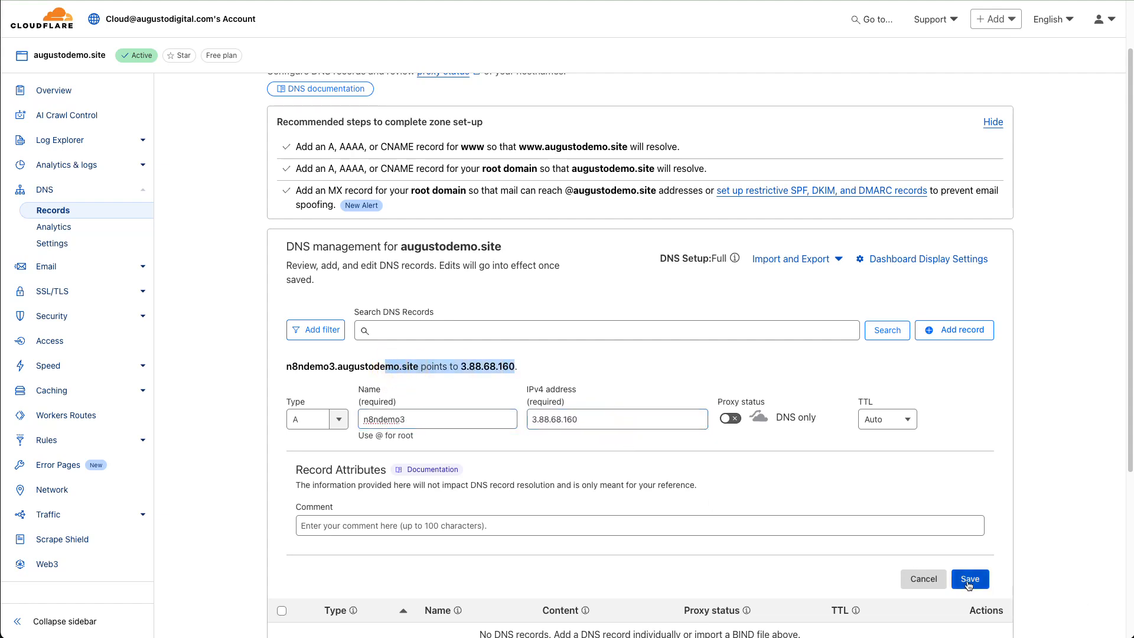
{"action": "left_click", "coordinate": [969, 578]}
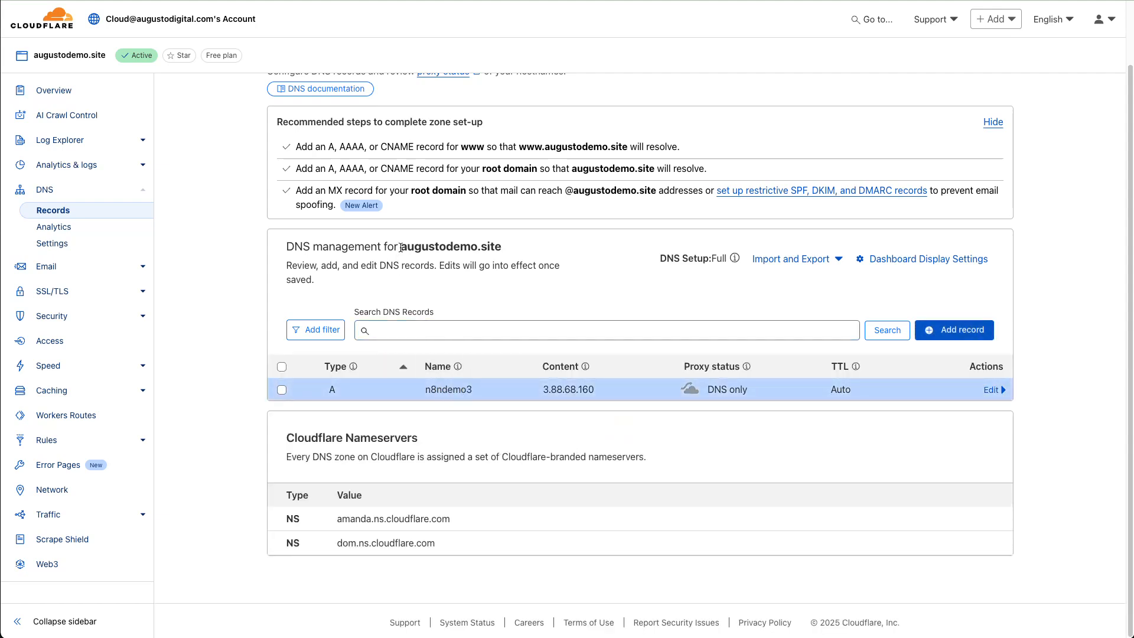
{"action": "double_click", "coordinate": [450, 245]}
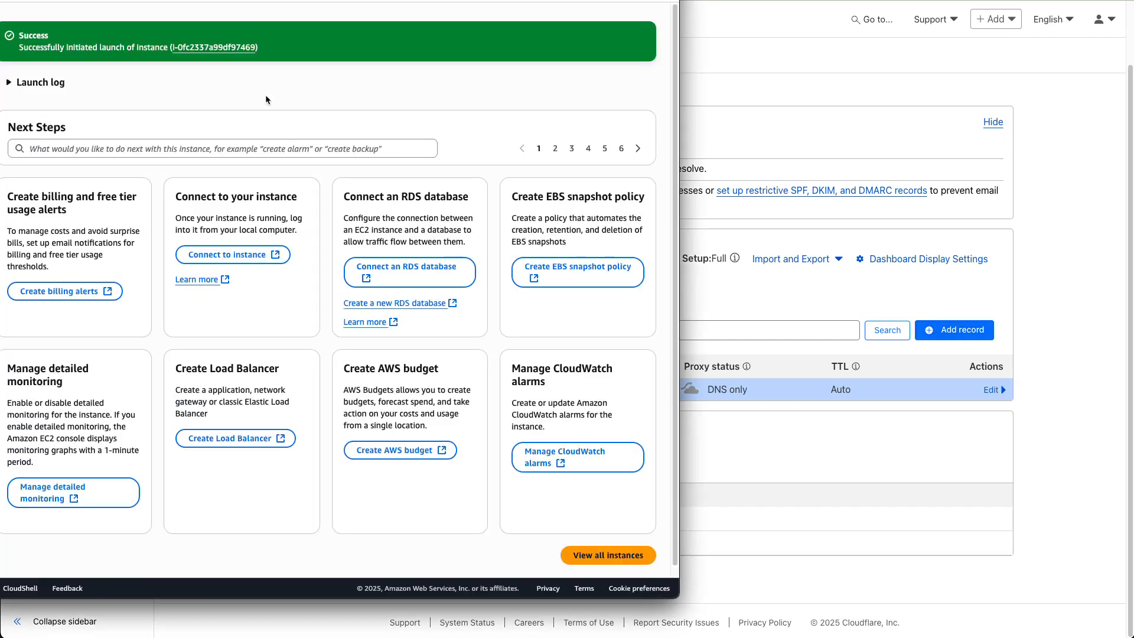
- Connect to the n8n-demo-3 instance as the ubuntu user via EC2 Instance Connect
{"action": "left_click", "coordinate": [607, 554]}
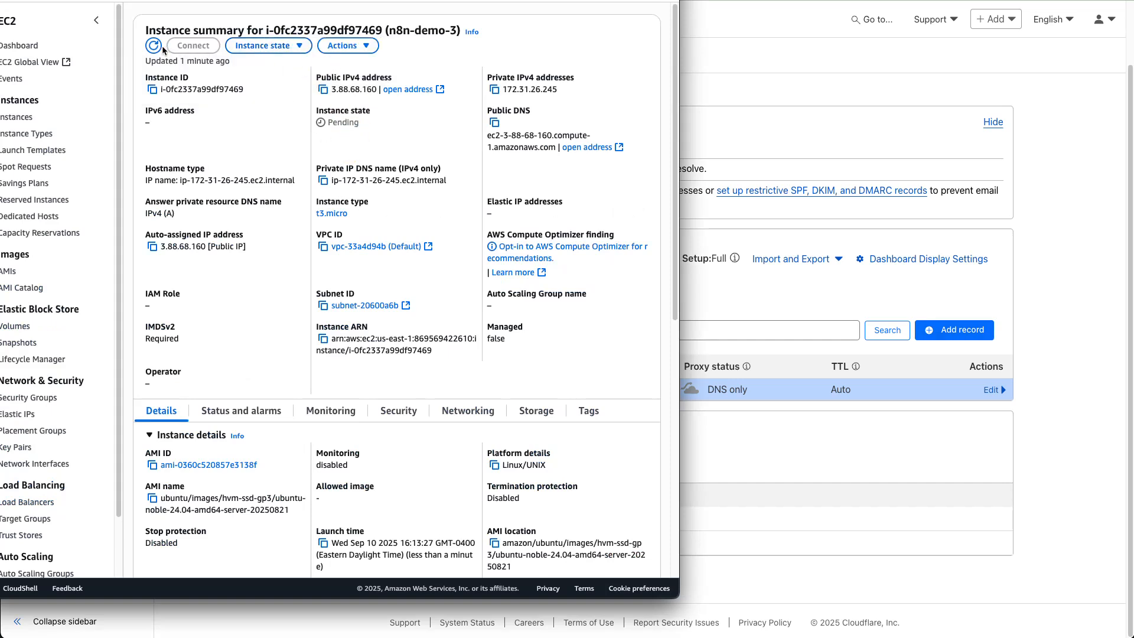
{"action": "left_click", "coordinate": [192, 44]}
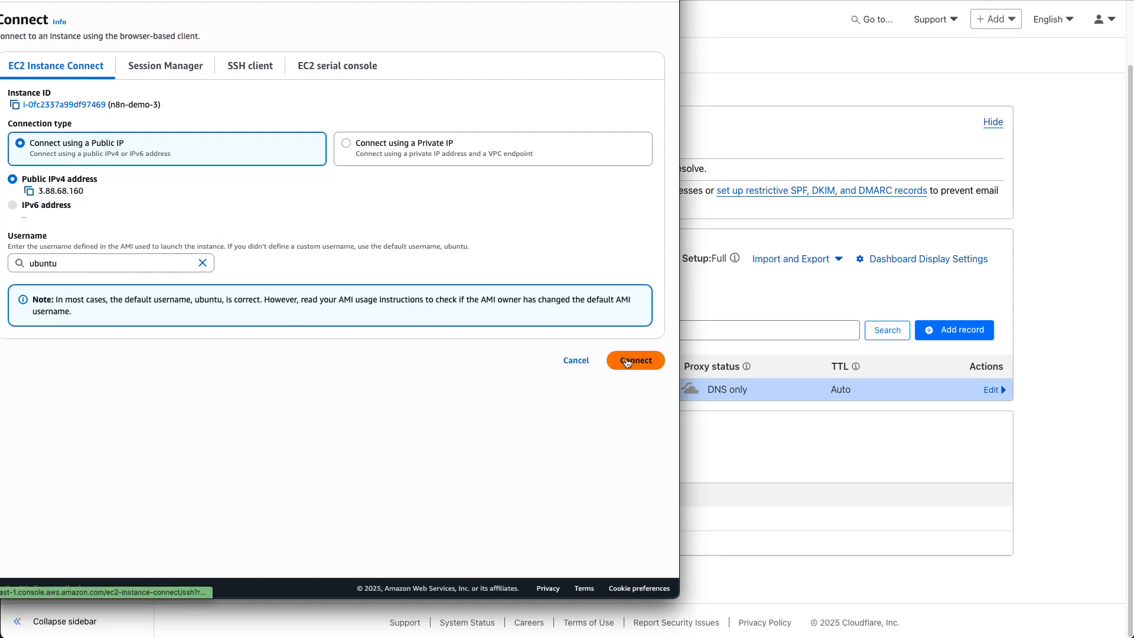
{"action": "left_click", "coordinate": [634, 360]}
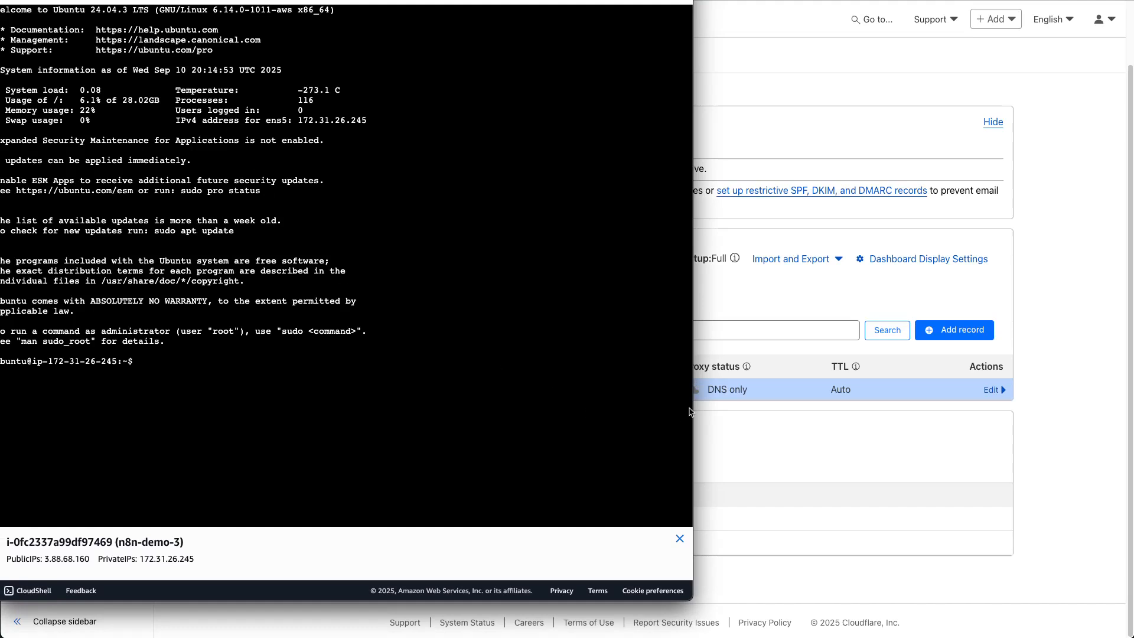
- Resize the terminal and run sudo apt update to refresh the package lists
{"action": "left_click_drag", "start_coordinate": [690, 408], "coordinate": [629, 409]}
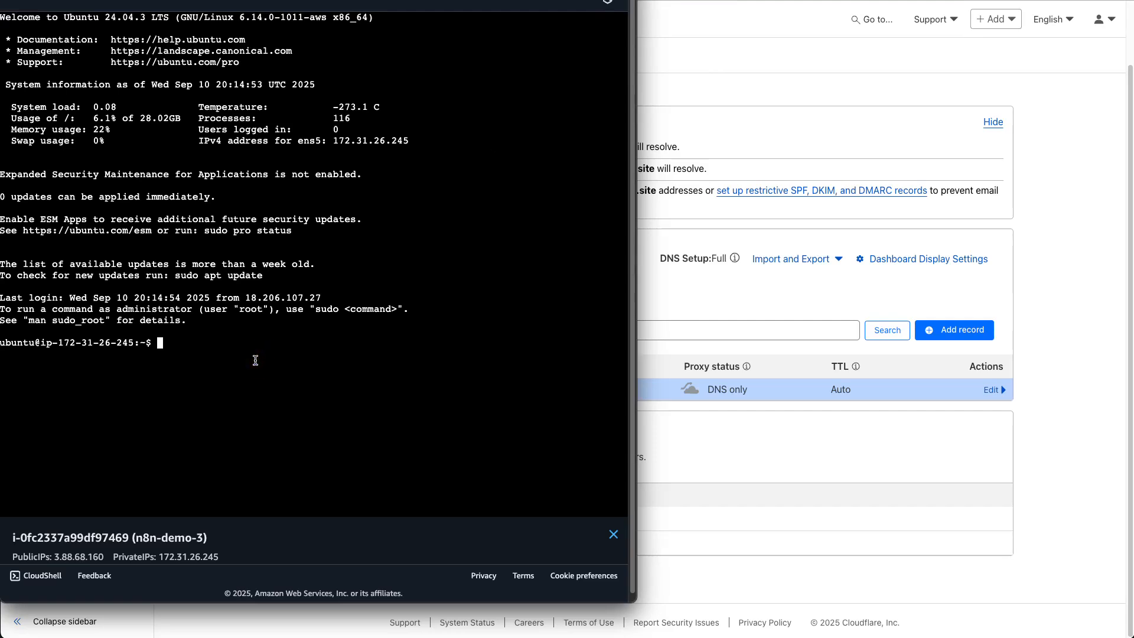
{"action": "type", "text": "whoa"}
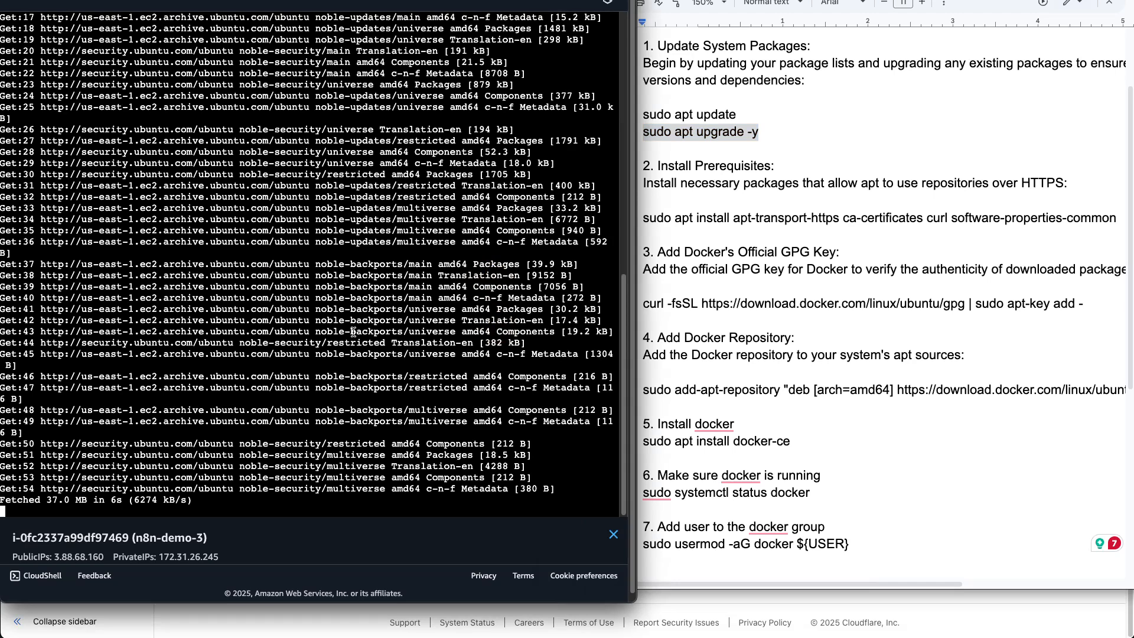
- Run sudo apt upgrade -y to upgrade all installed packages
{"action": "type", "text": "sudo apt upgrade -y"}
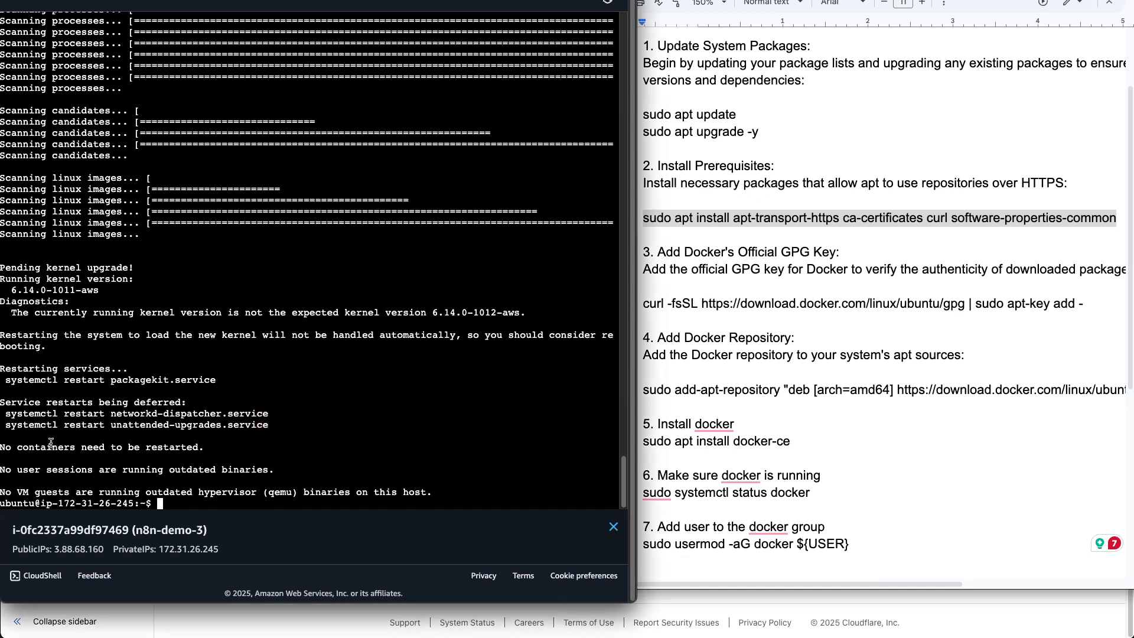
- Install apt-transport-https, ca-certificates, curl and software-properties-common, then add Docker's GPG key and apt repository
{"action": "type", "text": "sudo apt install apt-transport-https ca-certificates curl software-properties-common"}
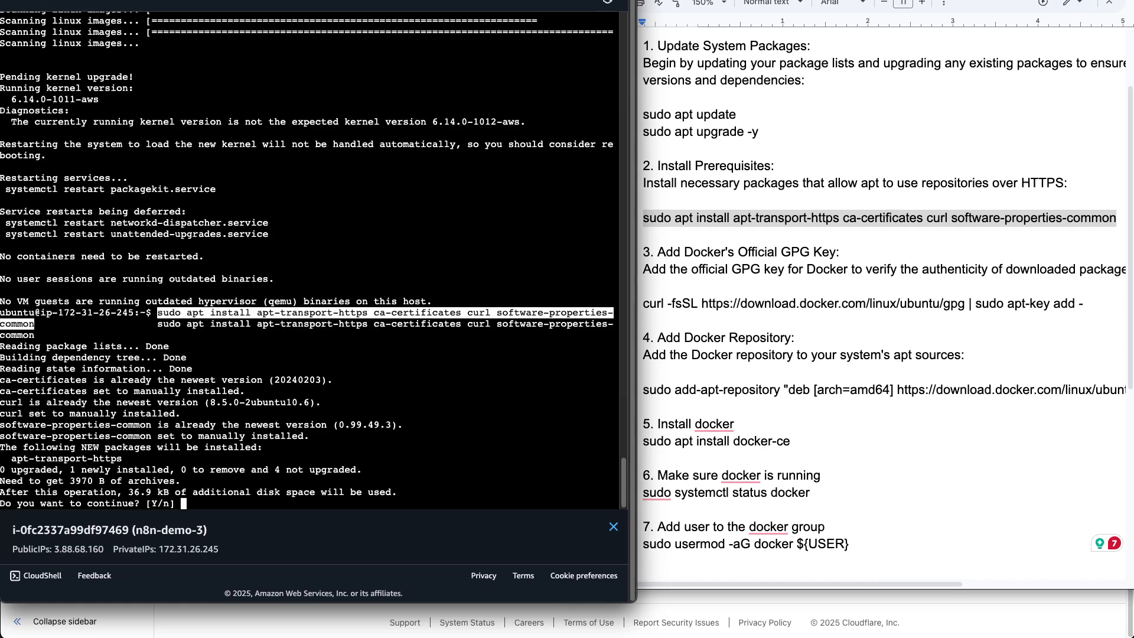
{"action": "type", "text": "y"}
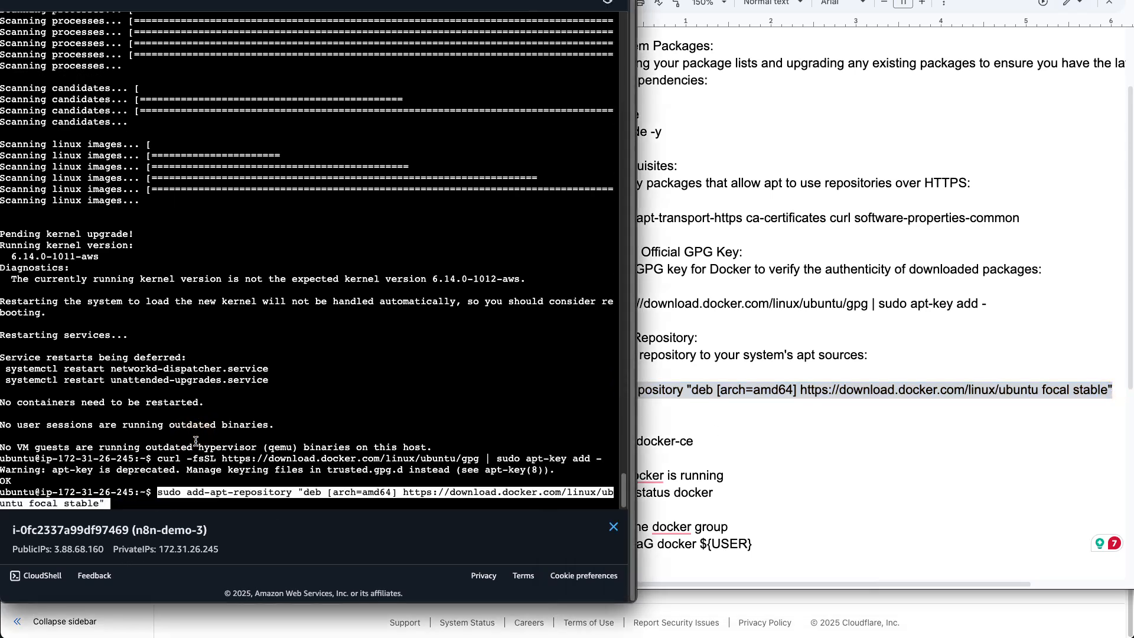
{"action": "key", "text": "enter"}
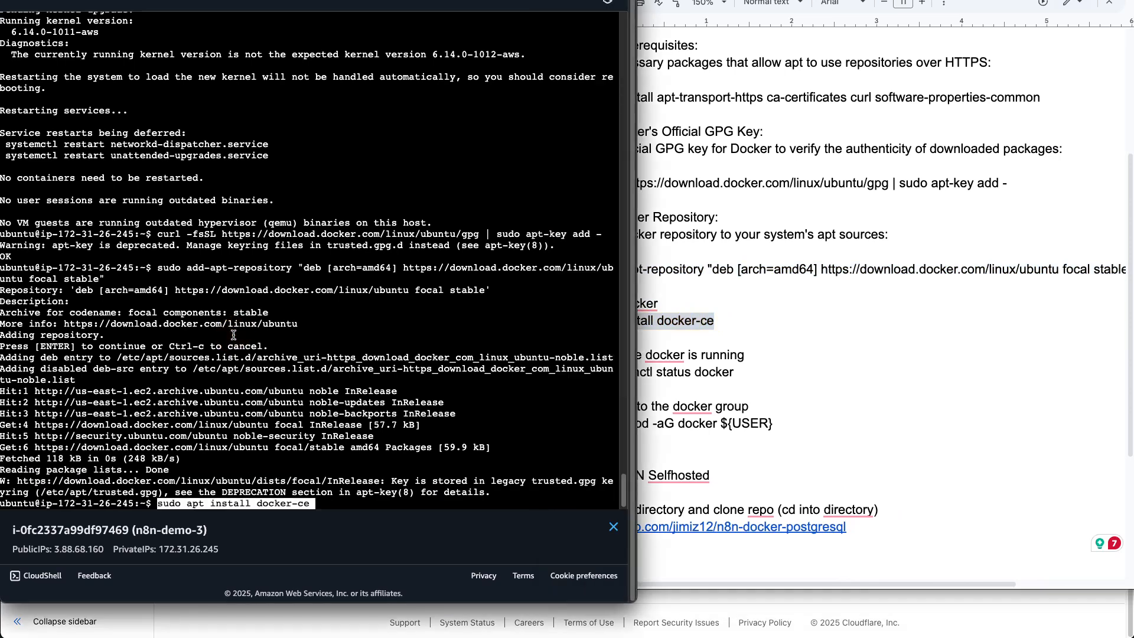
- Run sudo apt install docker-ce and confirm to install Docker Engine and its dependencies
{"action": "key", "text": "Return"}
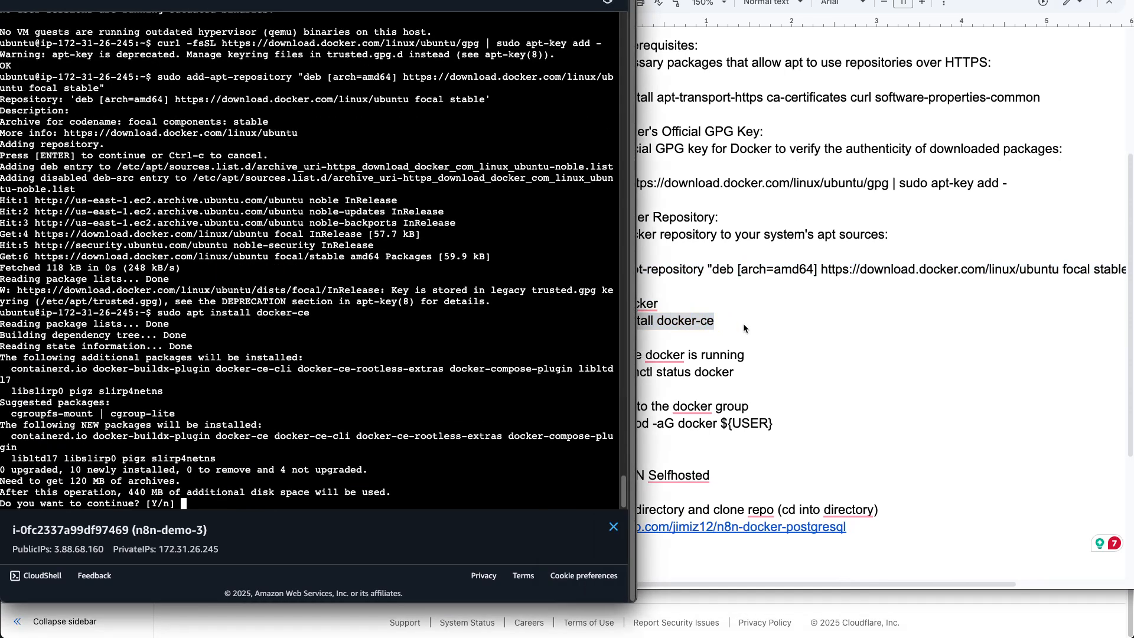
{"action": "type", "text": "y"}
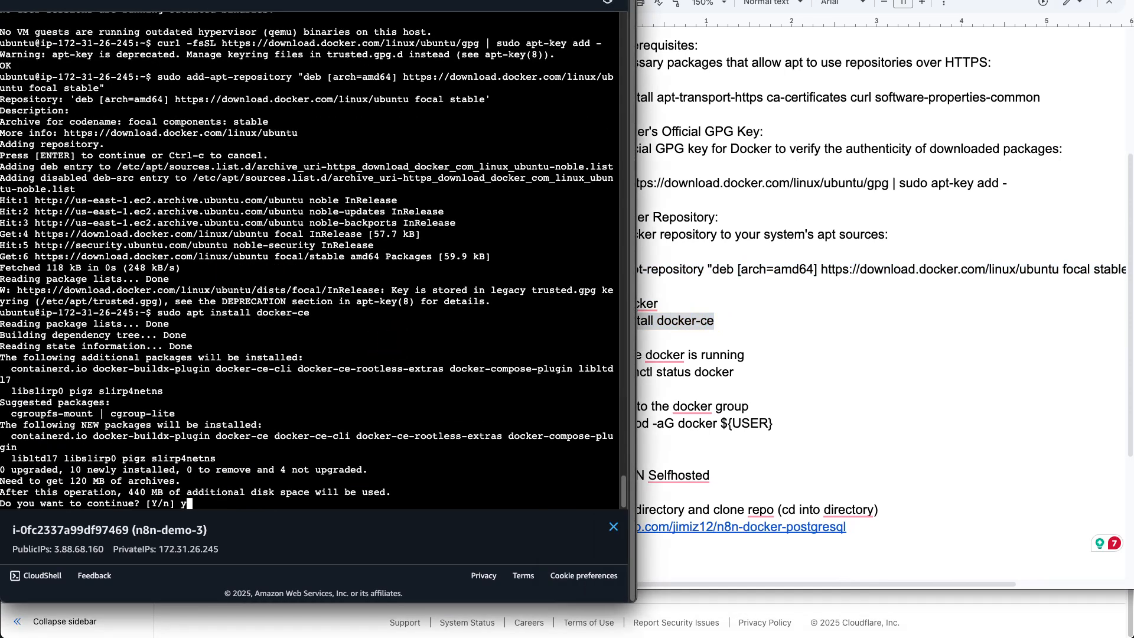
{"action": "key", "text": "Return"}
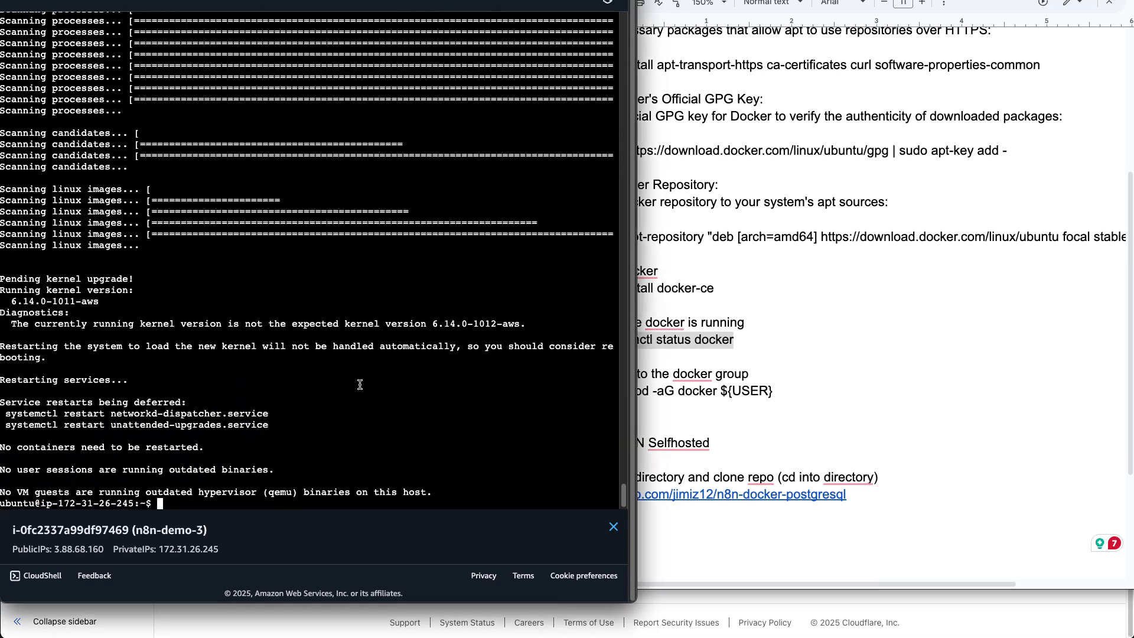
- Check that the Docker service is active and reports version 28.1.1
{"action": "type", "text": "sudo systemctl status docker"}
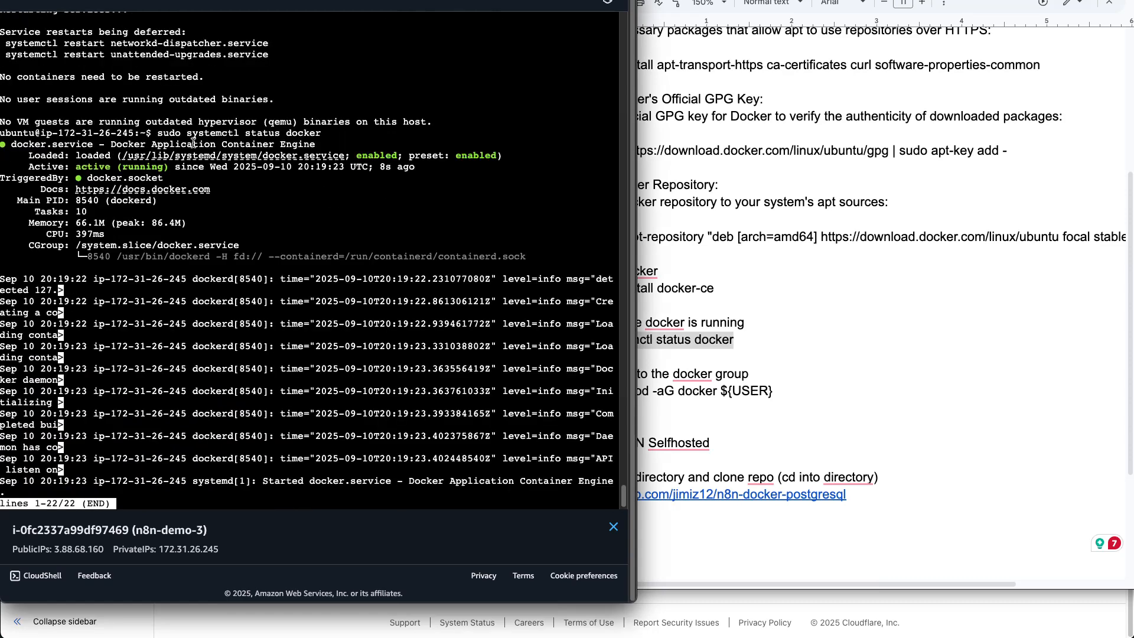
{"action": "double_click", "coordinate": [231, 133]}
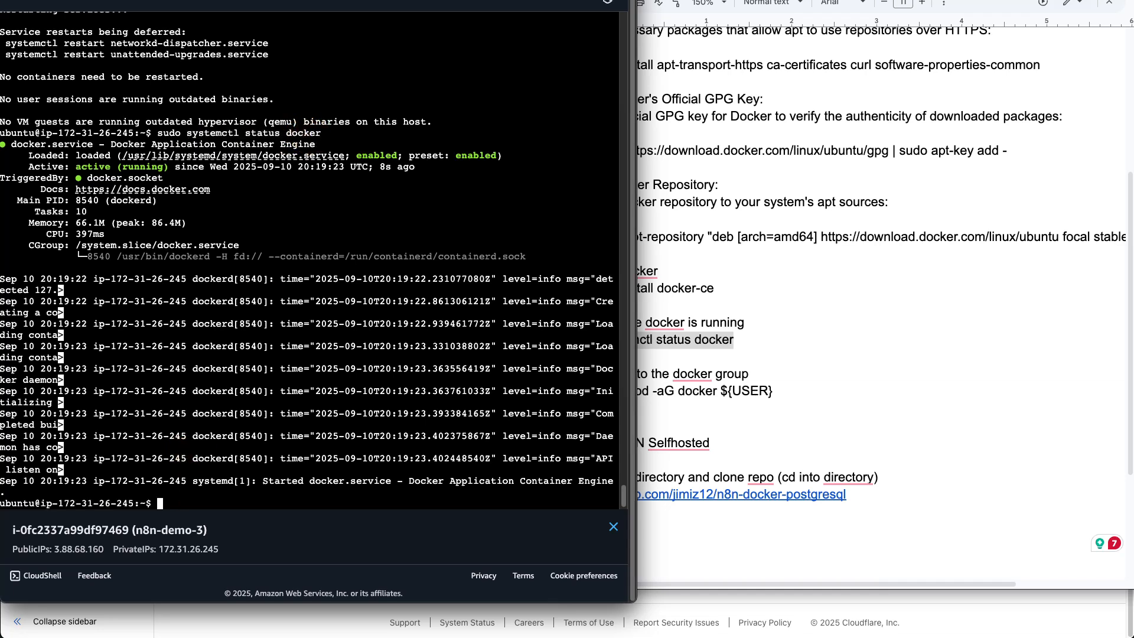
{"action": "type", "text": "d"}
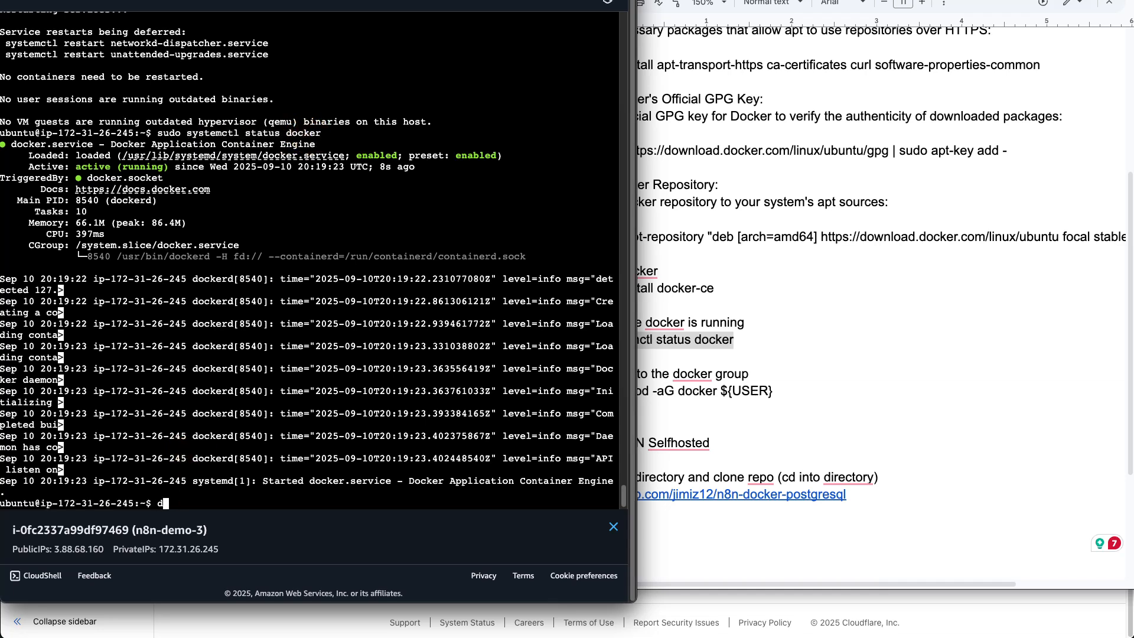
{"action": "type", "text": "ocker"}
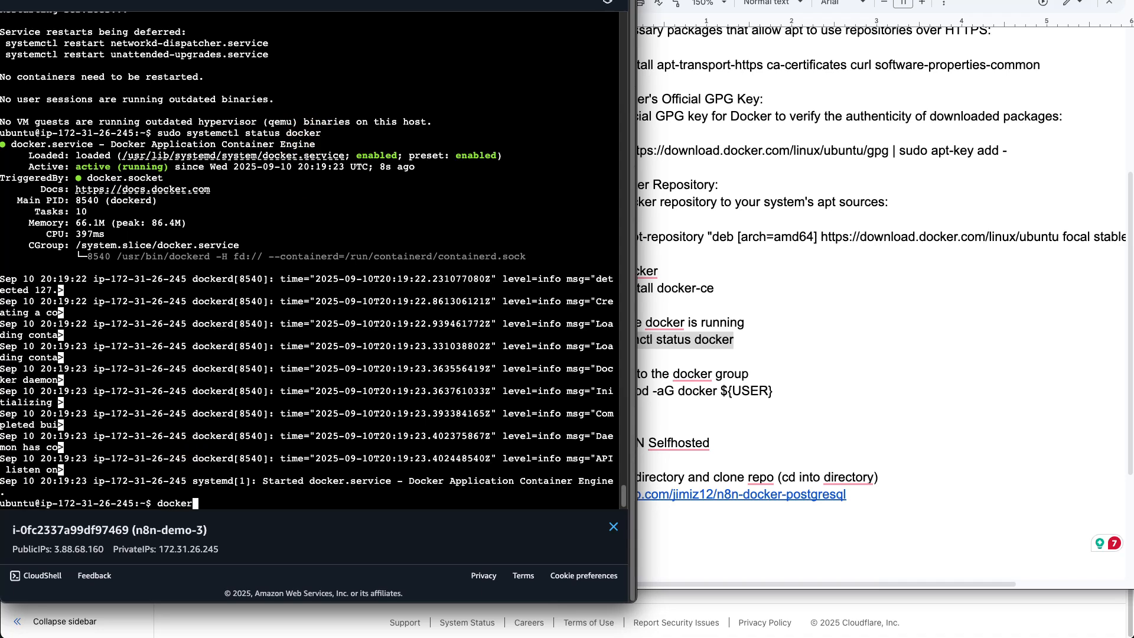
{"action": "type", "text": "--version"}
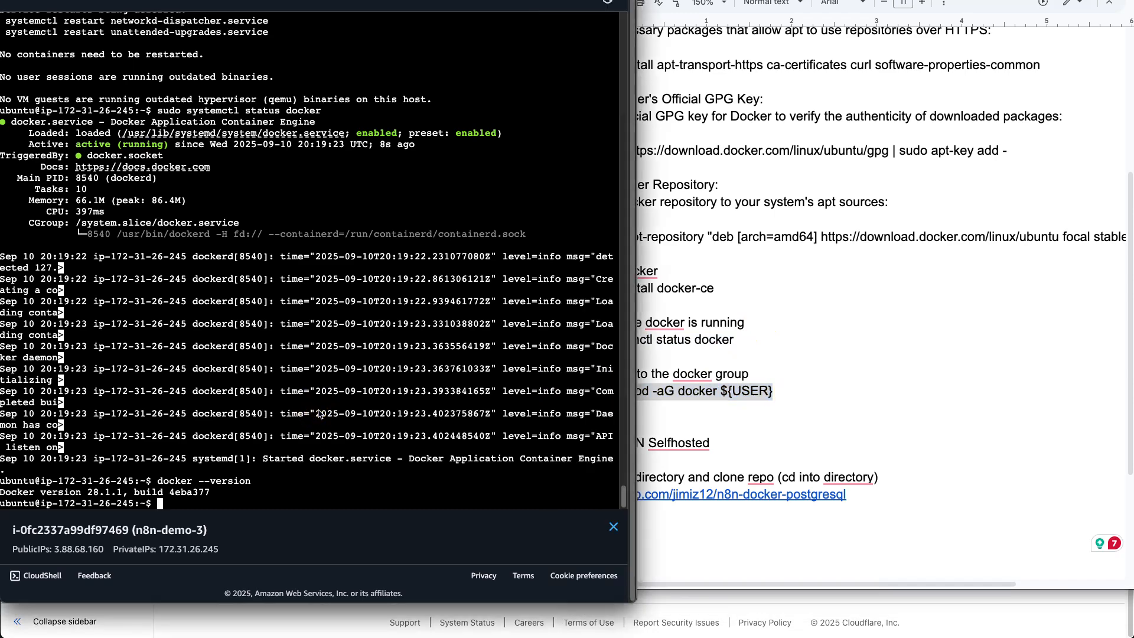
- Add the current user to the docker group with sudo usermod -aG docker ${USER}
{"action": "type", "text": "sudo usermod -aG docker ${USER}"}
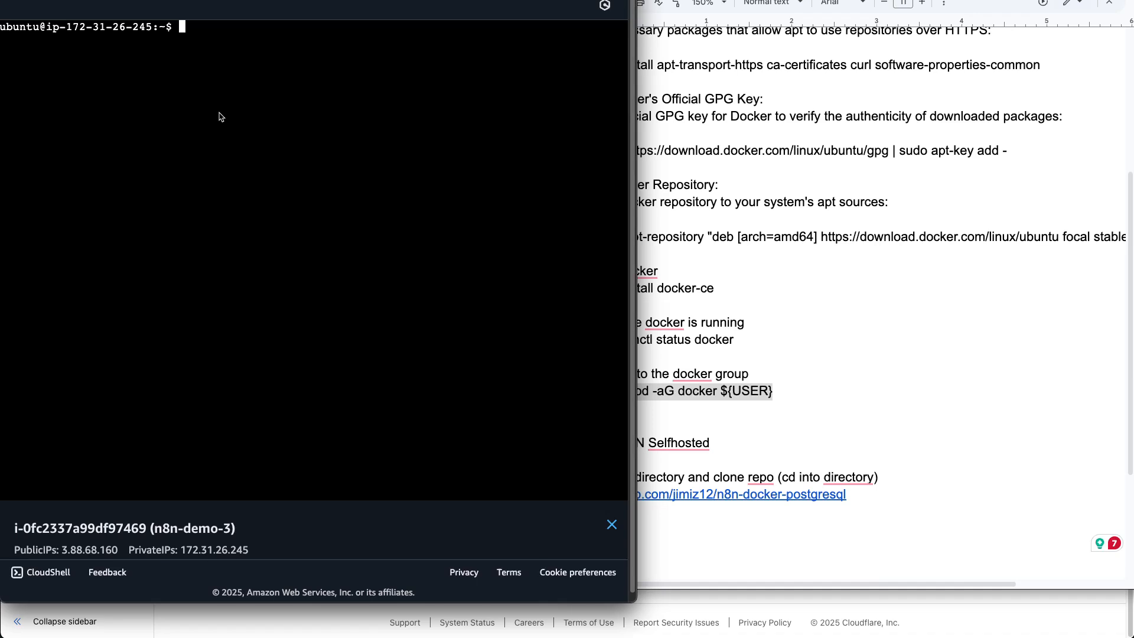
{"action": "type", "text": "dock"}
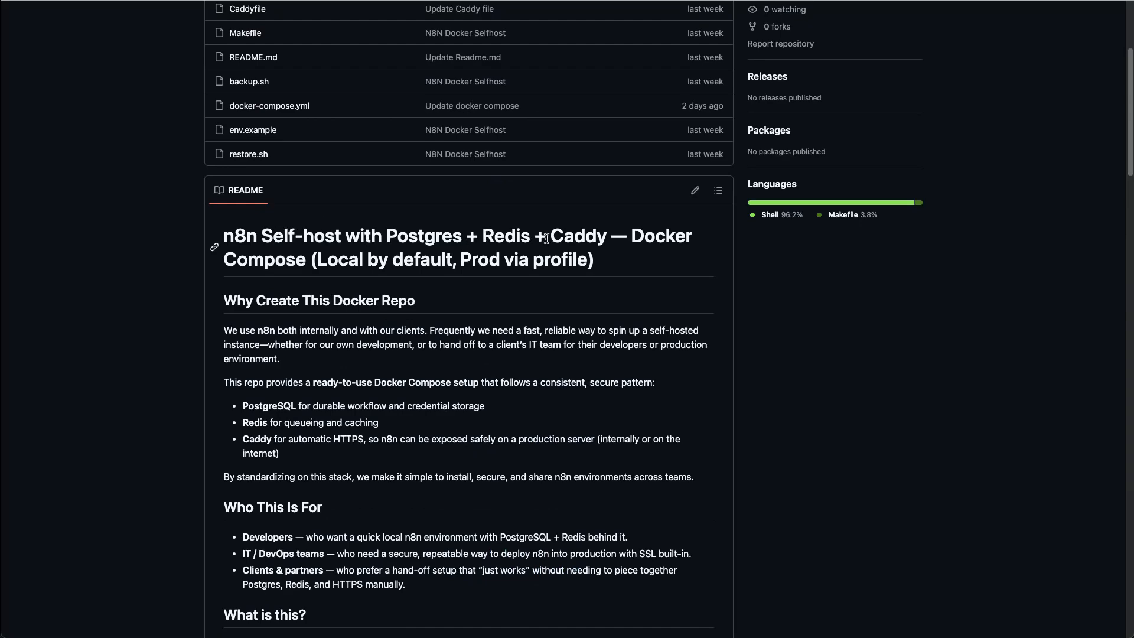
- Scroll the README down to the Quick start setup commands
{"action": "scroll", "scroll_direction": "down", "scroll_amount": 3}
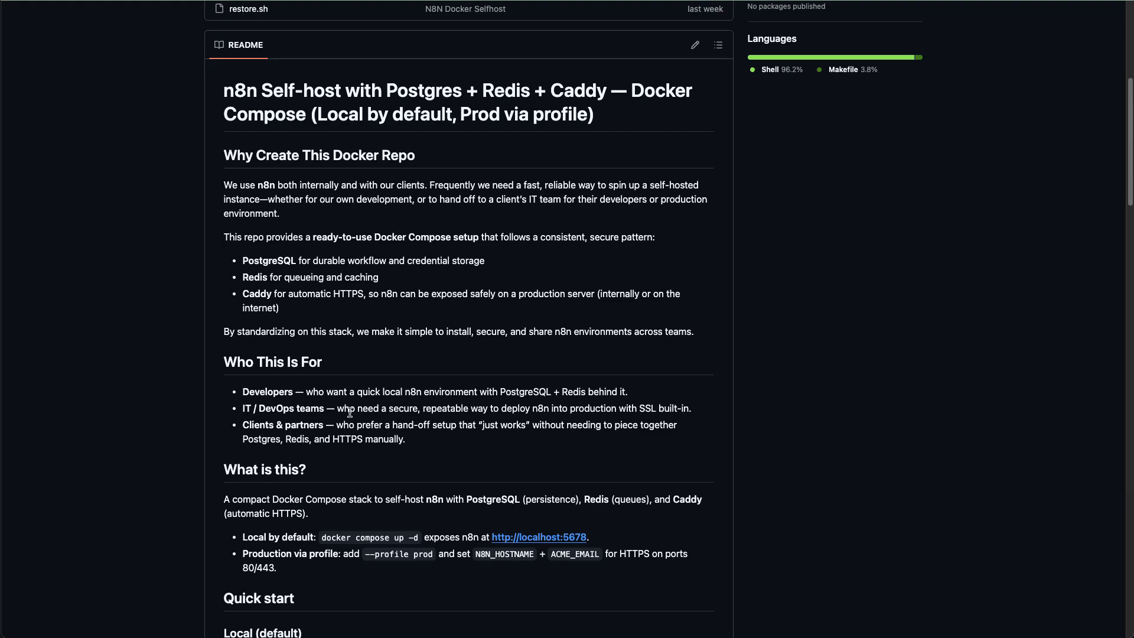
{"action": "scroll", "scroll_direction": "down", "scroll_amount": 3}
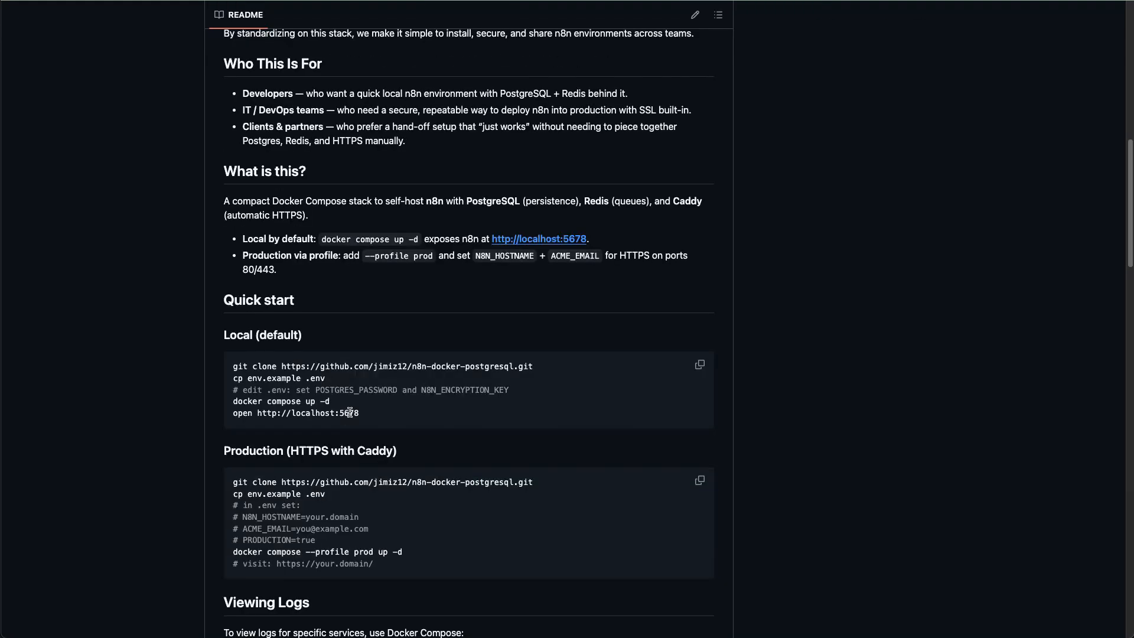
{"action": "scroll", "scroll_direction": "down", "scroll_amount": 3}
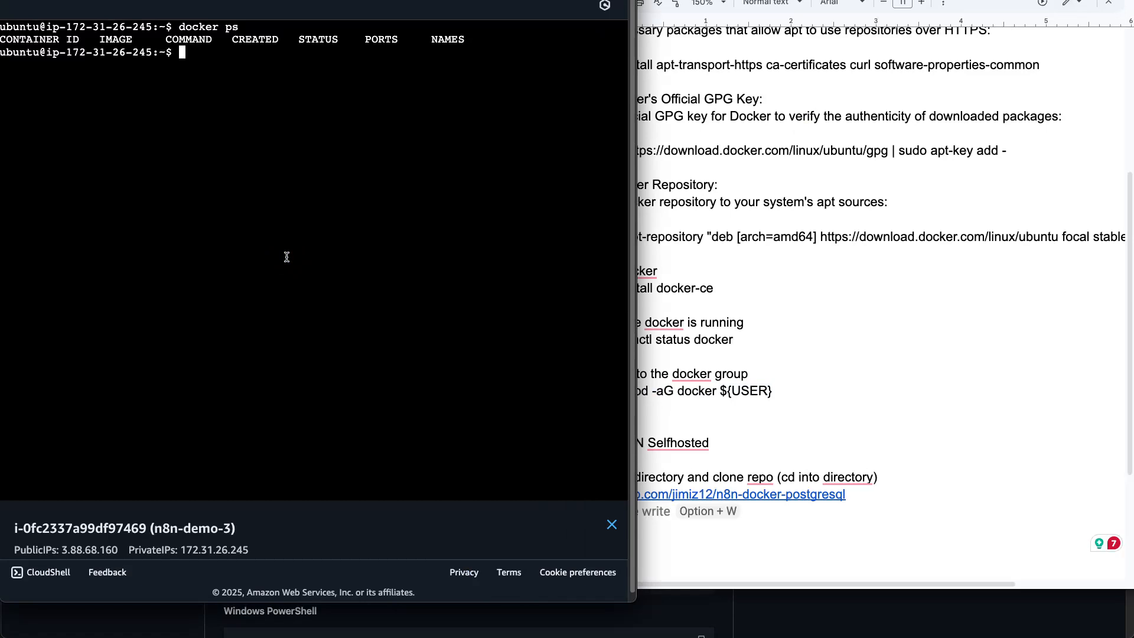
- Create a docker folder and clone github.com/jimiz12/n8n-docker-postgresql into it
{"action": "type", "text": "mkdir docker"}
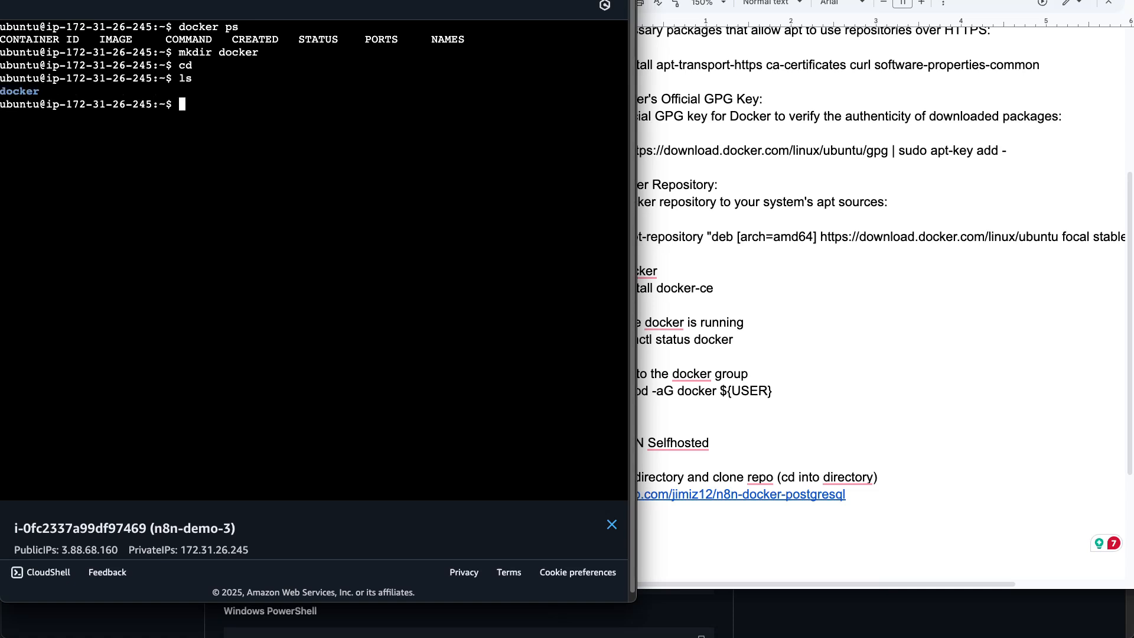
{"action": "type", "text": "cd docker"}
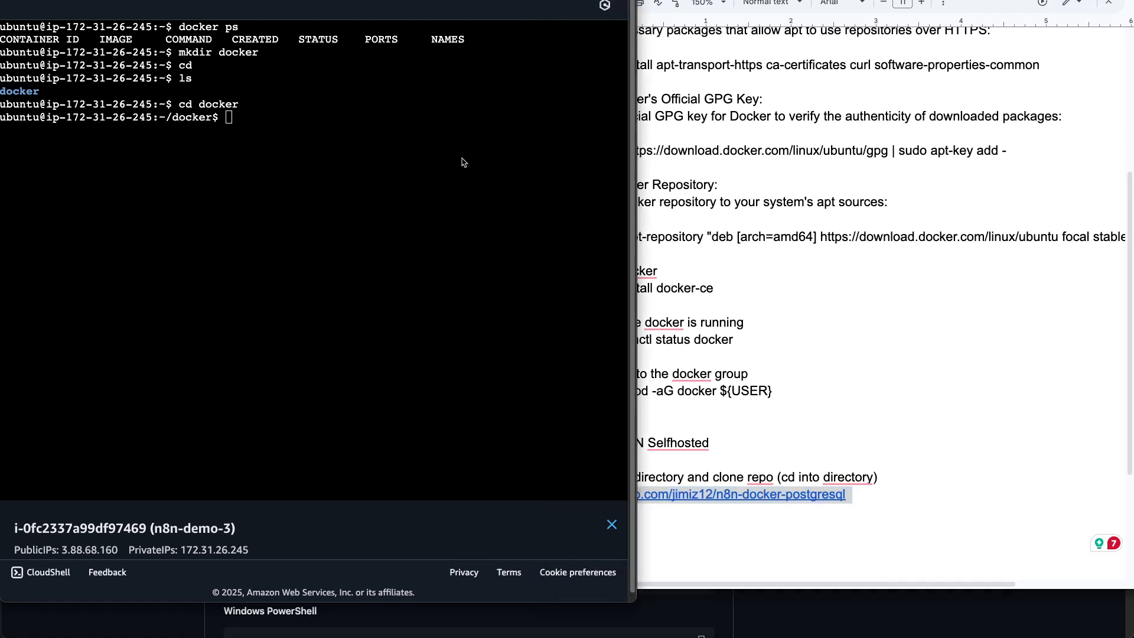
{"action": "type", "text": "g"}
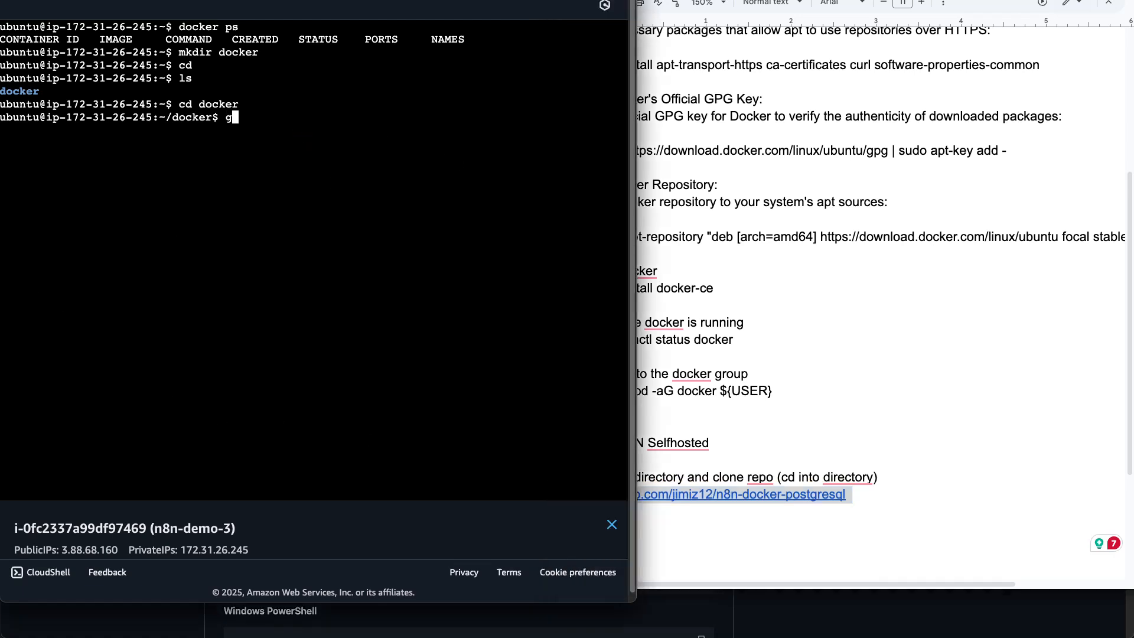
{"action": "type", "text": "it clone https://github.com/jimiz12/n8n-docker-postgresql"}
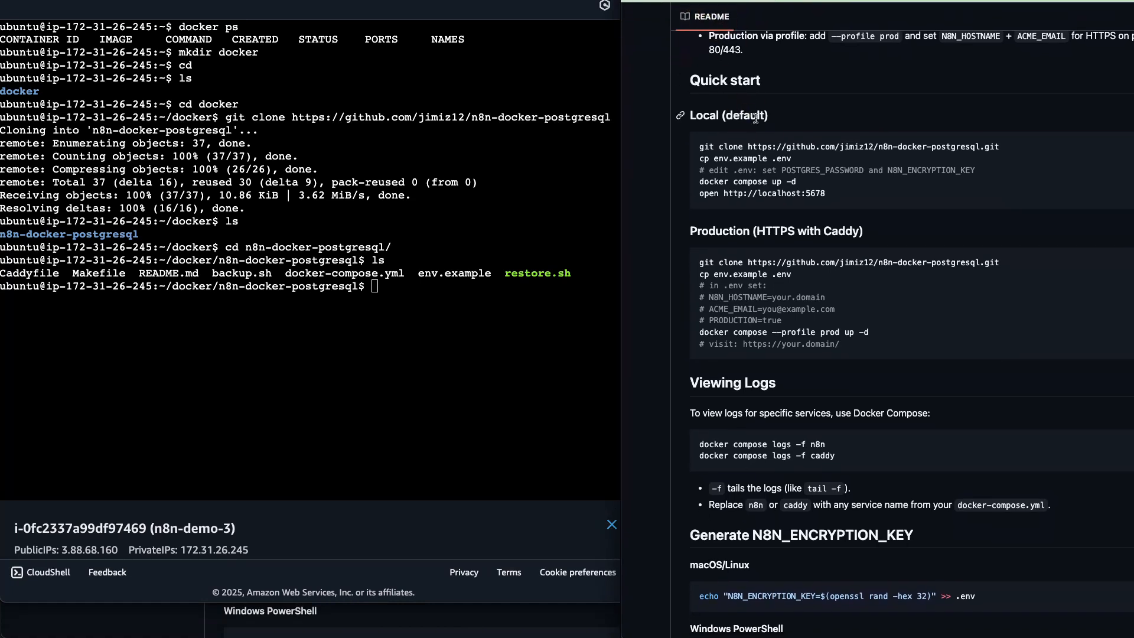
{"action": "mouse_move", "coordinate": [186, 258]}
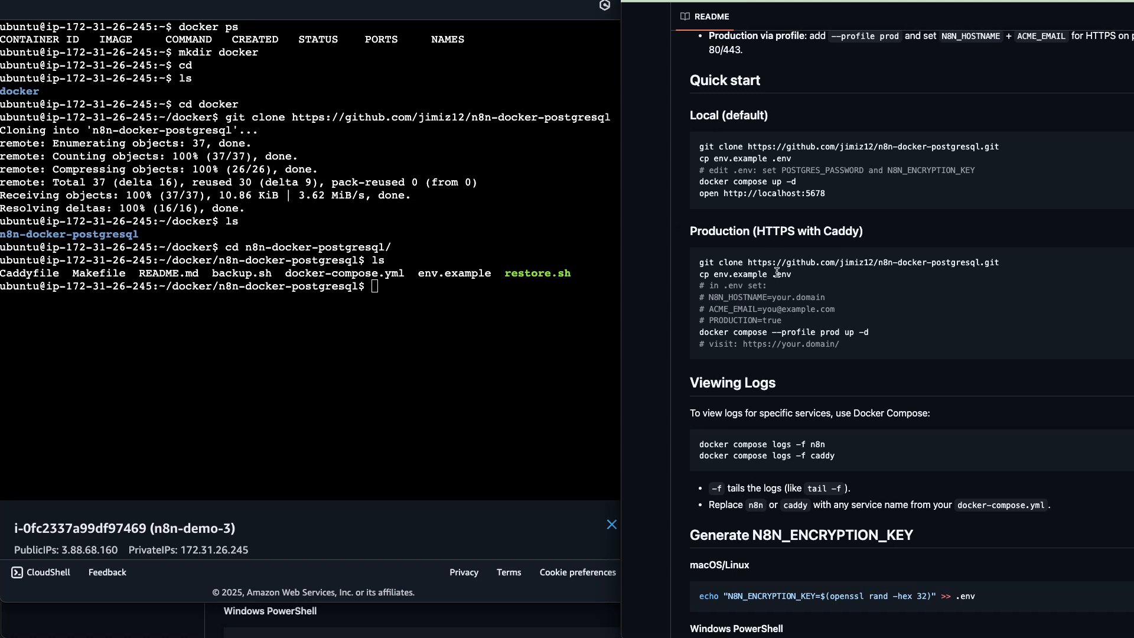
- Copy env.example to .env in the cloned repository
{"action": "double_click", "coordinate": [744, 274]}
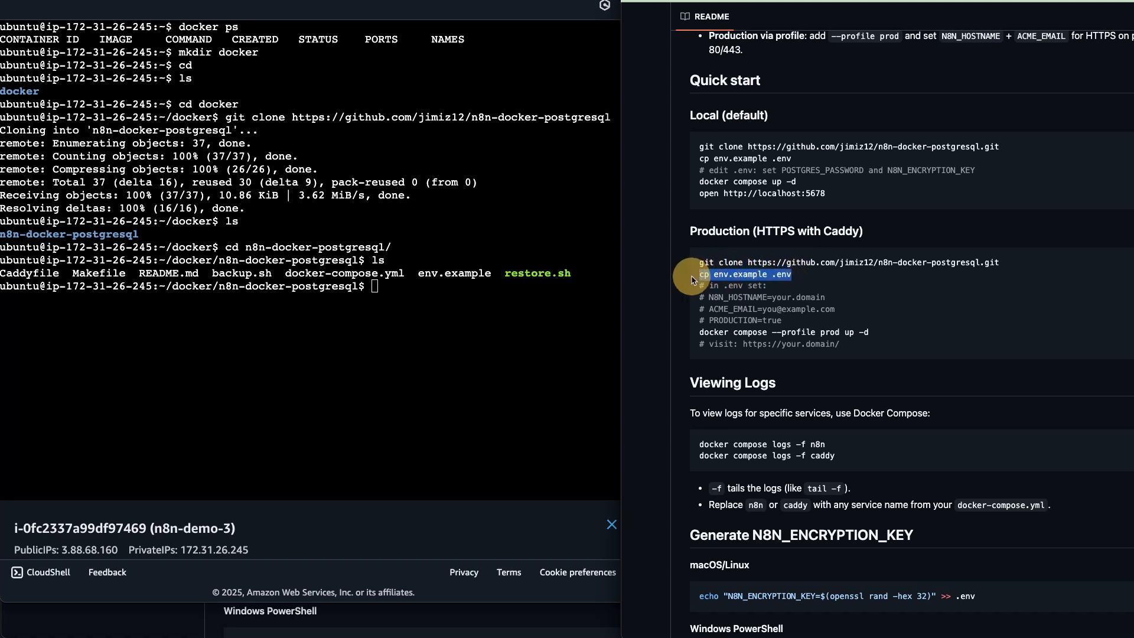
{"action": "mouse_move", "coordinate": [408, 314]}
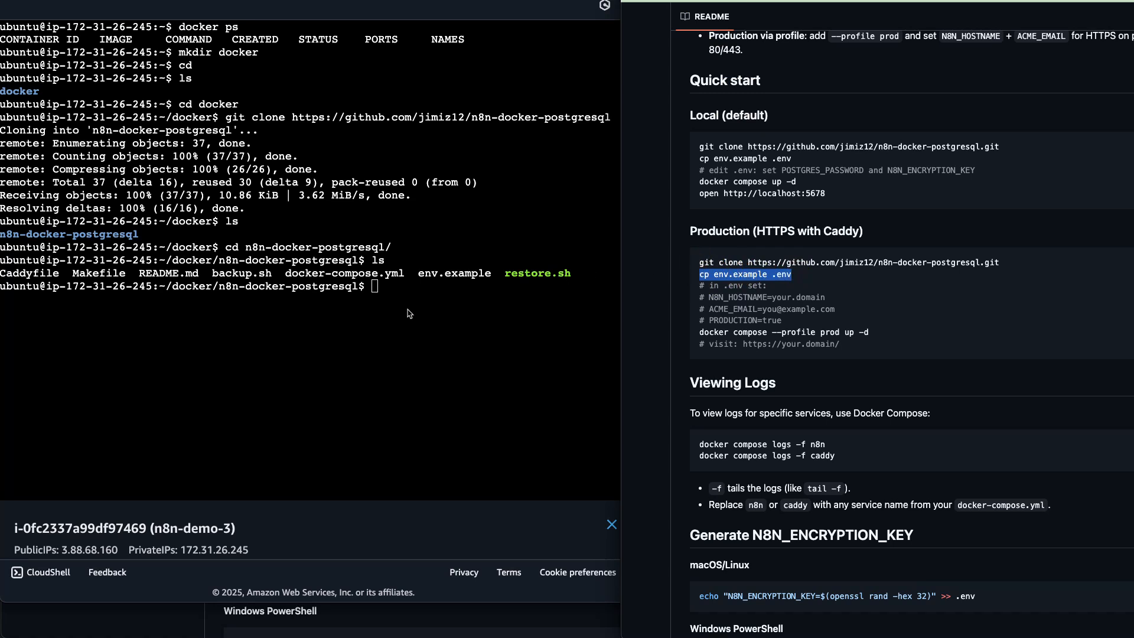
{"action": "type", "text": "cp env.example .env"}
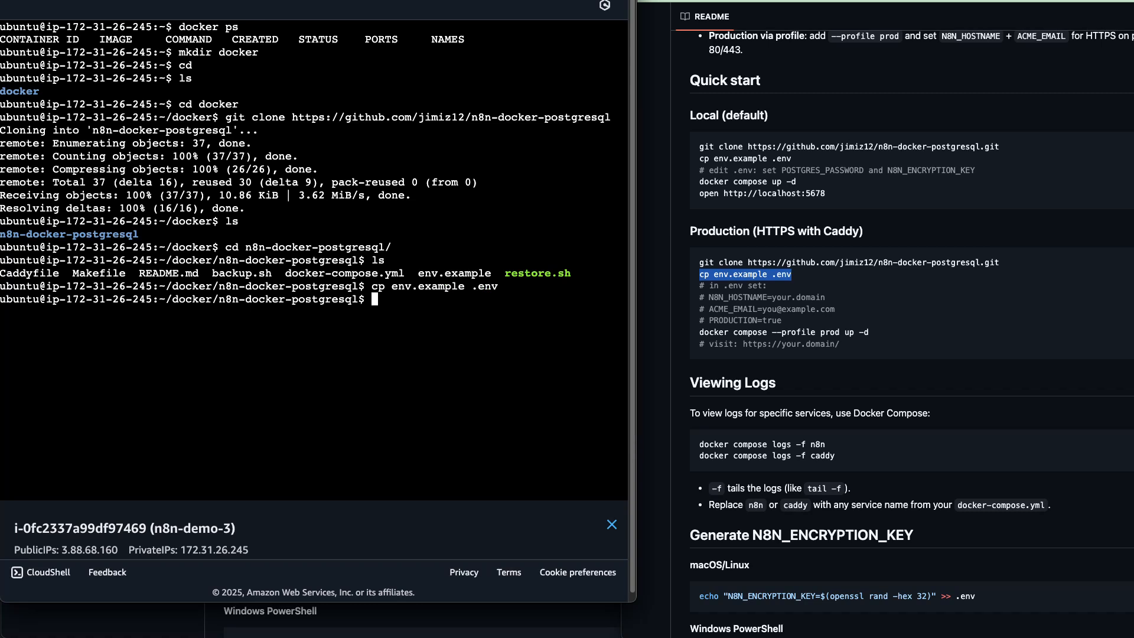
- Edit .env in nano and begin changing POSTGRES_PASSWORD
{"action": "type", "text": "n"}
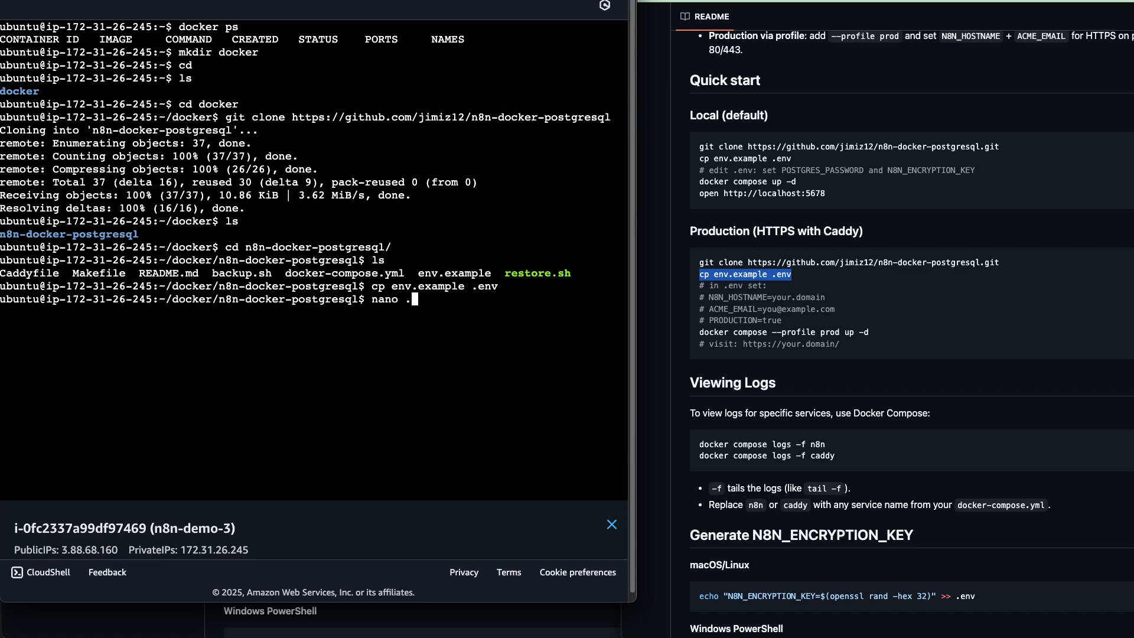
{"action": "key", "text": "Return"}
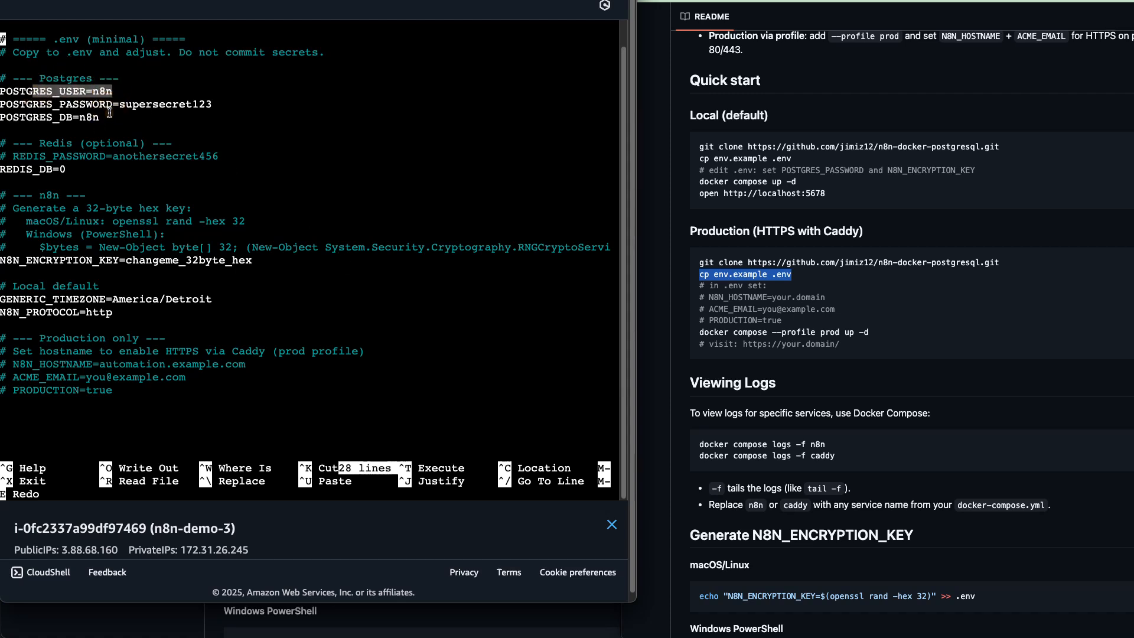
{"action": "mouse_move", "coordinate": [215, 103]}
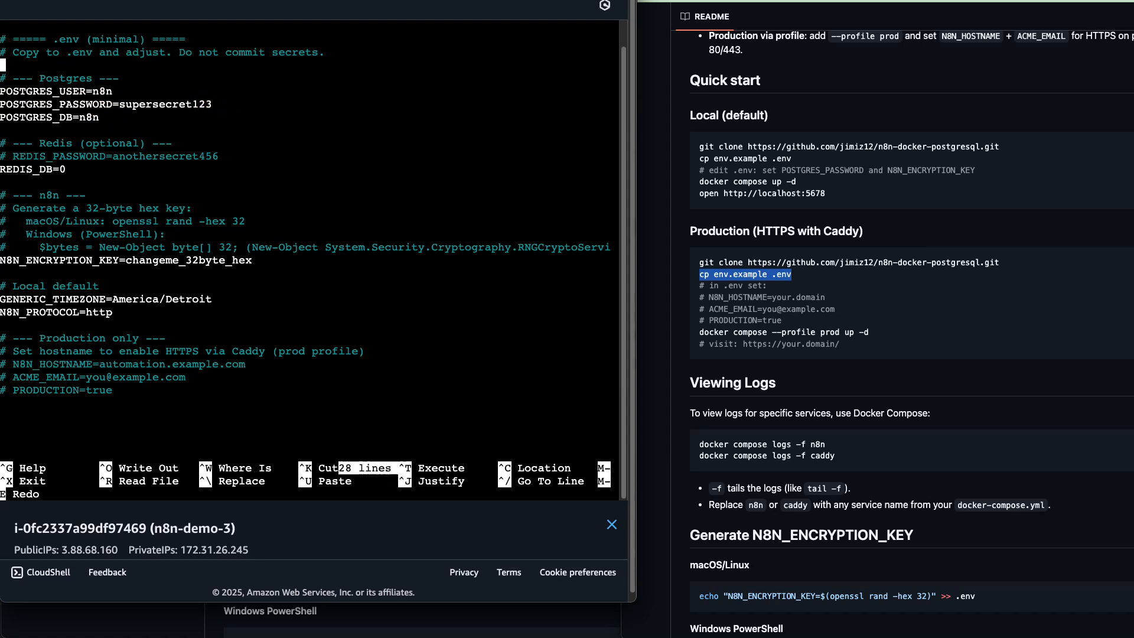
{"action": "type", "text": "$"}
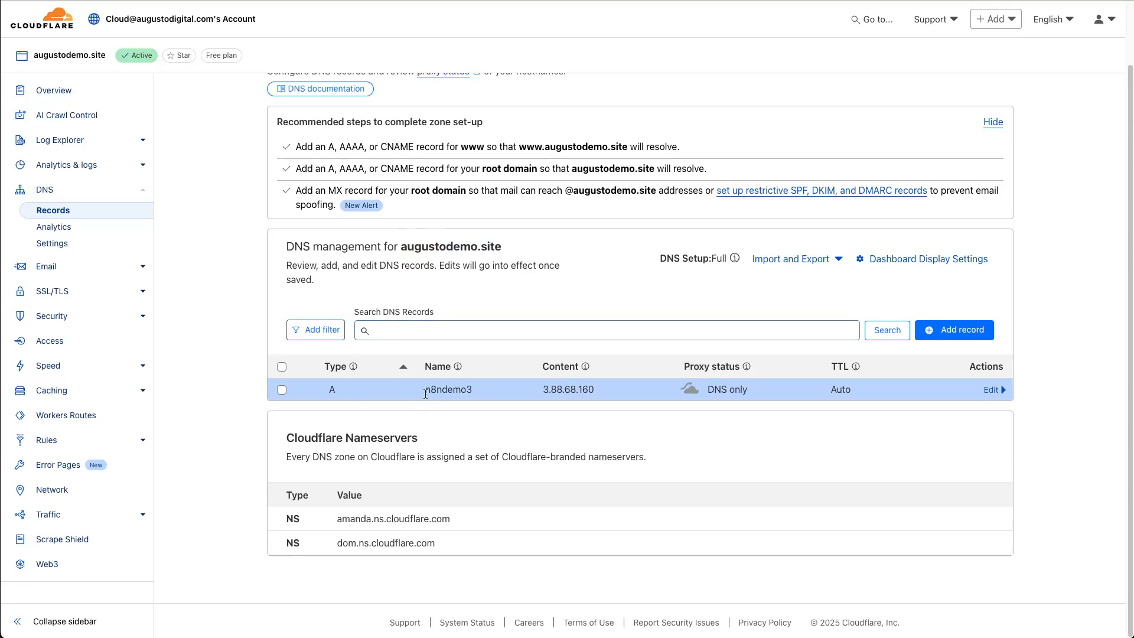
- Set N8N_HOSTNAME to n8ndemo3.augustodemo.site using the Cloudflare record name
{"action": "left_click", "coordinate": [447, 389]}
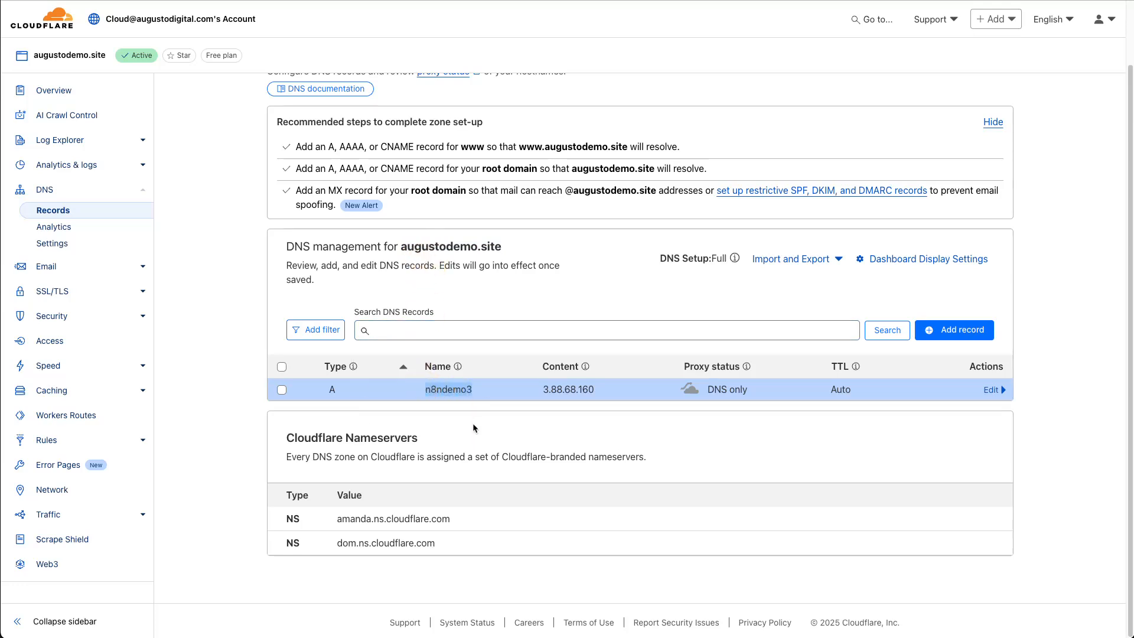
{"action": "mouse_move", "coordinate": [220, 14]}
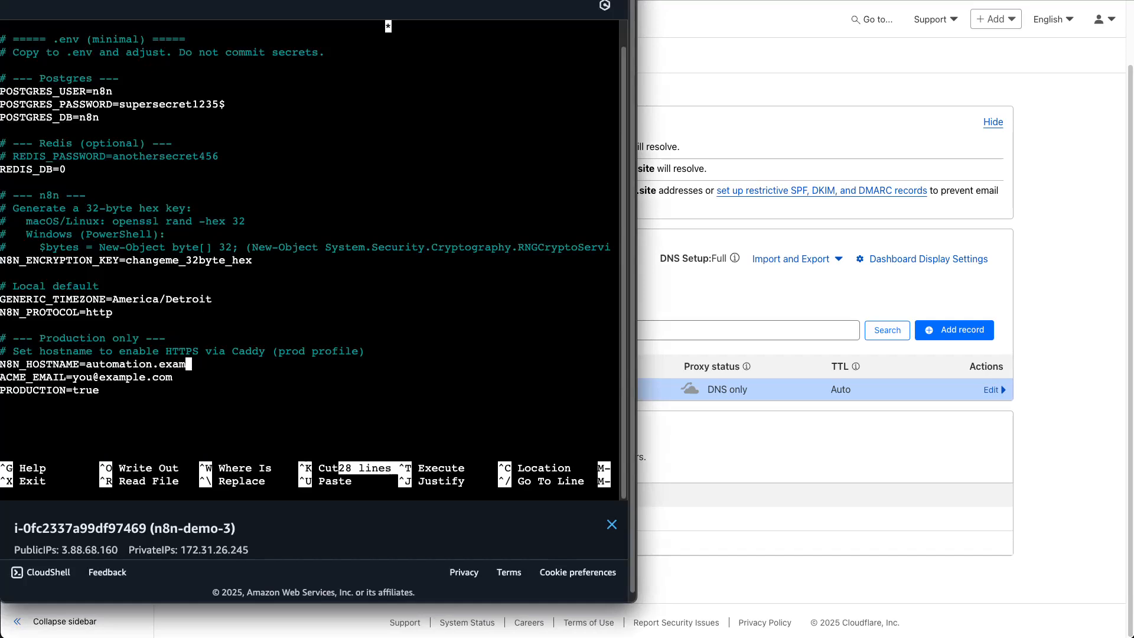
{"action": "key", "text": "BackSpace"}
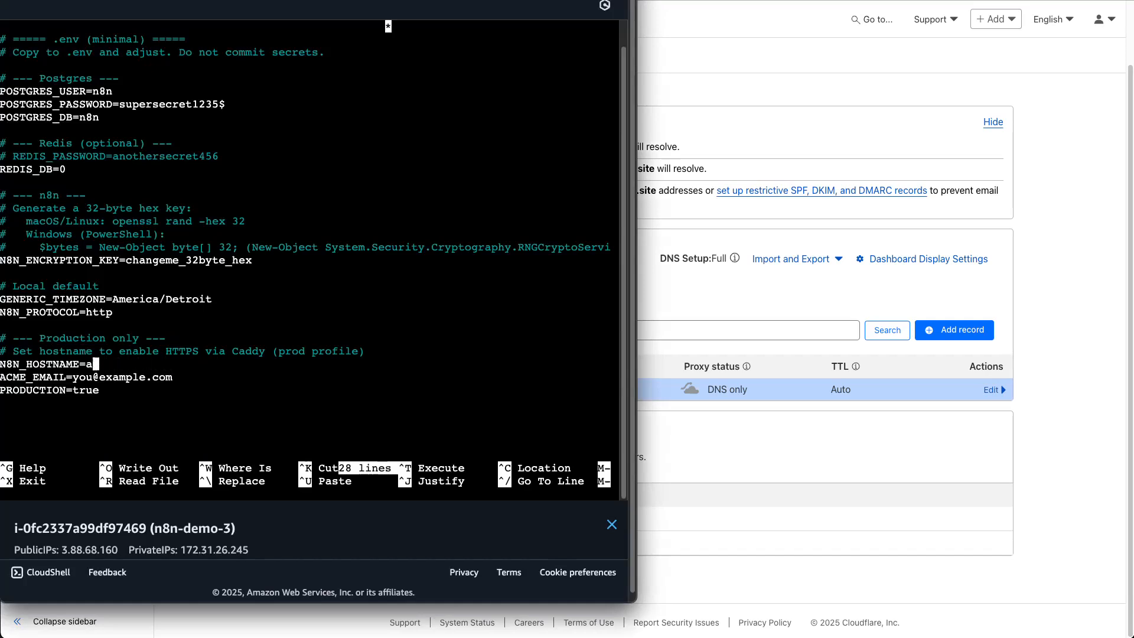
{"action": "type", "text": "n8ndemo."}
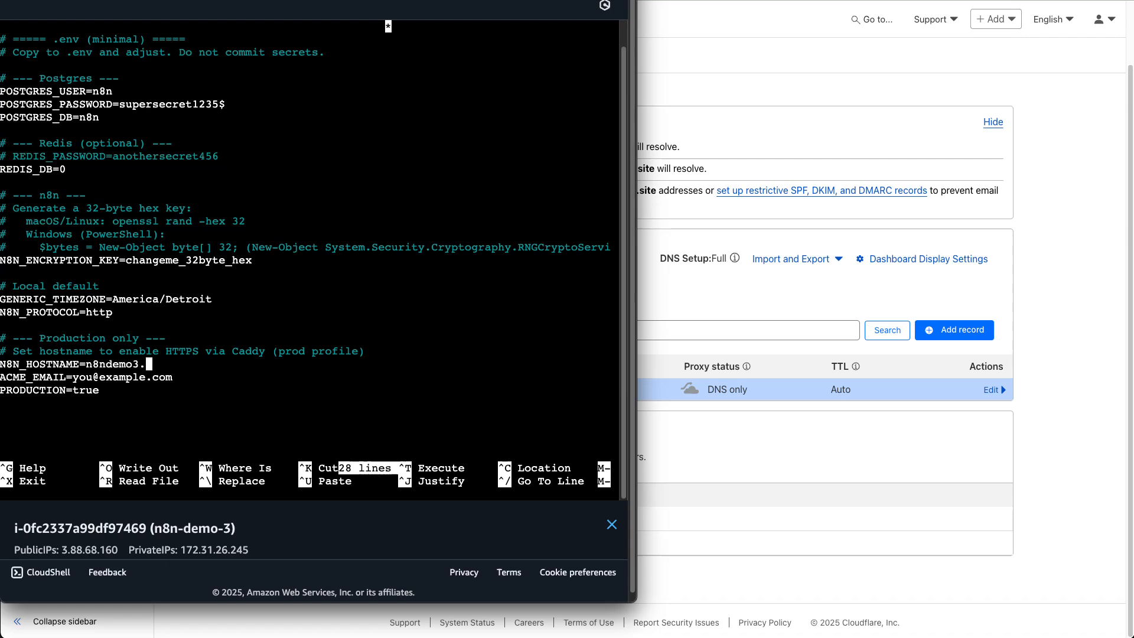
{"action": "type", "text": "augusto"}
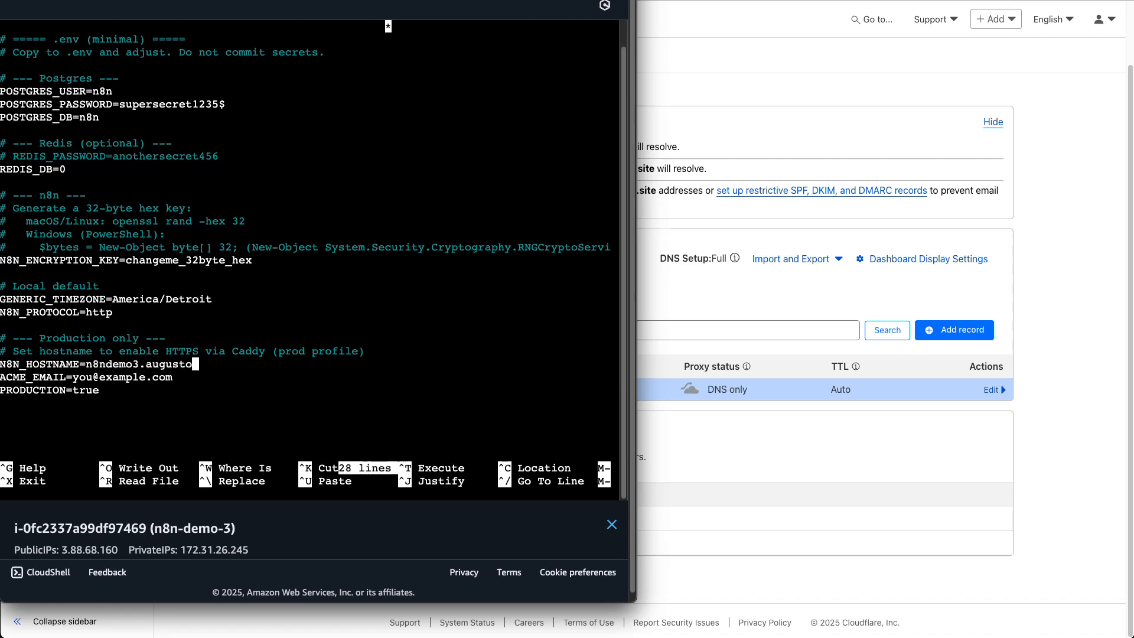
{"action": "type", "text": "demo.s"}
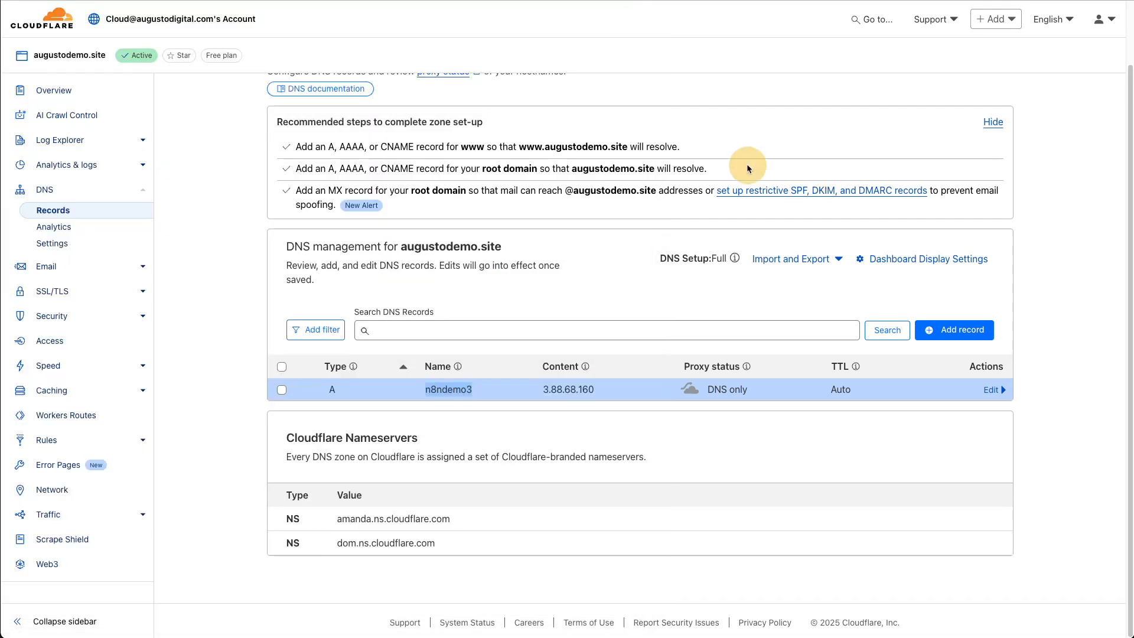
{"action": "mouse_move", "coordinate": [71, 55]}
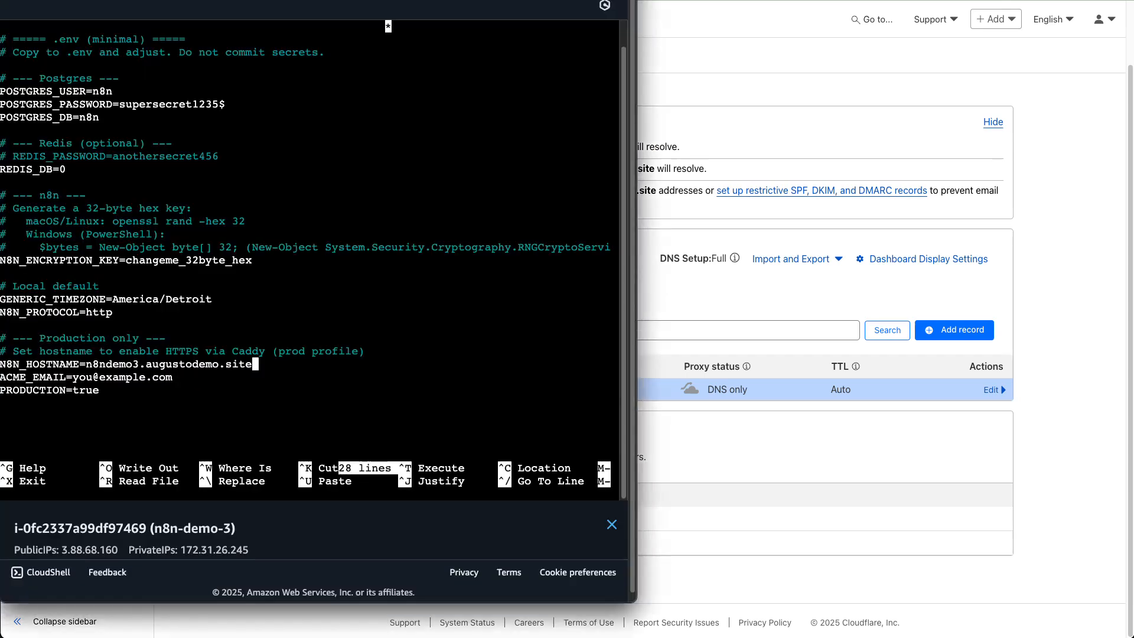
{"action": "mouse_move", "coordinate": [183, 367]}
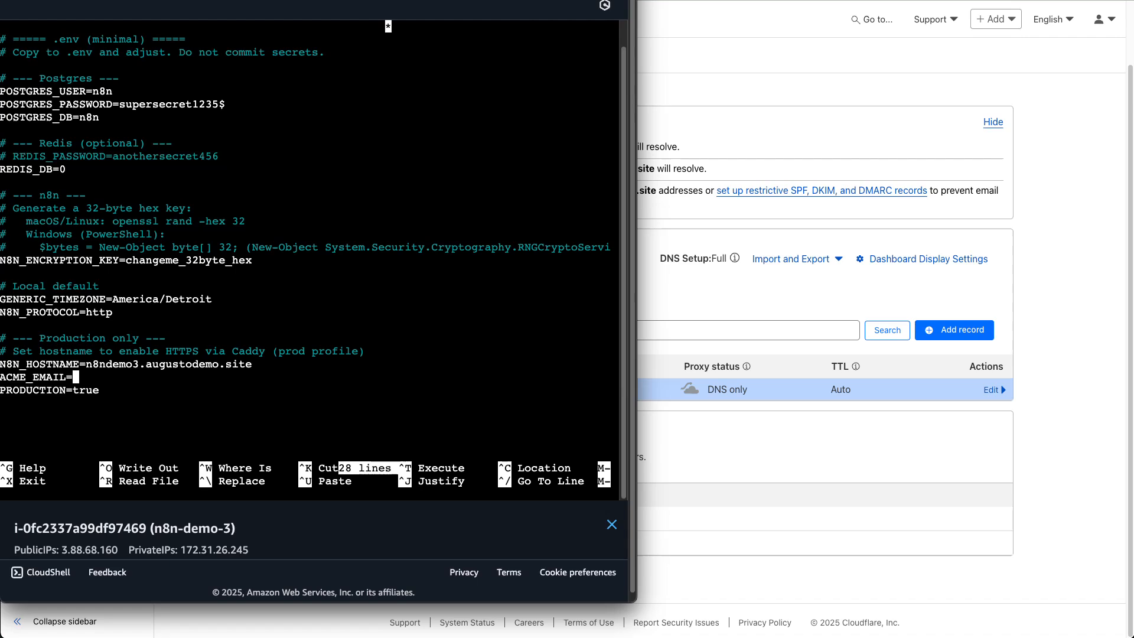
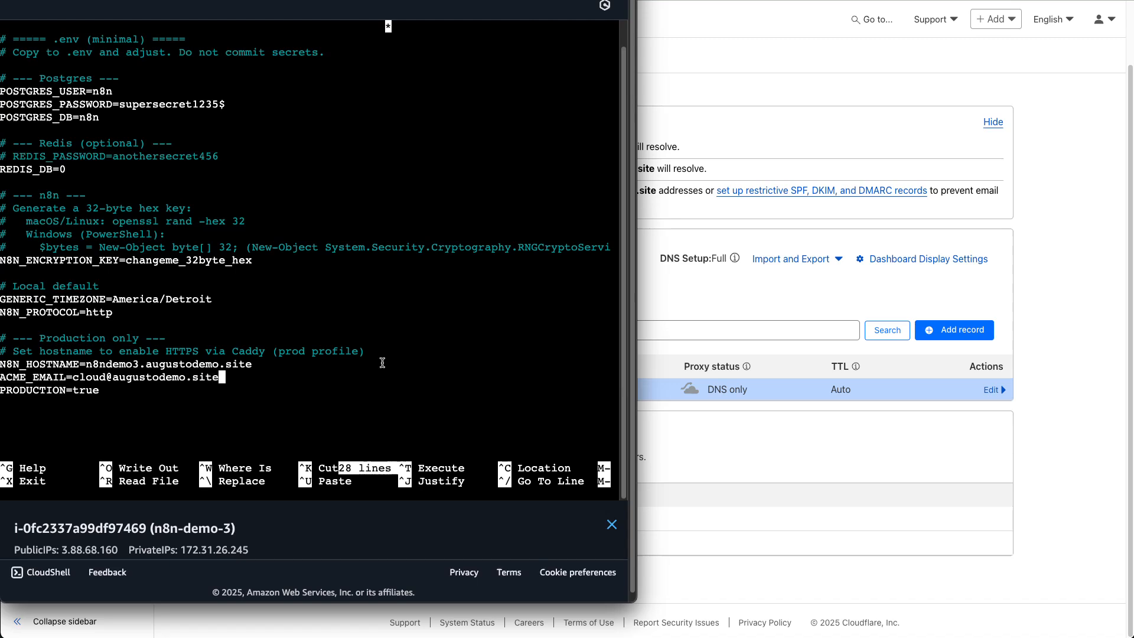
{"action": "mouse_move", "coordinate": [165, 390]}
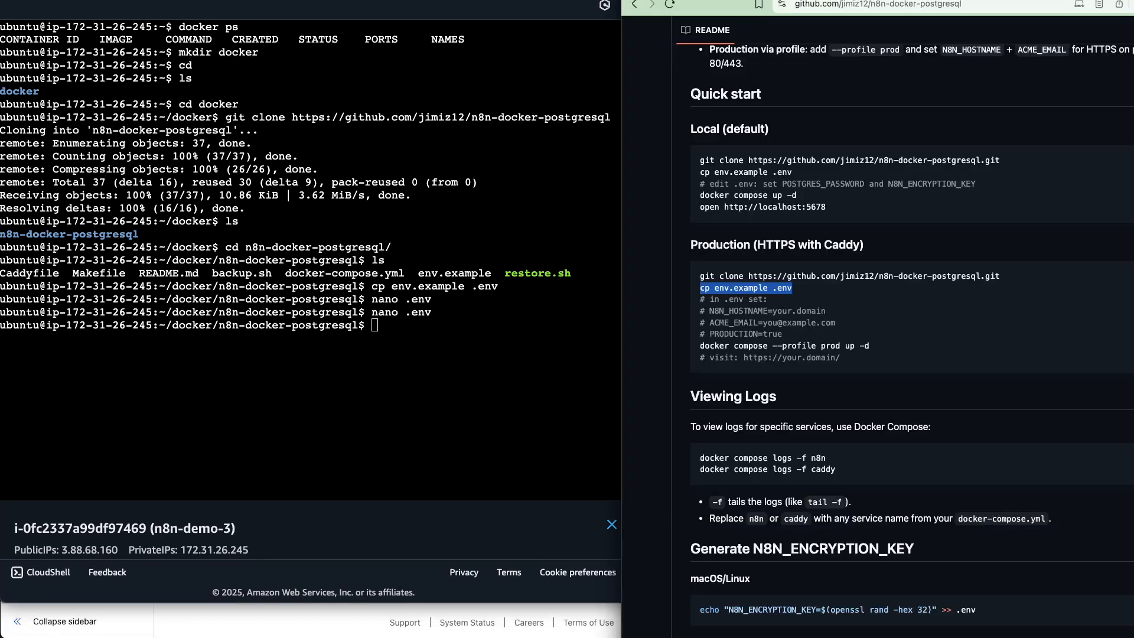
- Append a generated N8N_ENCRYPTION_KEY to .env via the README's openssl command and comment out the placeholder key
{"action": "scroll", "scroll_direction": "down", "scroll_amount": 3}
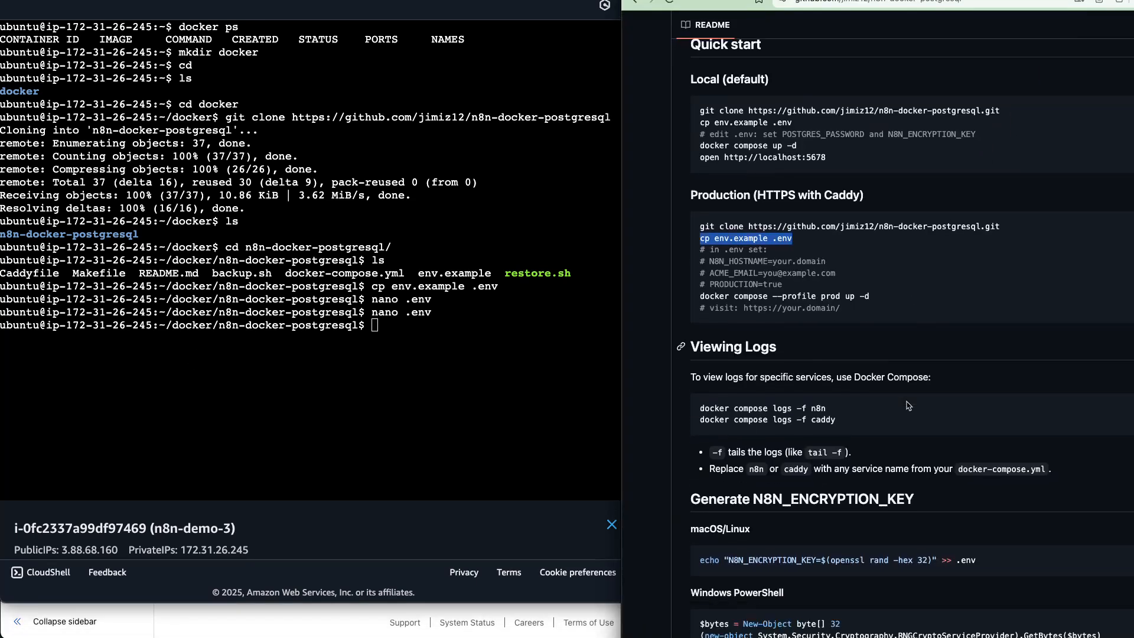
{"action": "scroll", "scroll_direction": "down", "scroll_amount": 3}
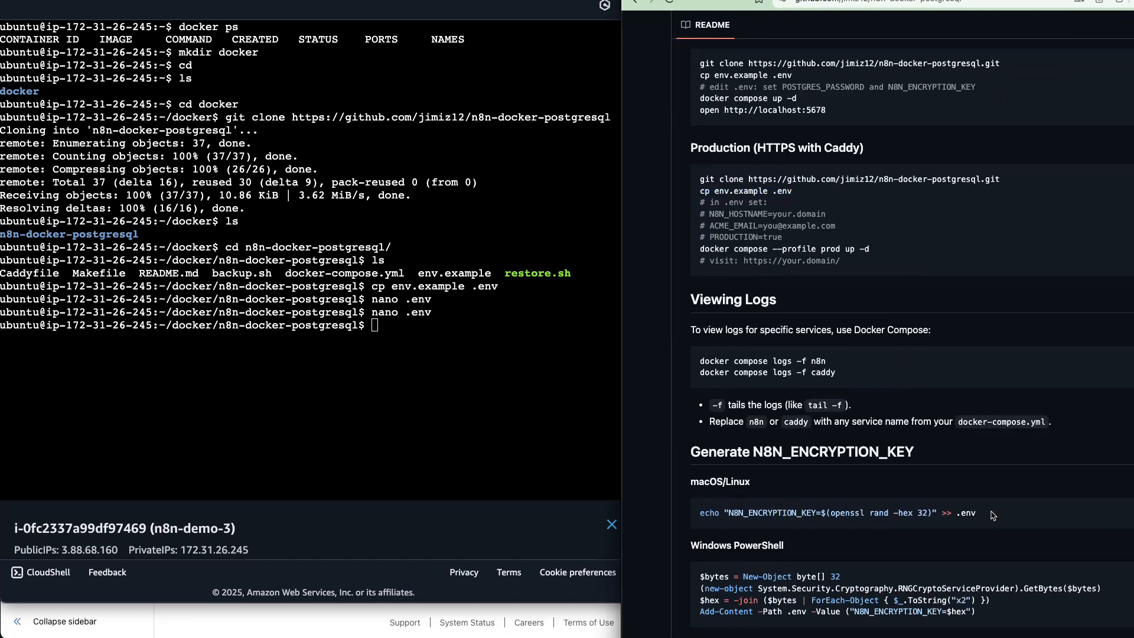
{"action": "triple_click", "coordinate": [831, 512]}
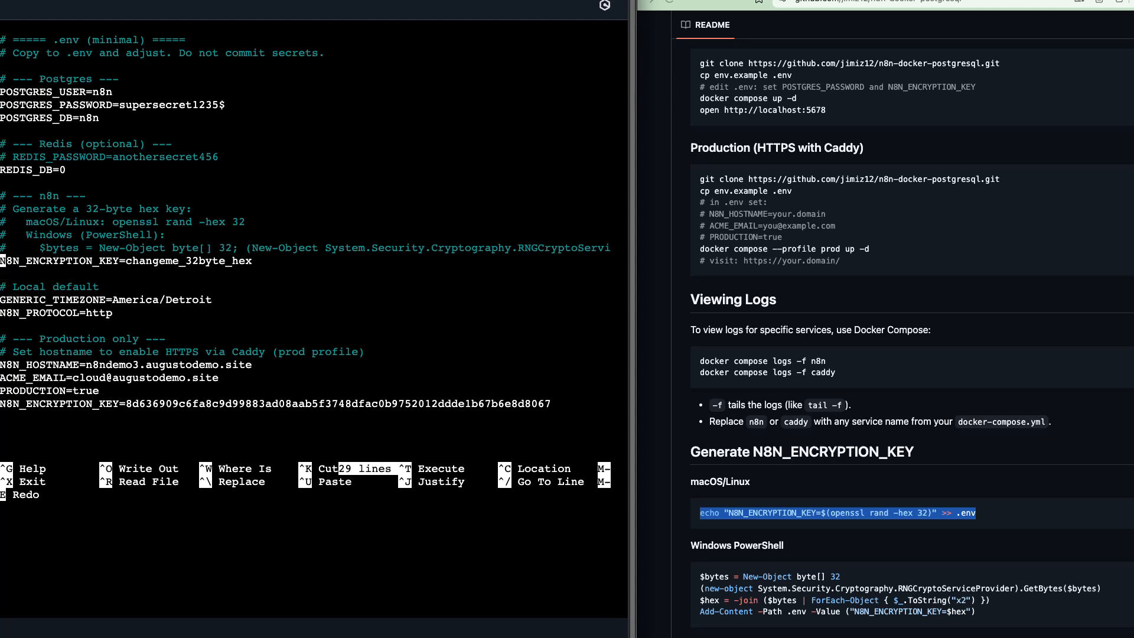
{"action": "type", "text": "#"}
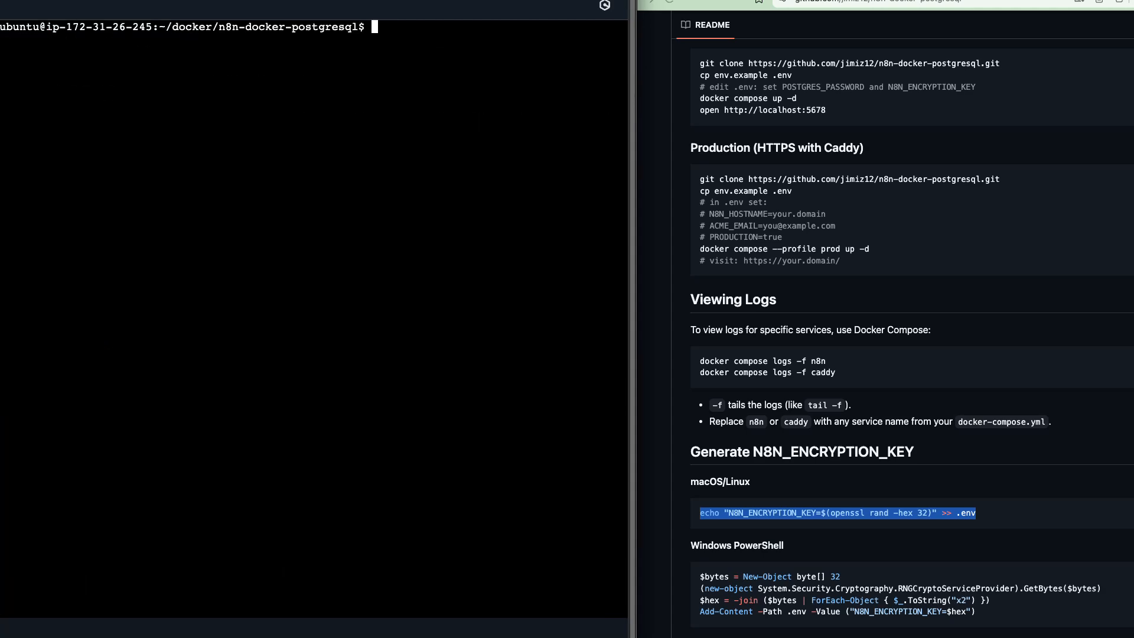
{"action": "mouse_move", "coordinate": [740, 115]}
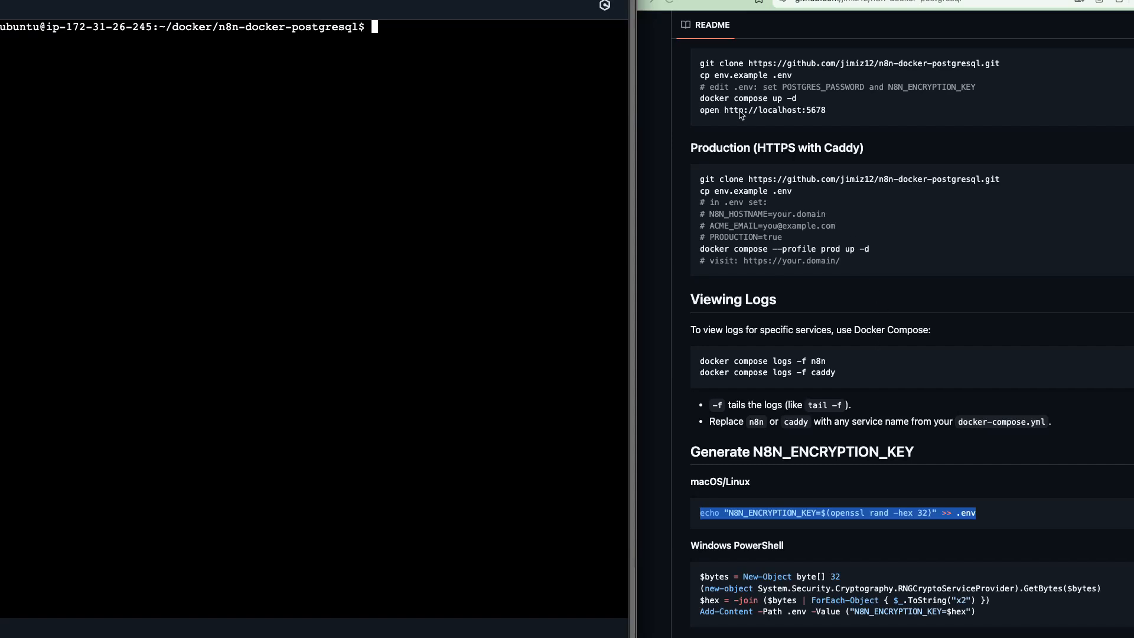
{"action": "mouse_move", "coordinate": [747, 142]}
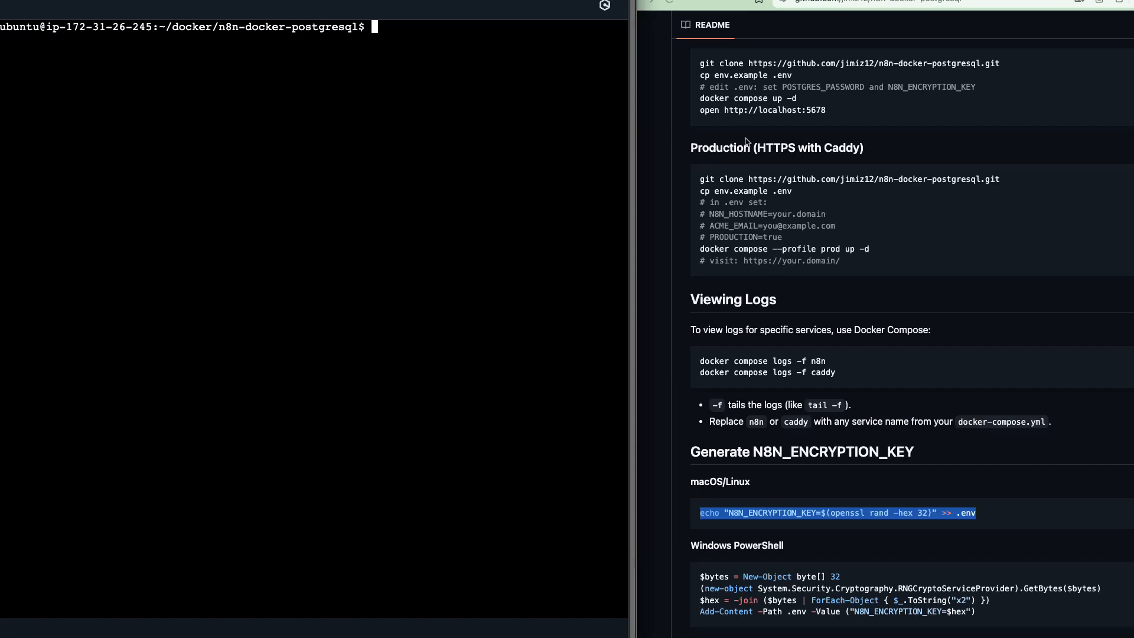
{"action": "scroll", "scroll_direction": "down", "scroll_amount": 3}
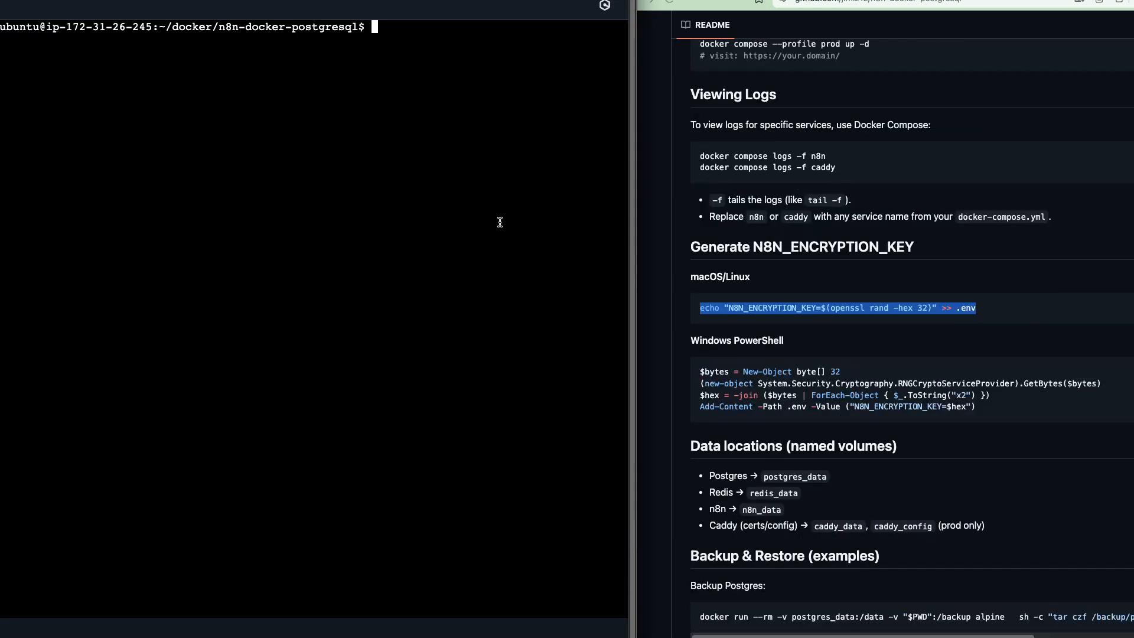
{"action": "mouse_move", "coordinate": [474, 212]}
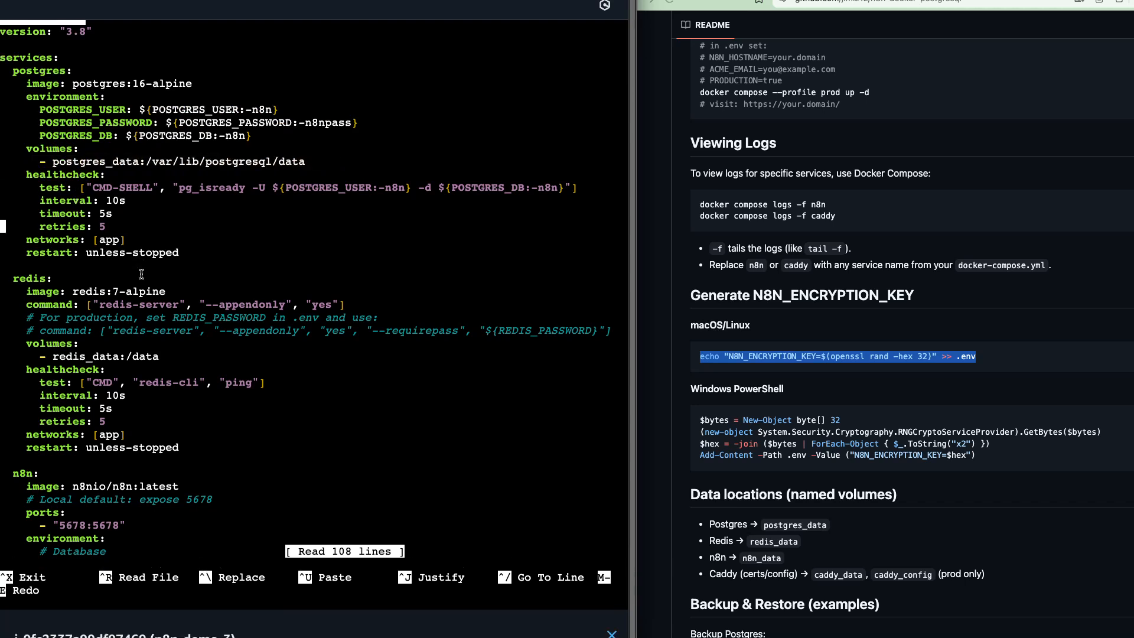
{"action": "mouse_move", "coordinate": [18, 289]}
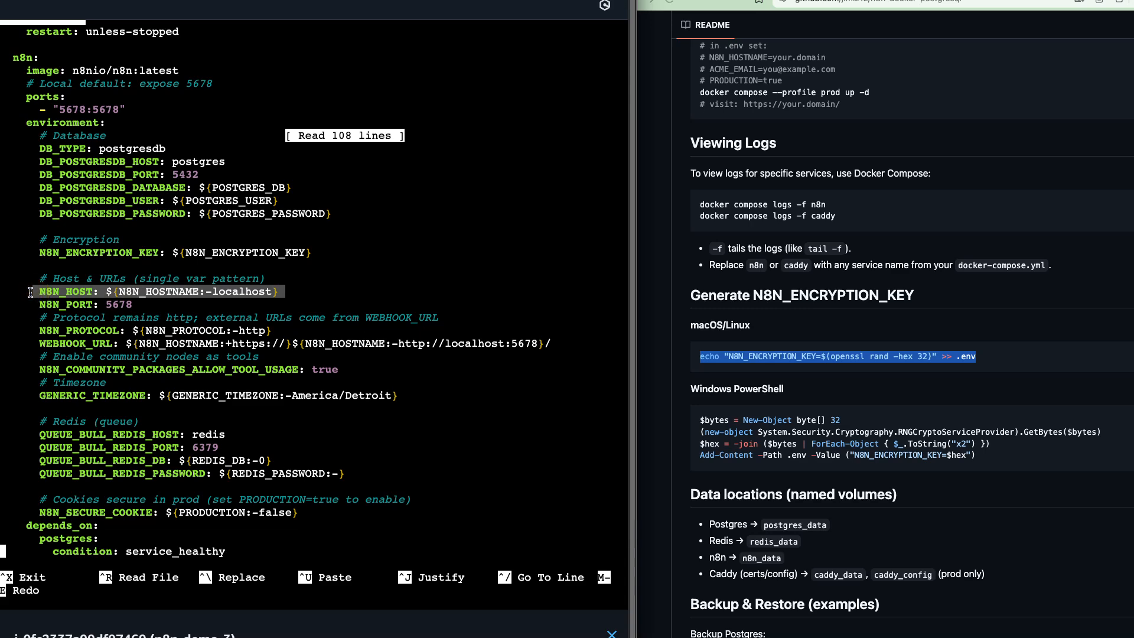
{"action": "scroll", "scroll_direction": "down", "scroll_amount": 3}
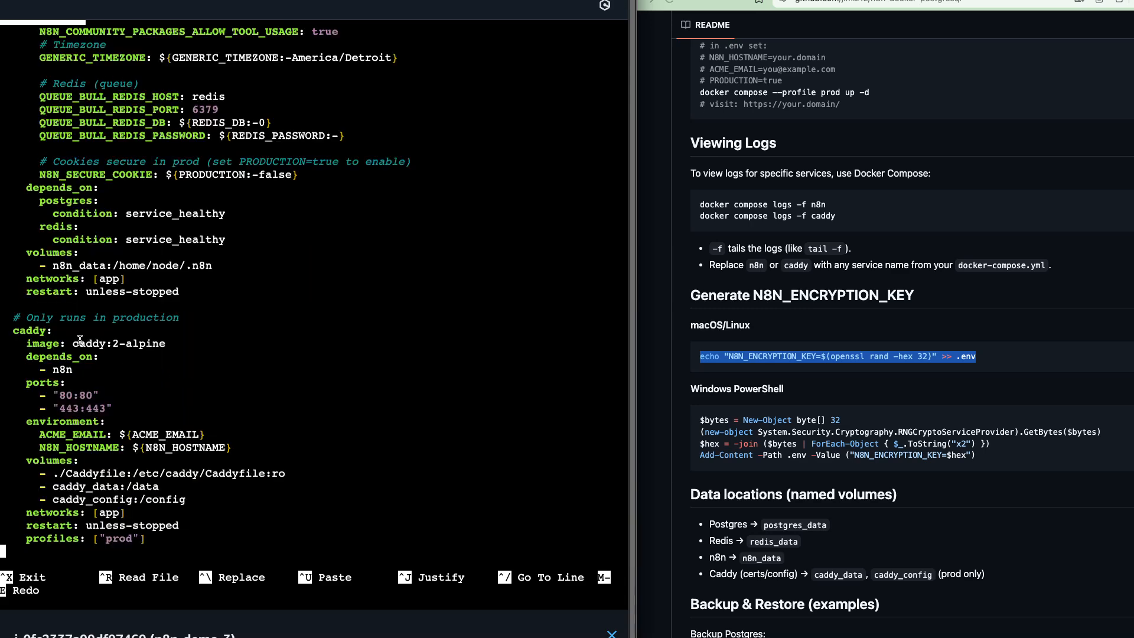
{"action": "left_click_drag", "start_coordinate": [15, 330], "coordinate": [286, 513]}
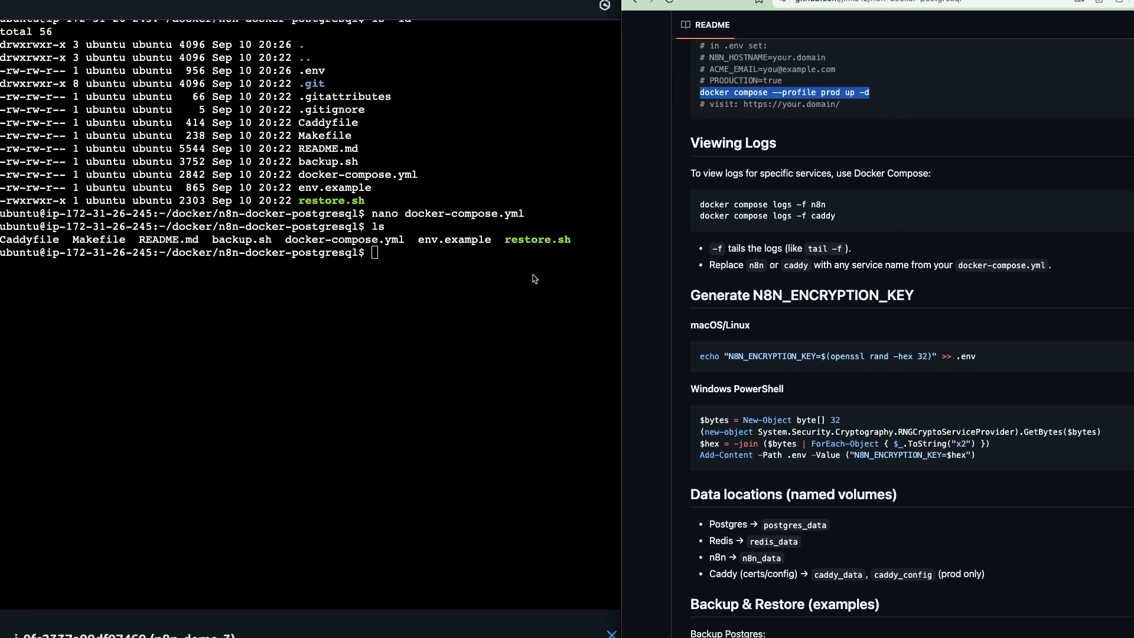
- Start the stack with docker compose --profile prod up -d, pulling all four images
{"action": "type", "text": "docker compose --profile prod up -d"}
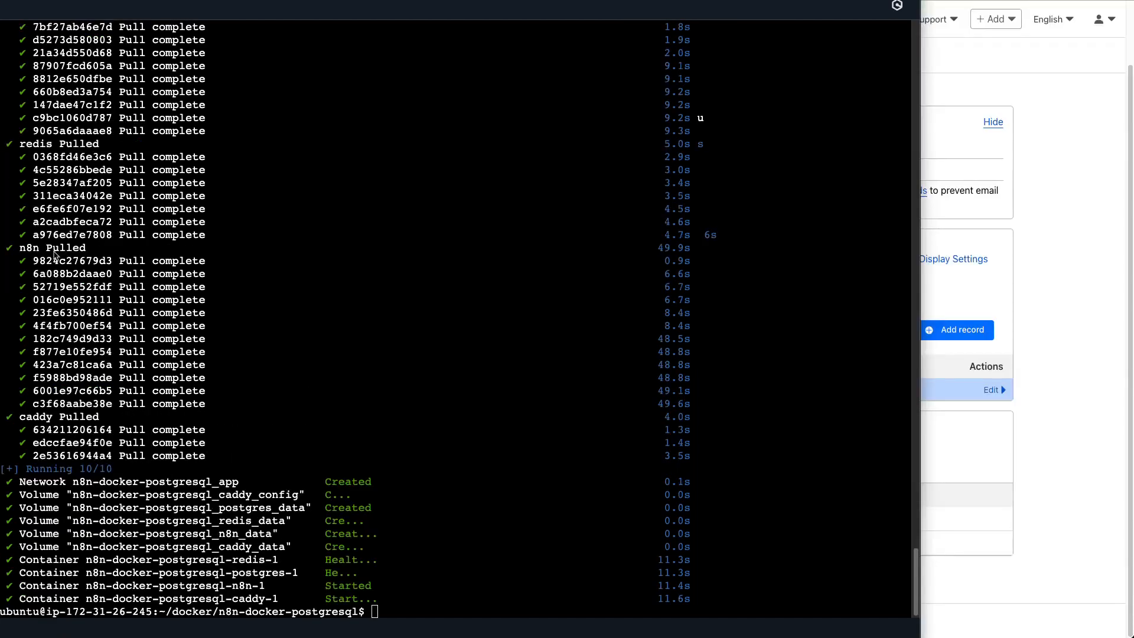
{"action": "mouse_move", "coordinate": [85, 429]}
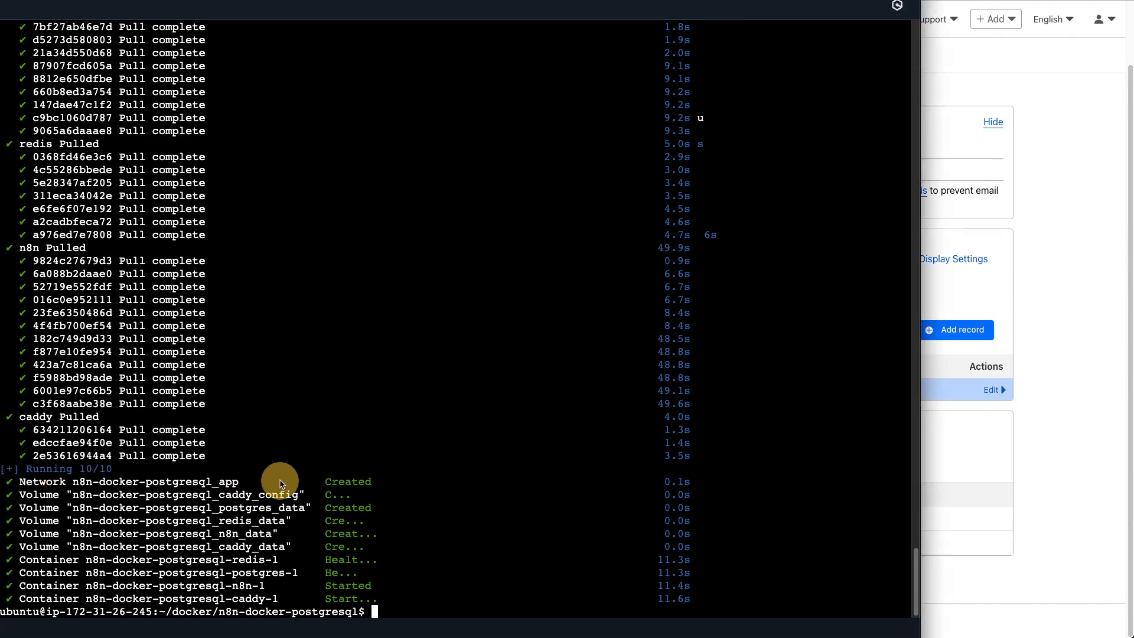
{"action": "mouse_move", "coordinate": [144, 538]}
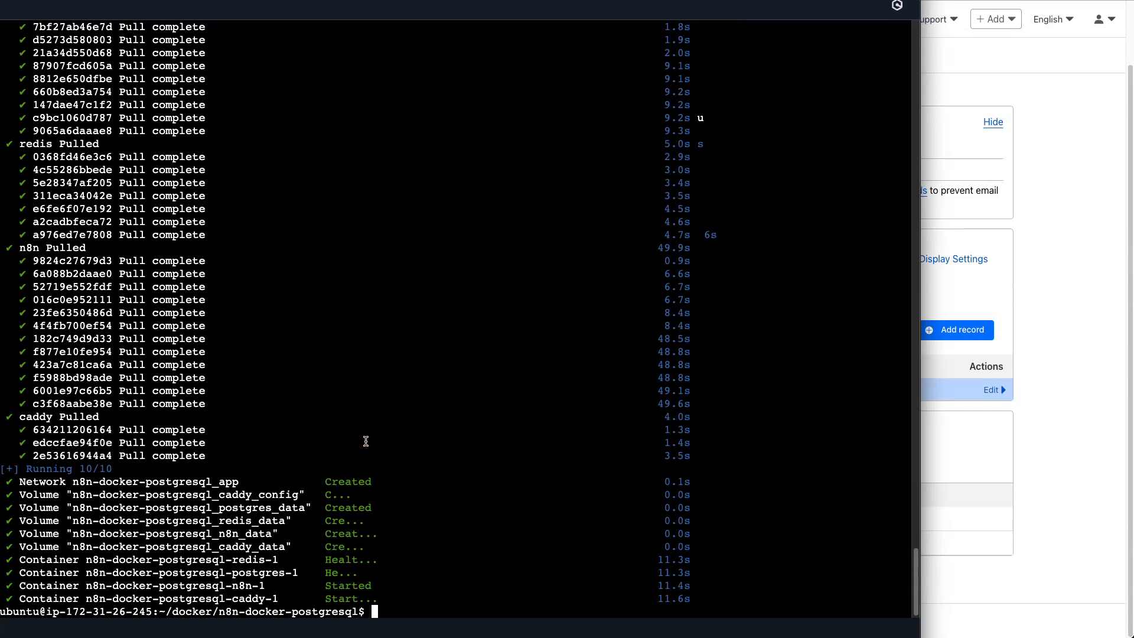
- Run docker ps to confirm caddy, n8n, postgres and redis containers are up
{"action": "type", "text": "docker ps"}
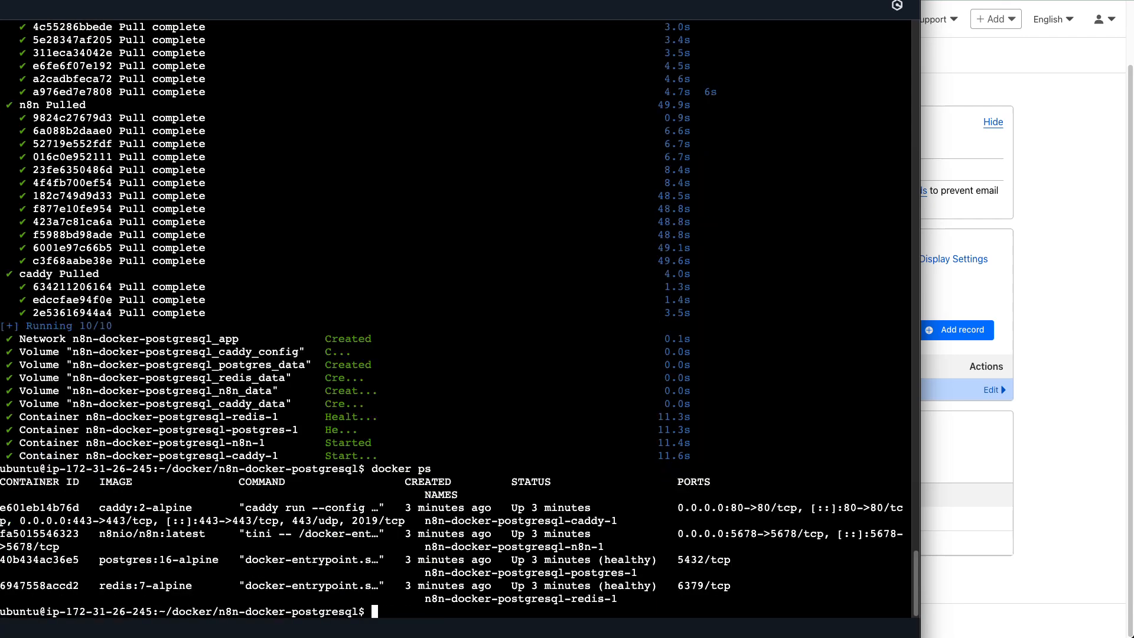
{"action": "mouse_move", "coordinate": [432, 500]}
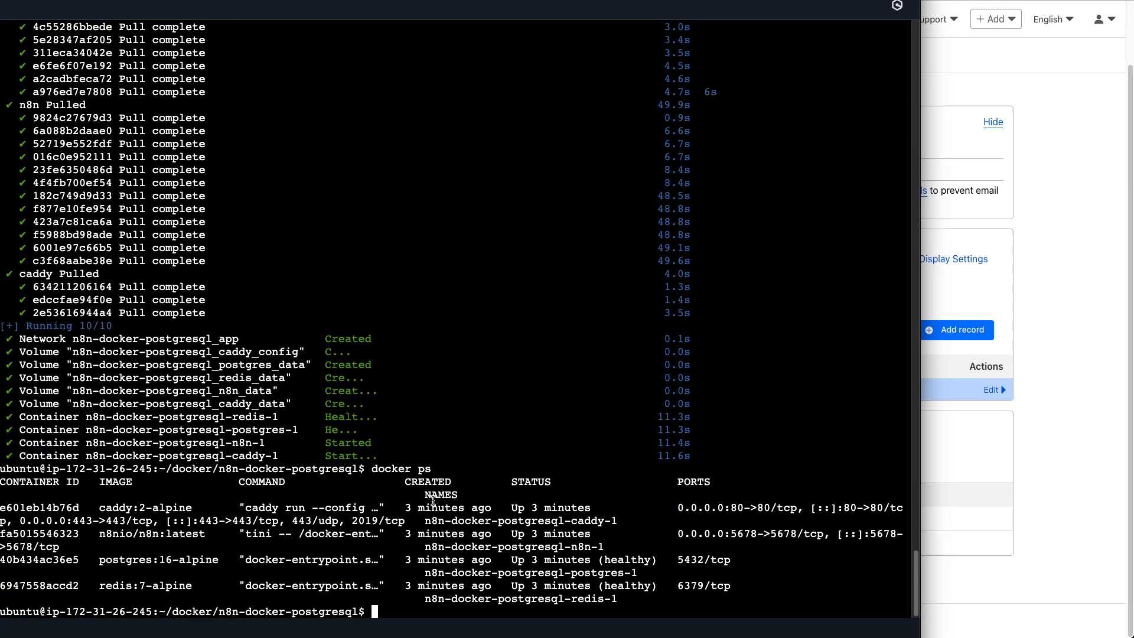
{"action": "mouse_move", "coordinate": [87, 506]}
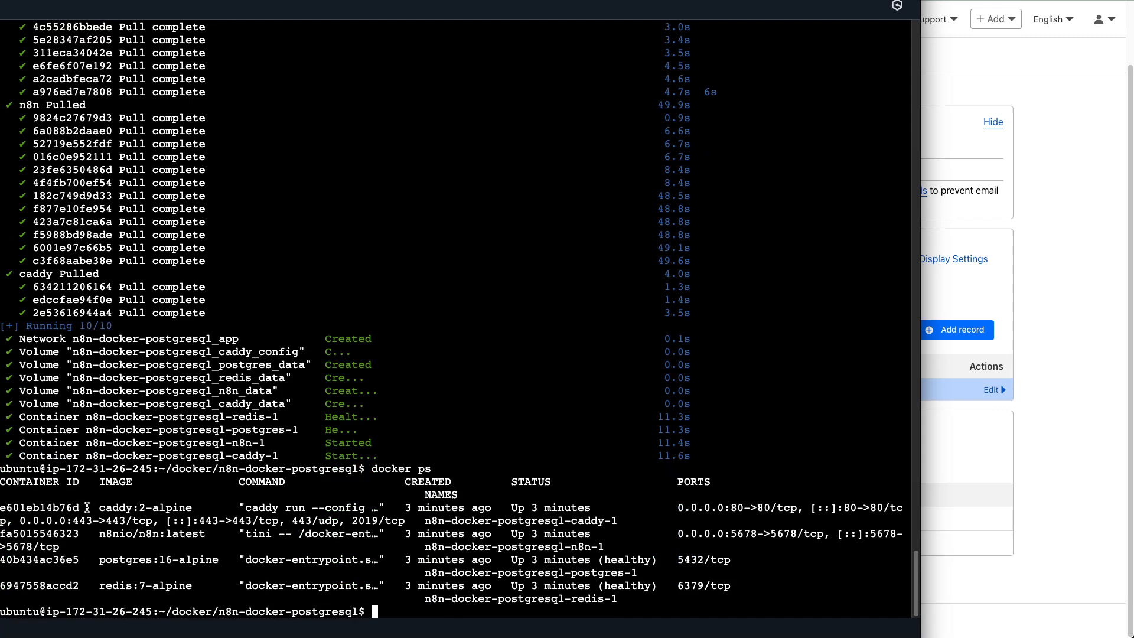
{"action": "double_click", "coordinate": [40, 507]}
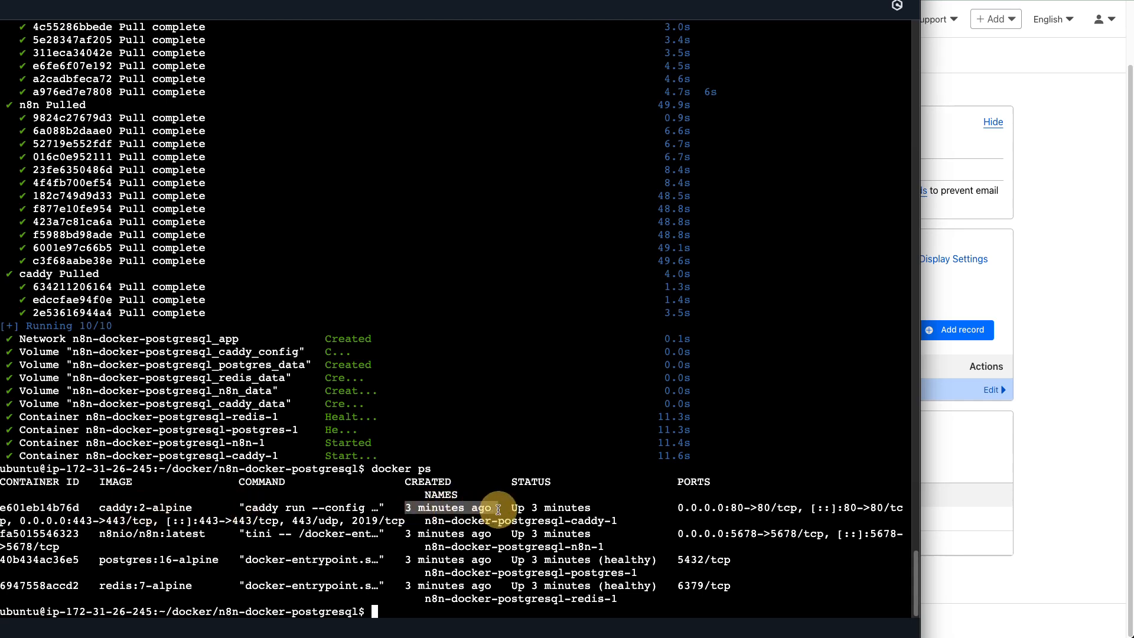
{"action": "mouse_move", "coordinate": [547, 390]}
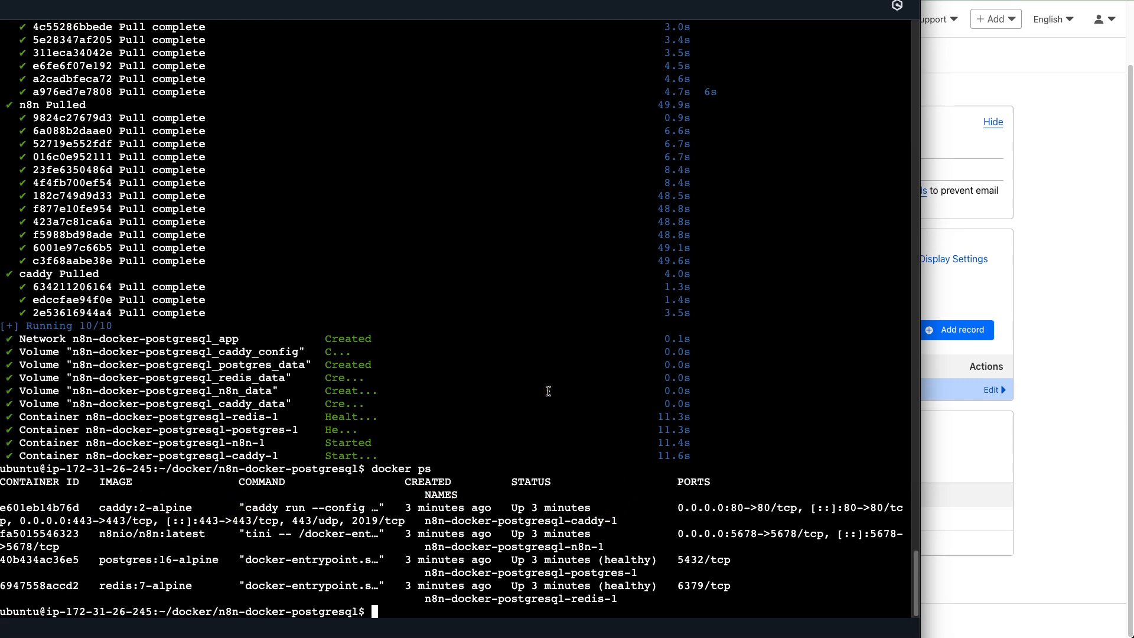
{"action": "mouse_move", "coordinate": [104, 583]}
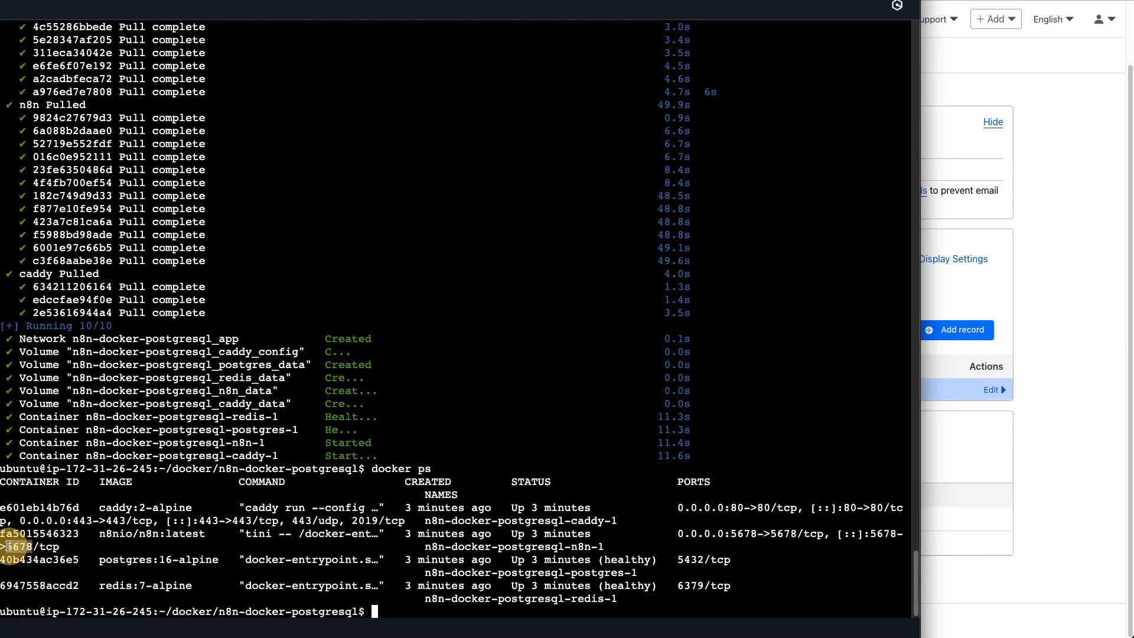
{"action": "type", "text": "c"}
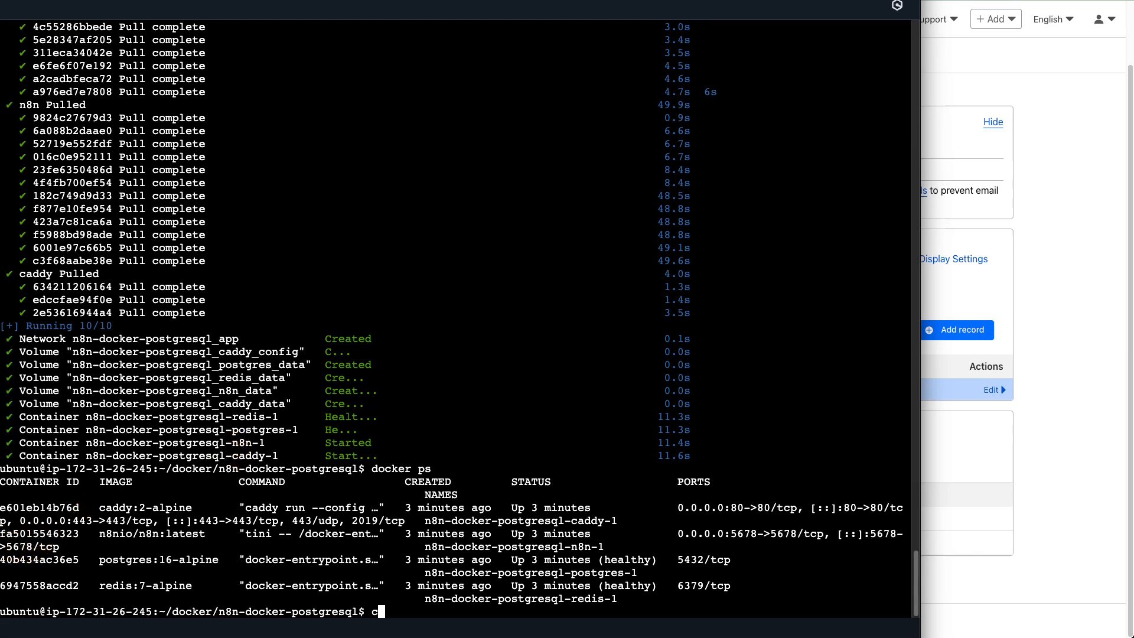
{"action": "type", "text": "url https://localhost:"}
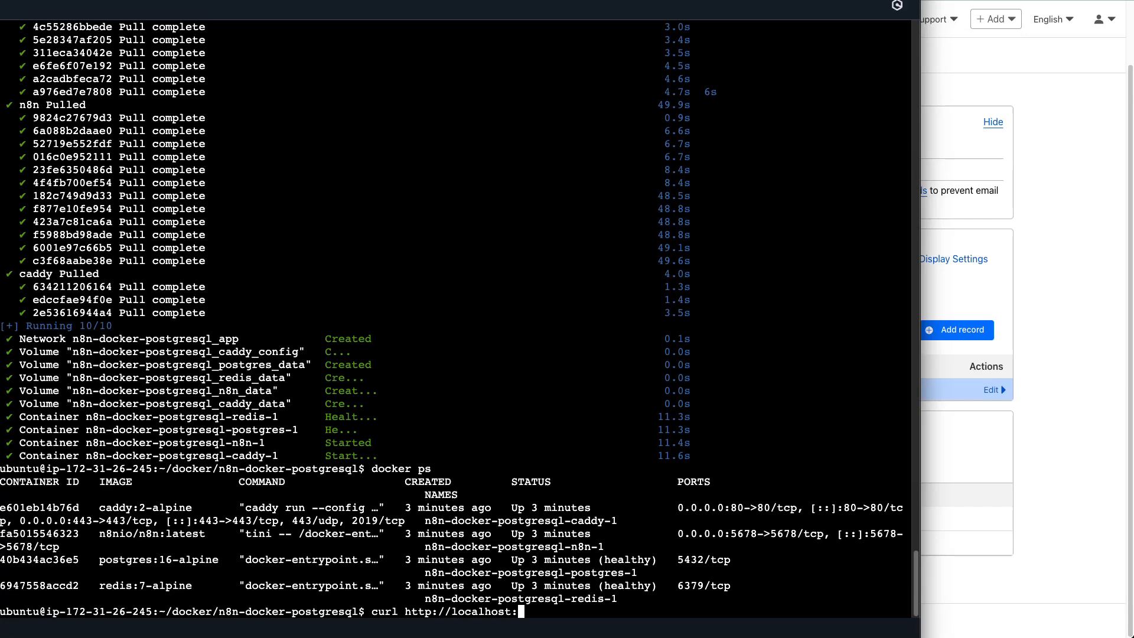
{"action": "key", "text": "Return"}
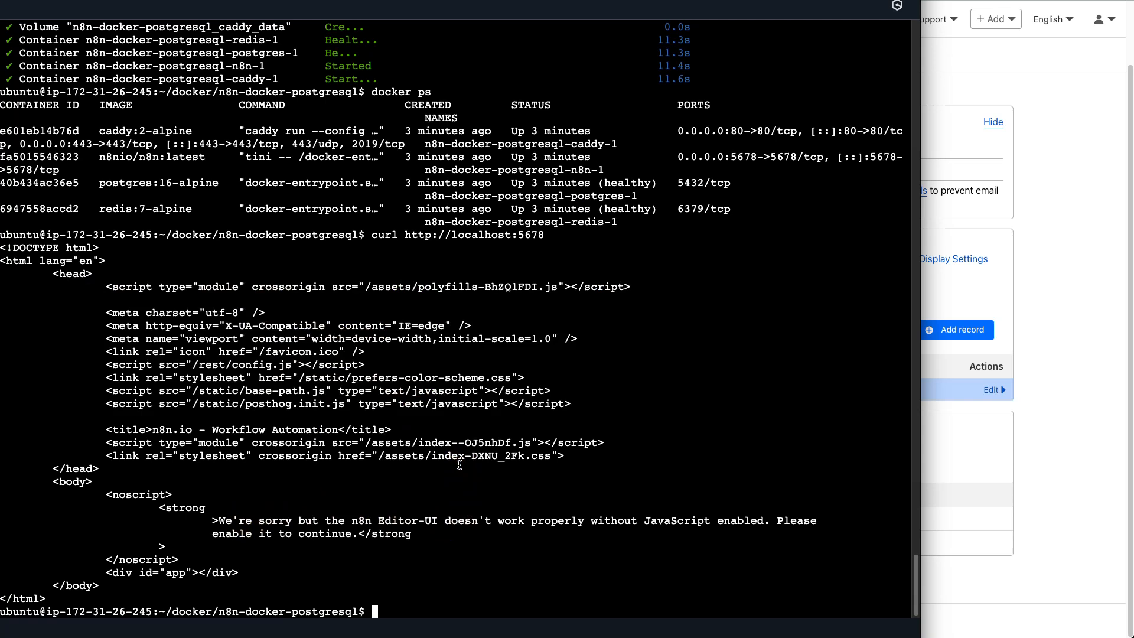
{"action": "type", "text": "curl http://localhost:5678"}
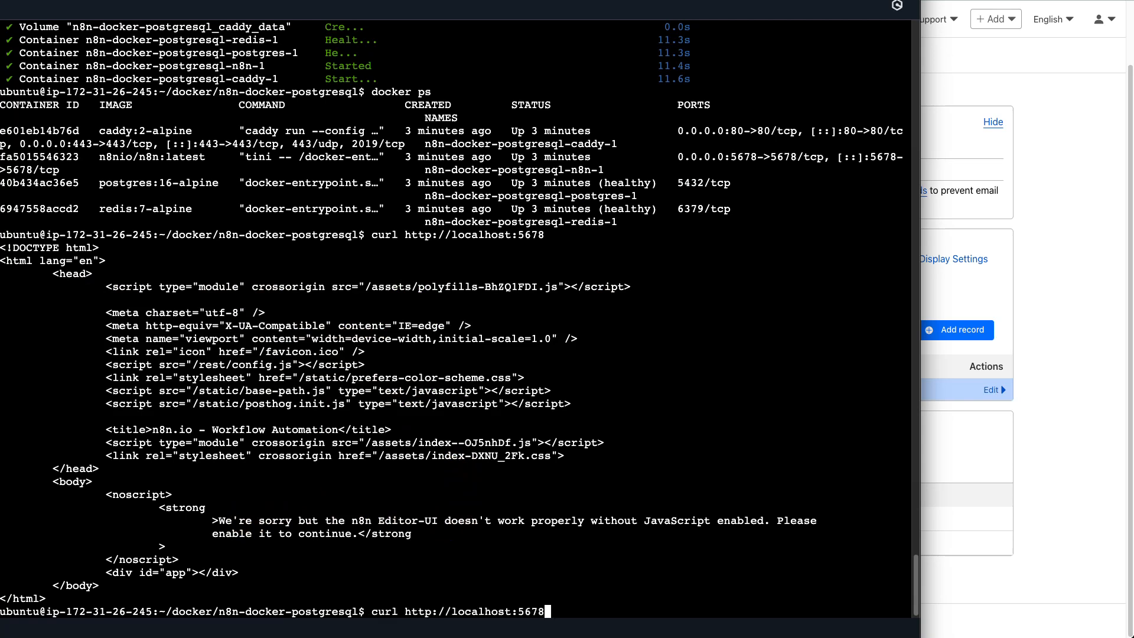
{"action": "type", "text": "docker compose --profile prod up -d"}
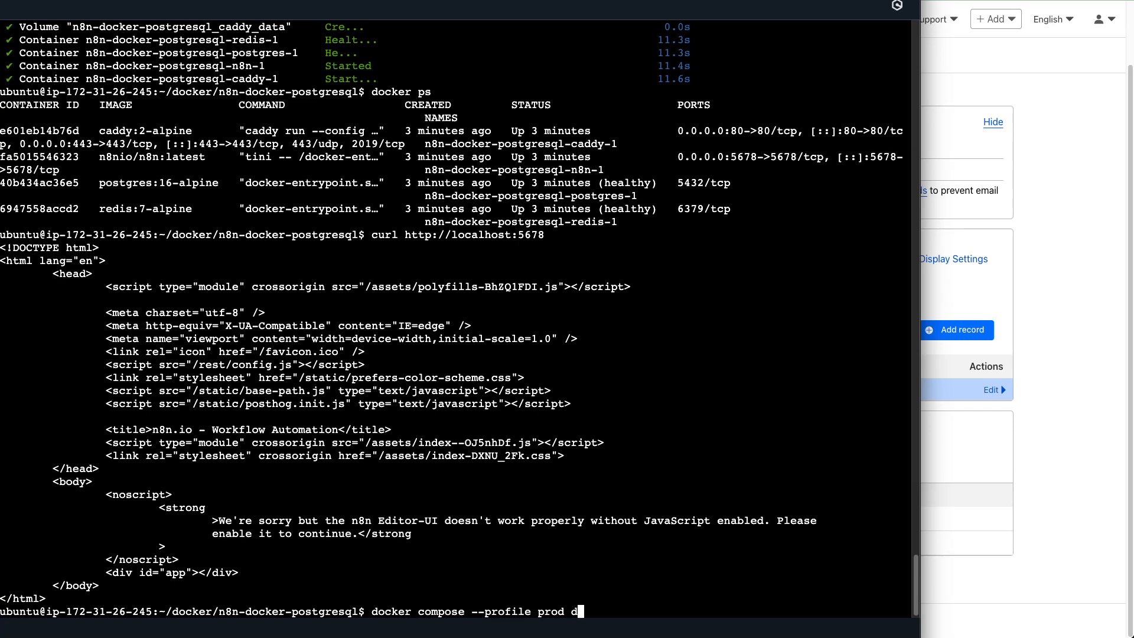
- Tear the prod-profile stack down with docker compose --profile prod down
{"action": "type", "text": "own"}
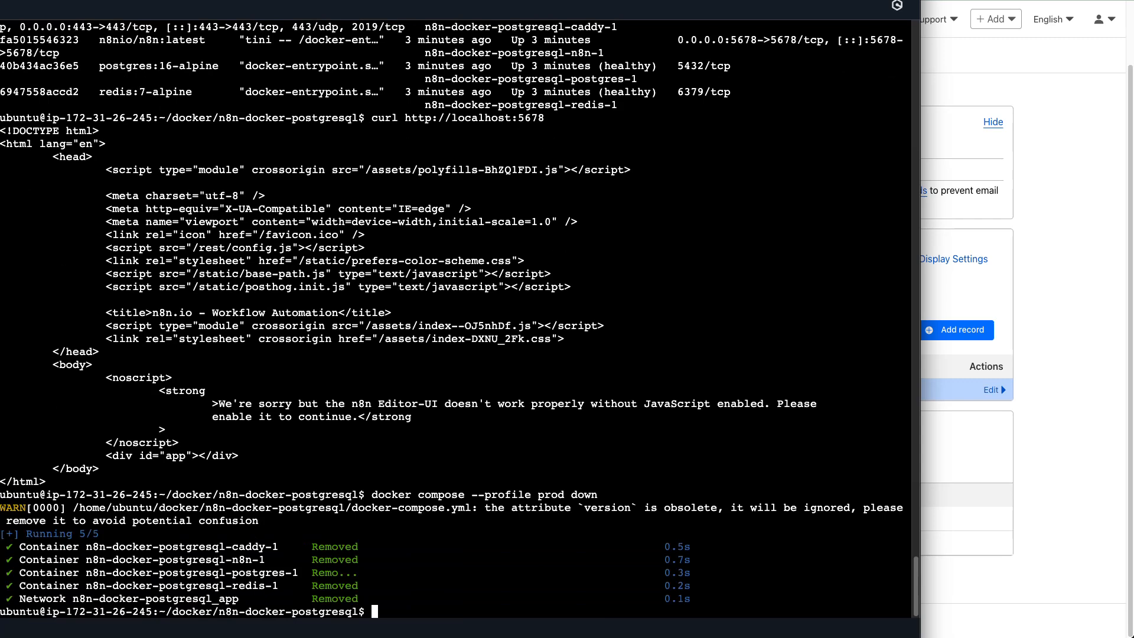
{"action": "type", "text": "docker compose --profile prod down"}
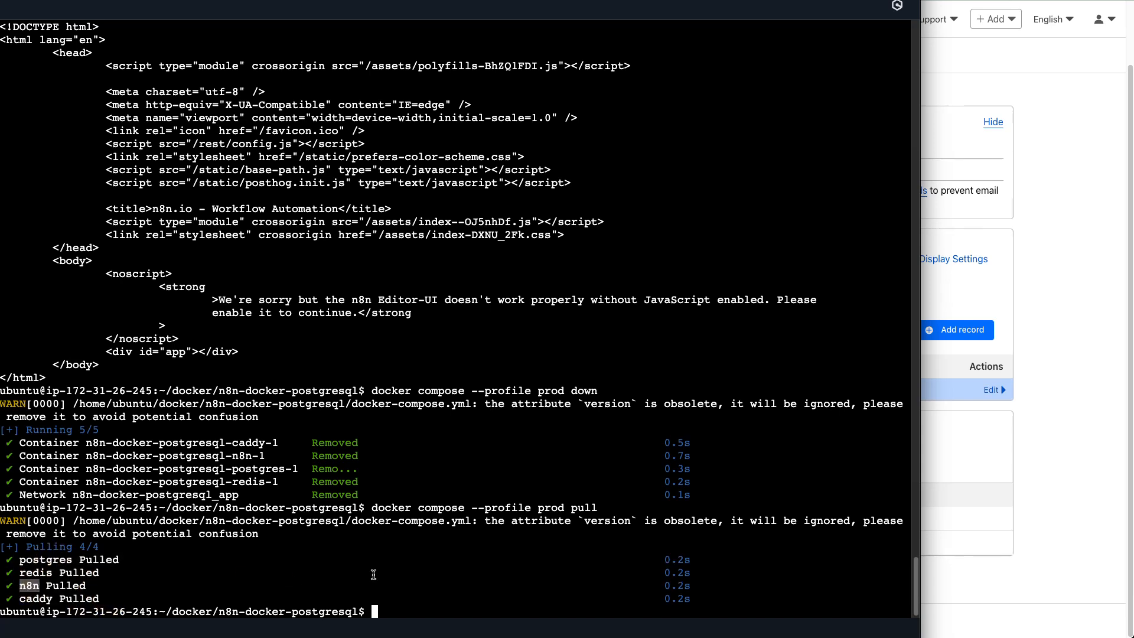
- Re-check localhost:5678 with curl and list the freshly restarted containers with docker ps
{"action": "type", "text": "curl http://localhost:5678"}
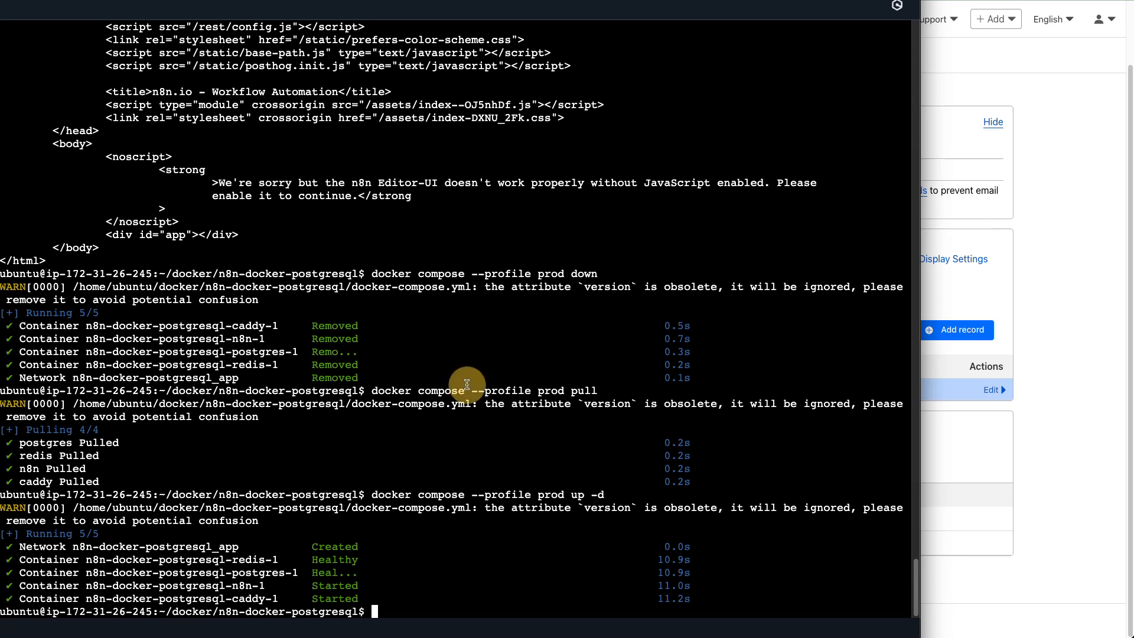
{"action": "type", "text": "curl http://localhost:5678"}
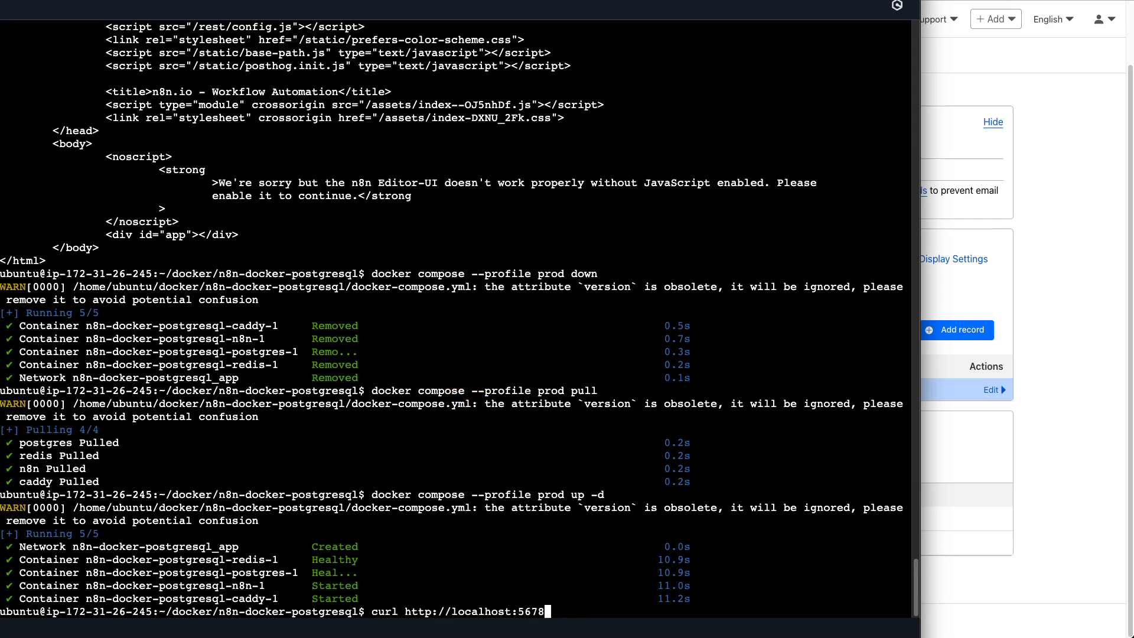
{"action": "type", "text": "docker ps"}
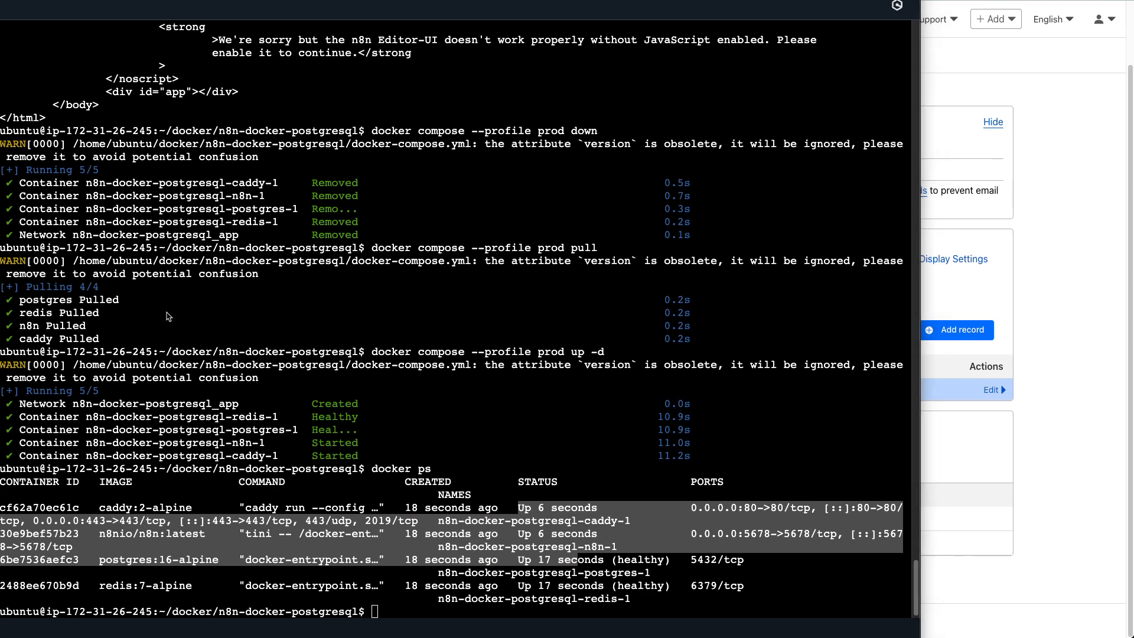
- Follow the Caddy container logs showing TLS for n8ndemo3.augustodemo.site, then stop following with Ctrl+C
{"action": "type", "text": "clear"}
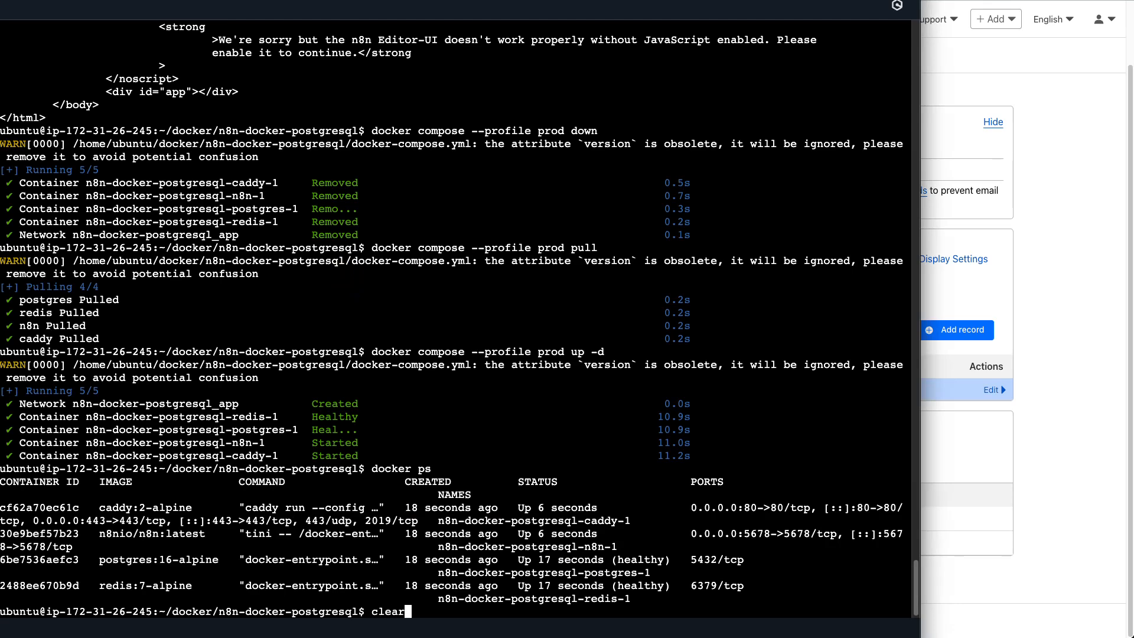
{"action": "type", "text": "docker compose logs -f caddy"}
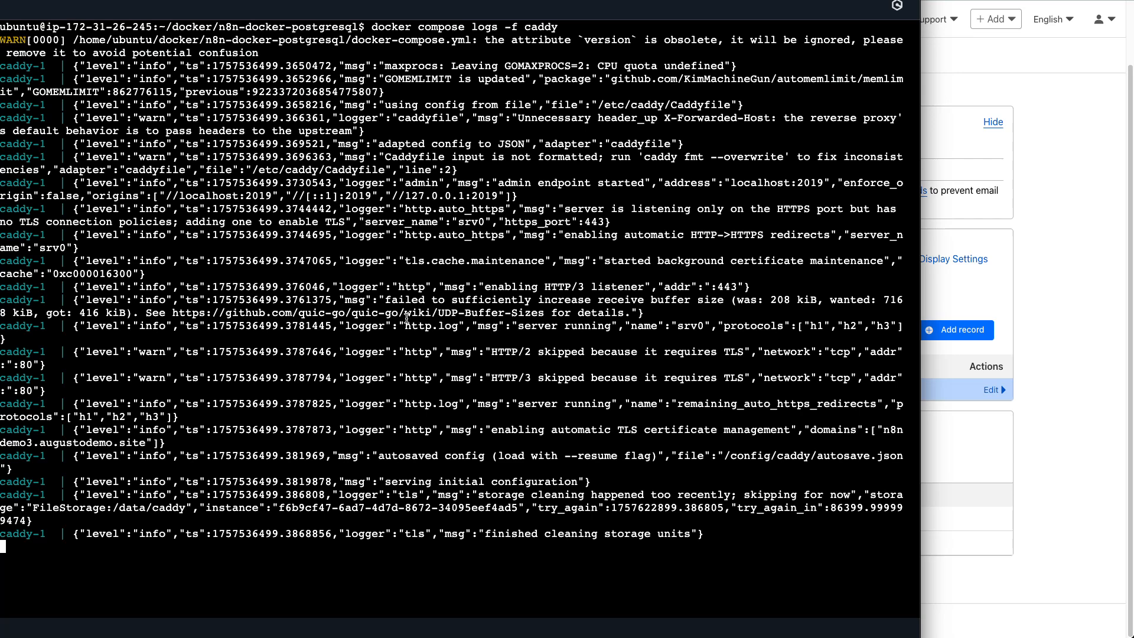
{"action": "mouse_move", "coordinate": [448, 267]}
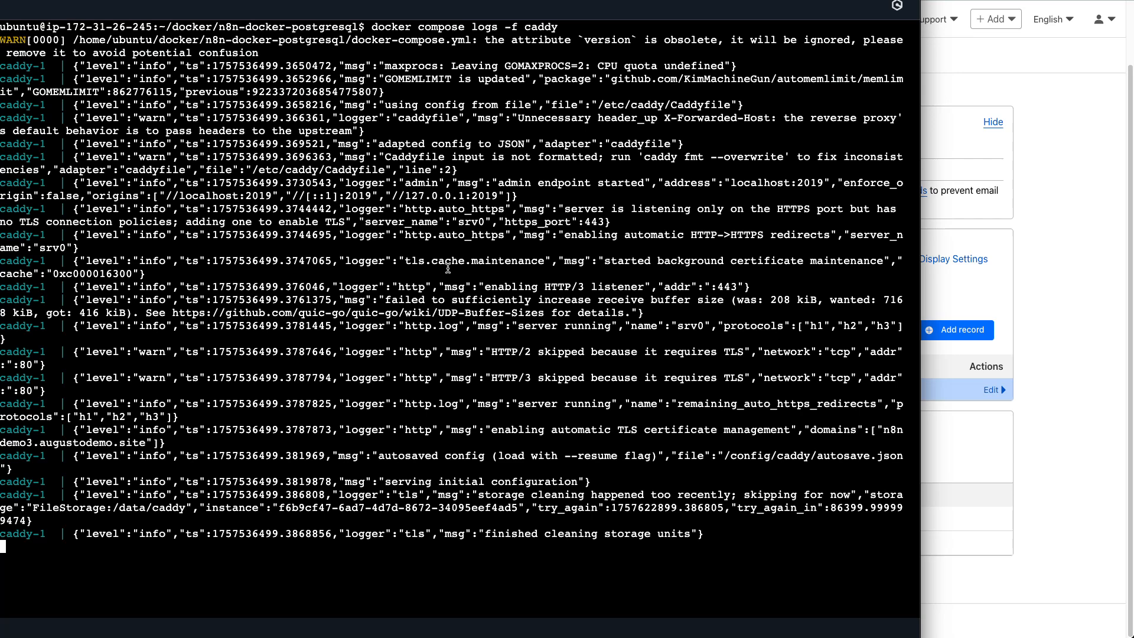
{"action": "type", "text": "g"}
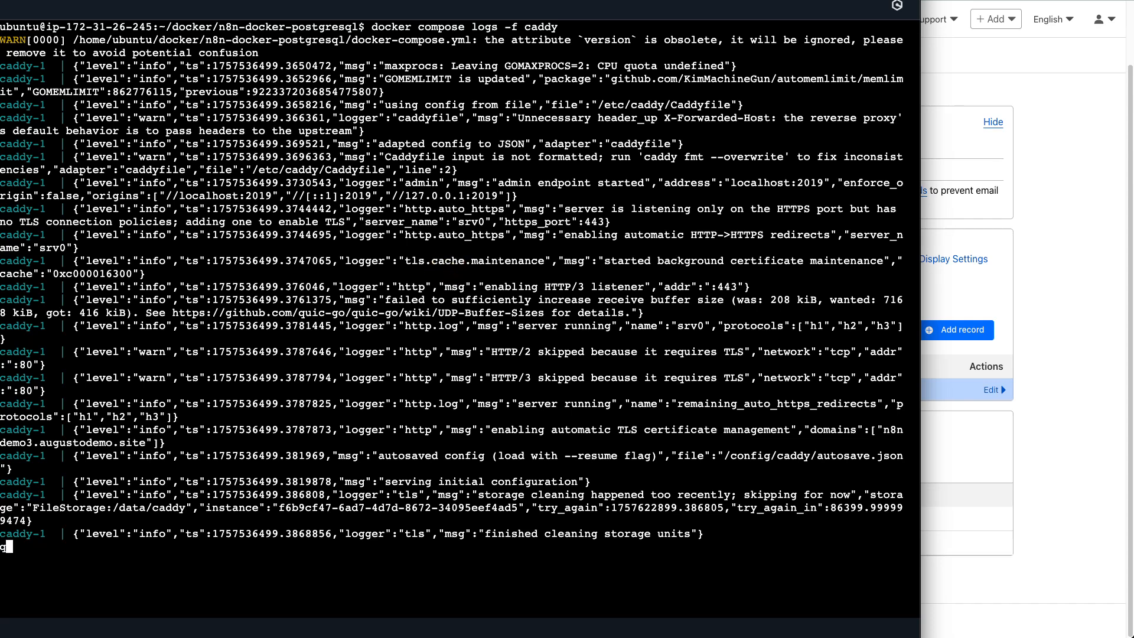
{"action": "key", "text": "ctrl+c"}
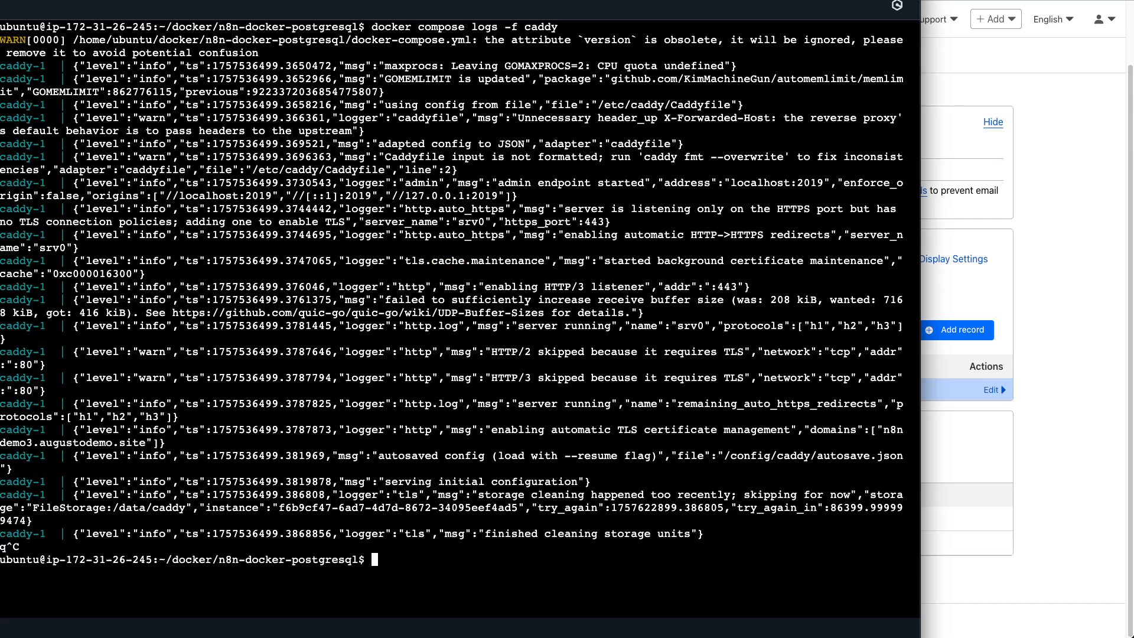
- Start a docker compose logs command to follow the n8n container's output
{"action": "type", "text": "docker compose logs -f ca"}
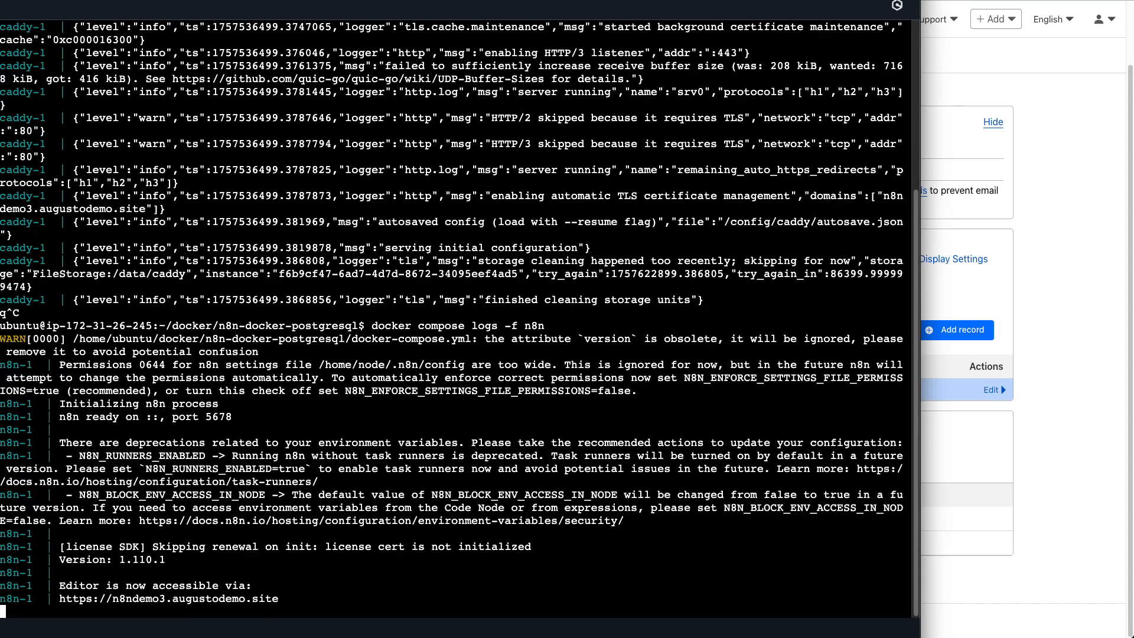
{"action": "mouse_move", "coordinate": [224, 624]}
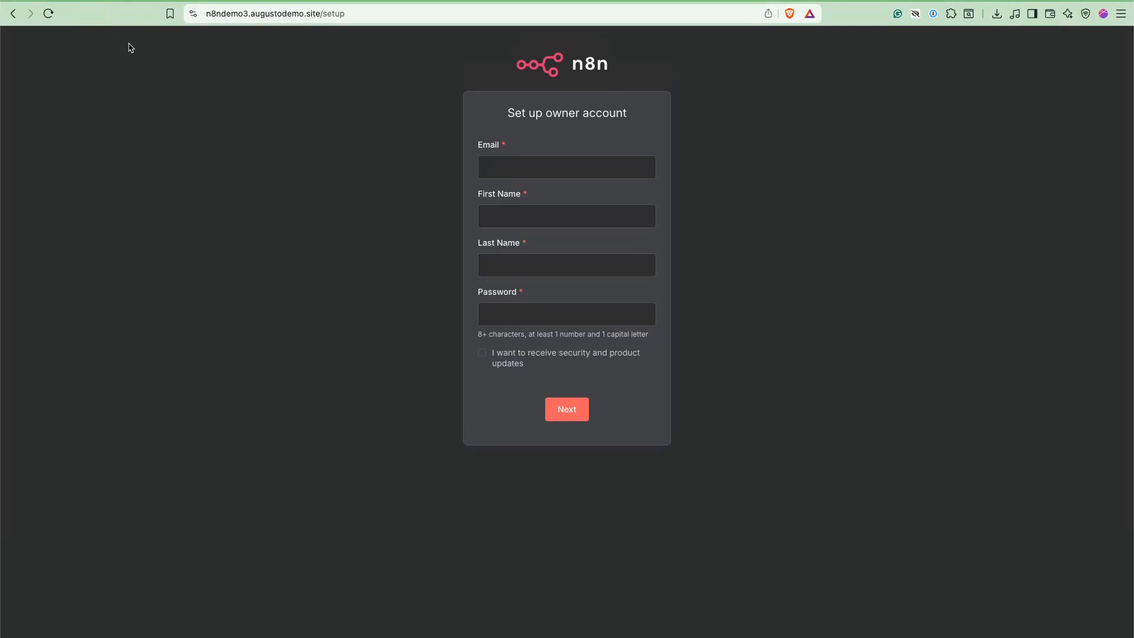
{"action": "mouse_move", "coordinate": [138, 52]}
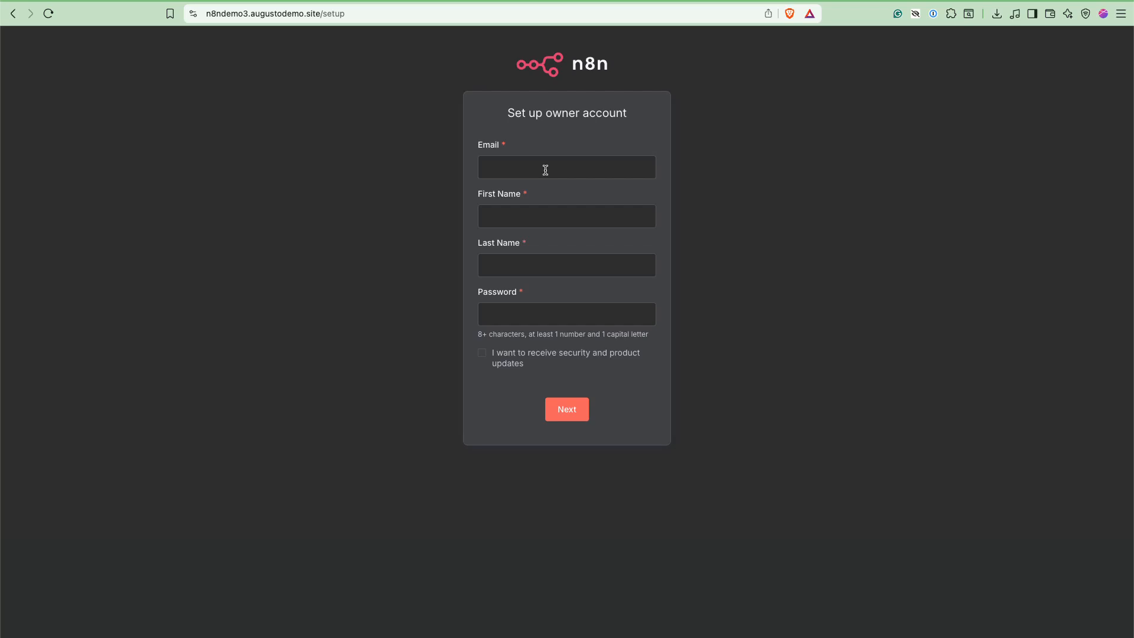
- Enter the owner's email and account details on the setup form and submit them
{"action": "left_click", "coordinate": [566, 167]}
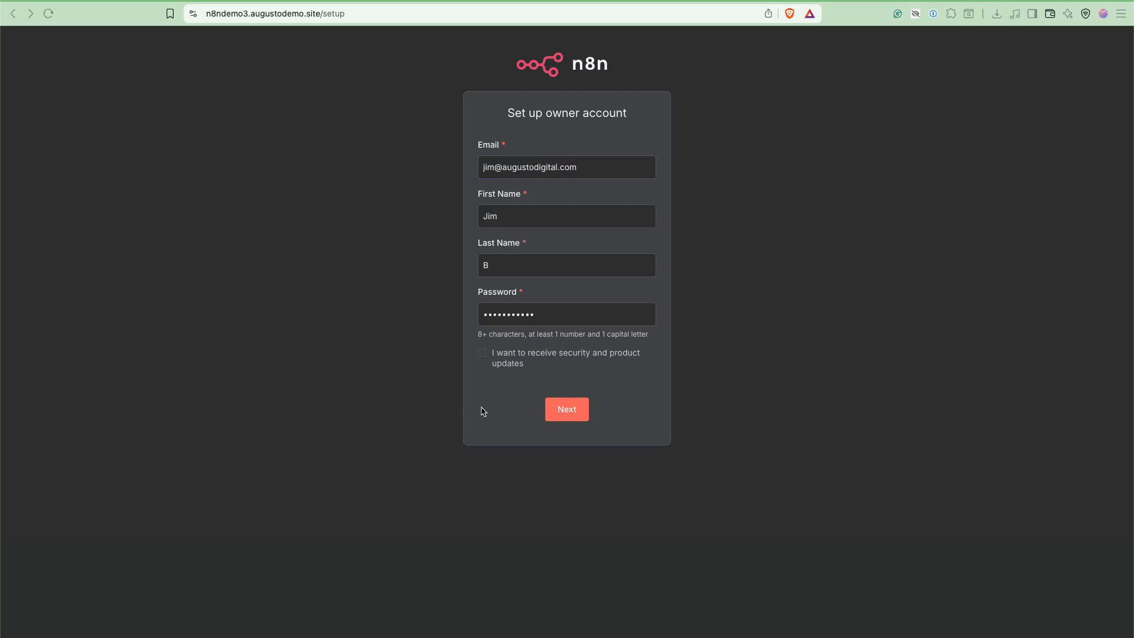
{"action": "left_click", "coordinate": [566, 409]}
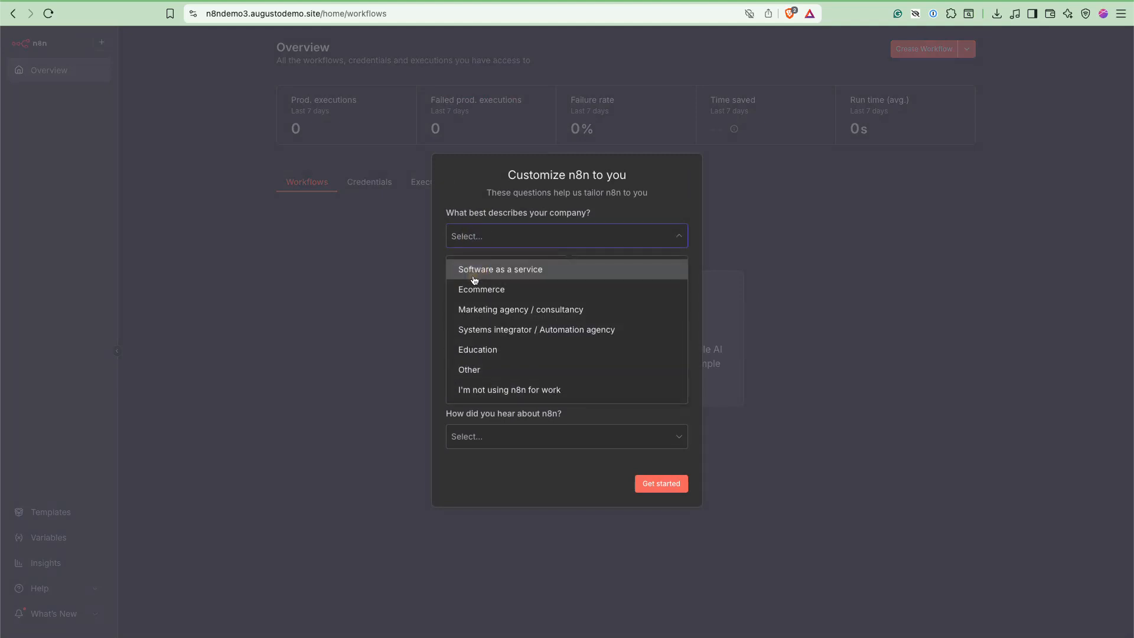
- Answer the questionnaire with Software as a service and a company size, then skip the free license offer
{"action": "left_click", "coordinate": [499, 269]}
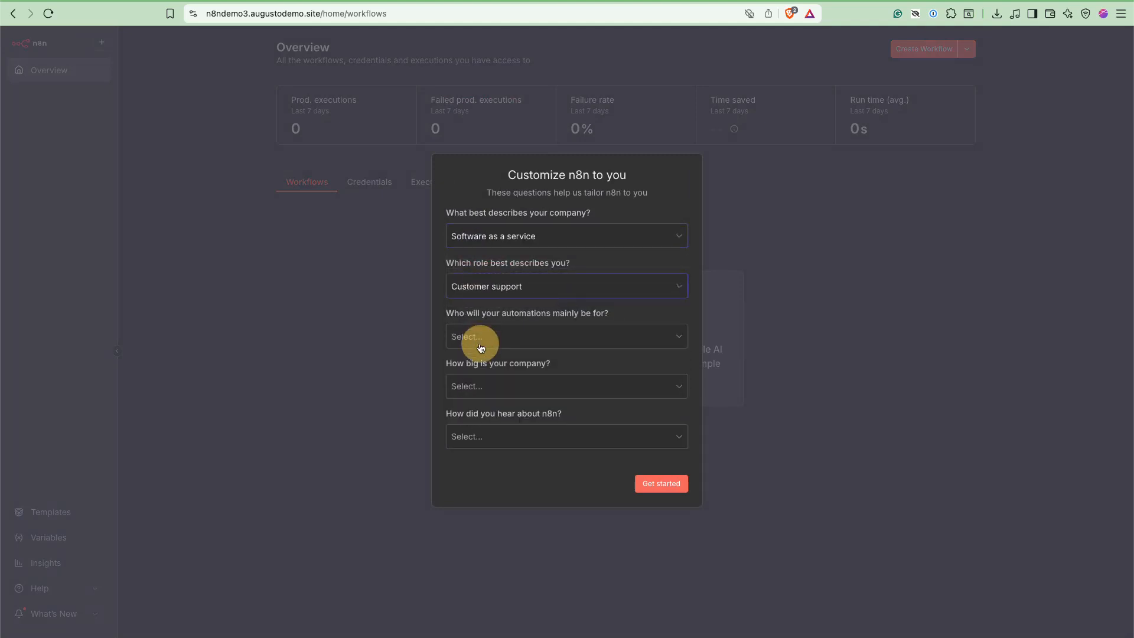
{"action": "left_click", "coordinate": [567, 386]}
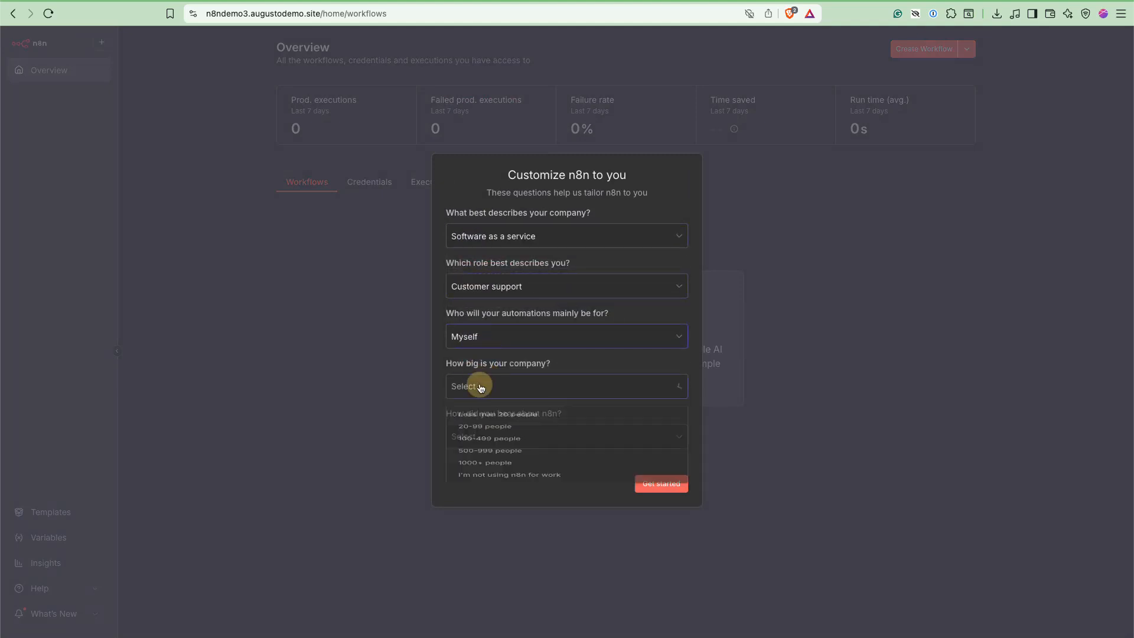
{"action": "left_click", "coordinate": [566, 435]}
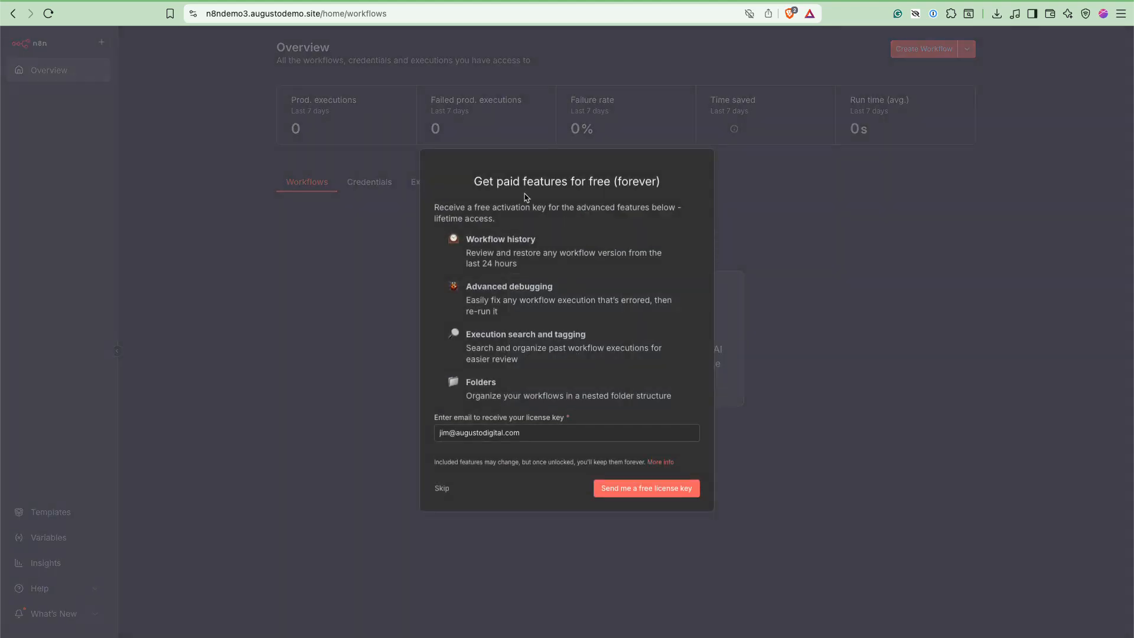
{"action": "left_click", "coordinate": [441, 487]}
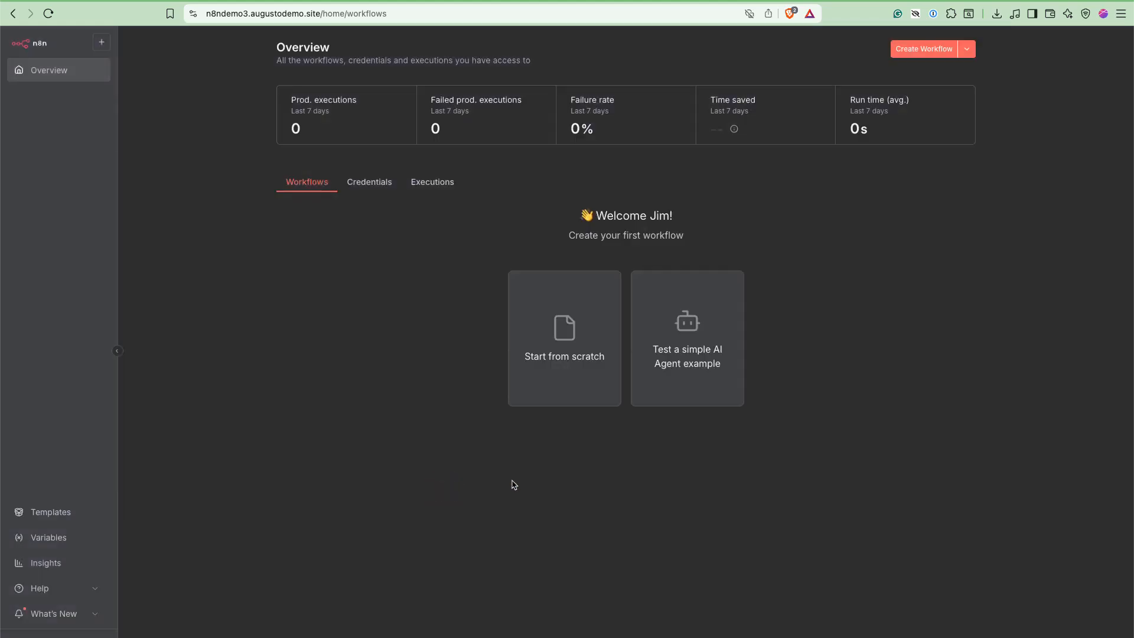
{"action": "mouse_move", "coordinate": [557, 427]}
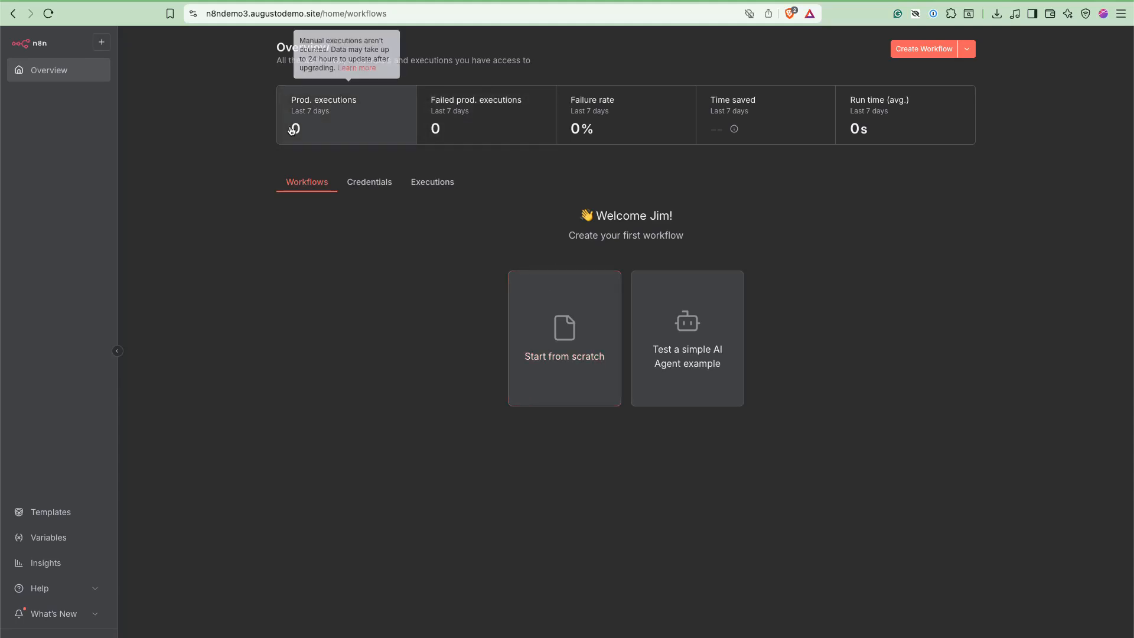
{"action": "mouse_move", "coordinate": [777, 126]}
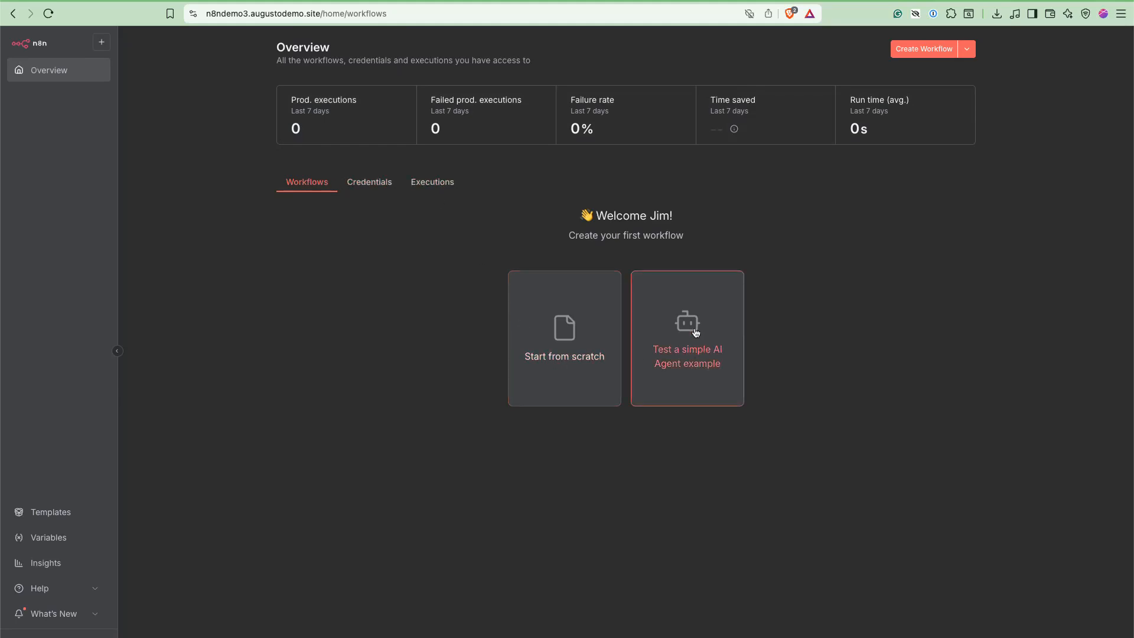
{"action": "mouse_move", "coordinate": [570, 335]}
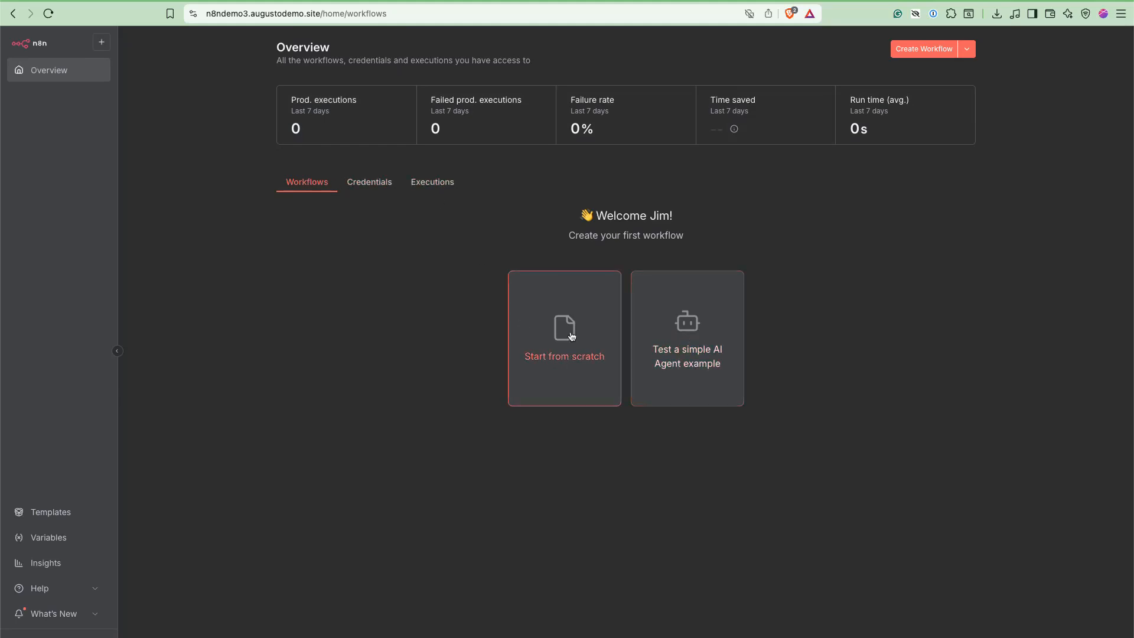
{"action": "mouse_move", "coordinate": [570, 333]}
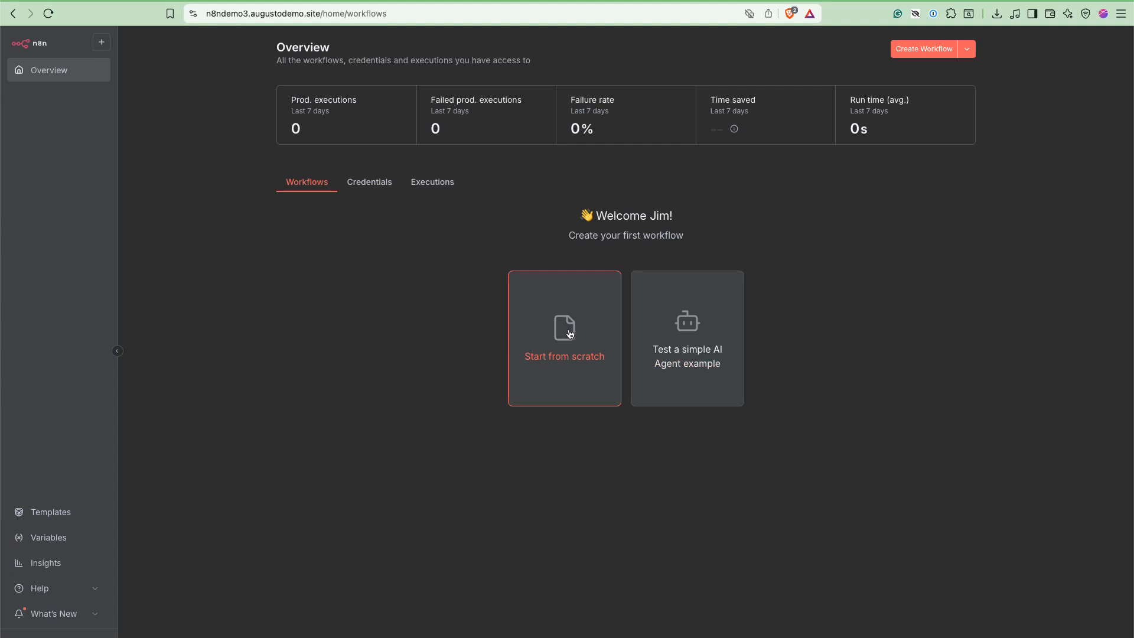
{"action": "mouse_move", "coordinate": [567, 333]}
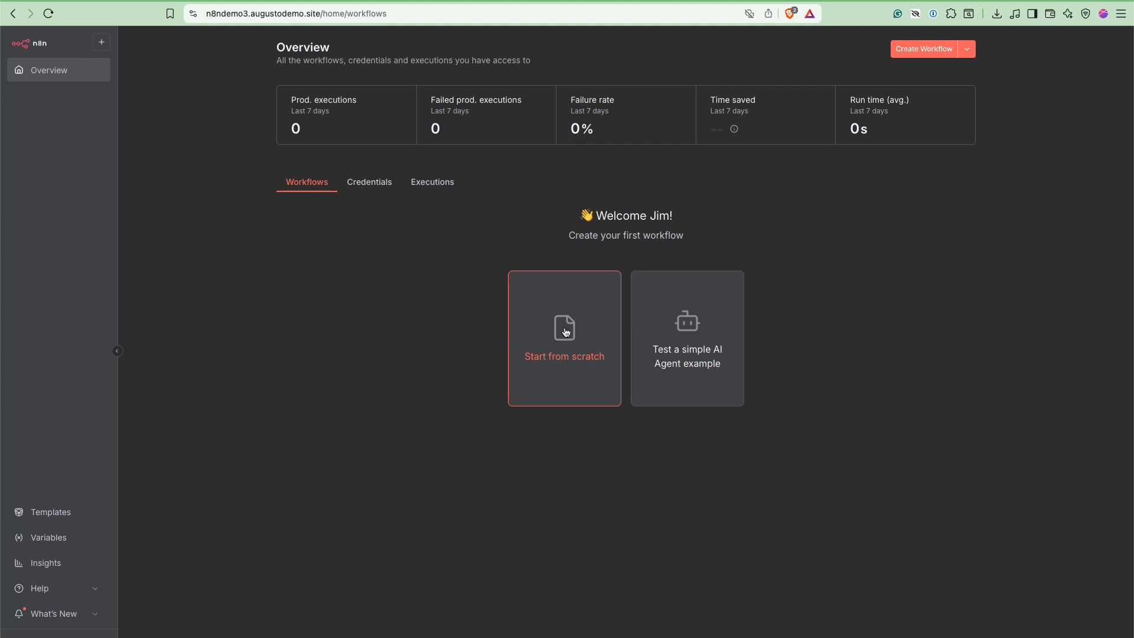
- Create a blank workflow with an 'On chat message' trigger and begin adding the next node
{"action": "left_click", "coordinate": [563, 338]}
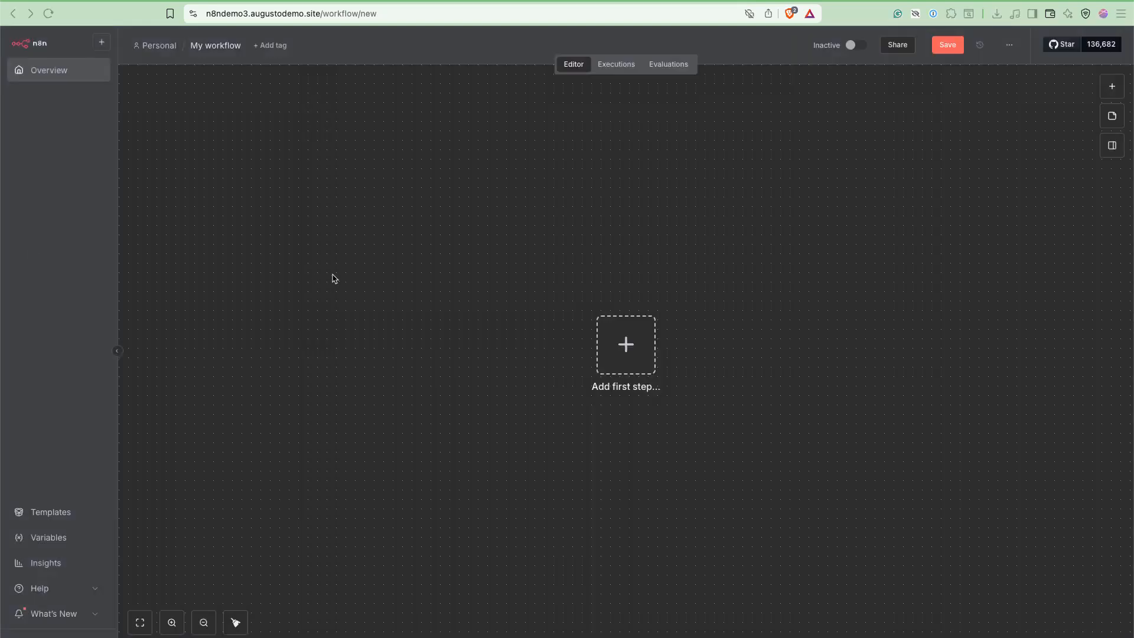
{"action": "left_click", "coordinate": [625, 344]}
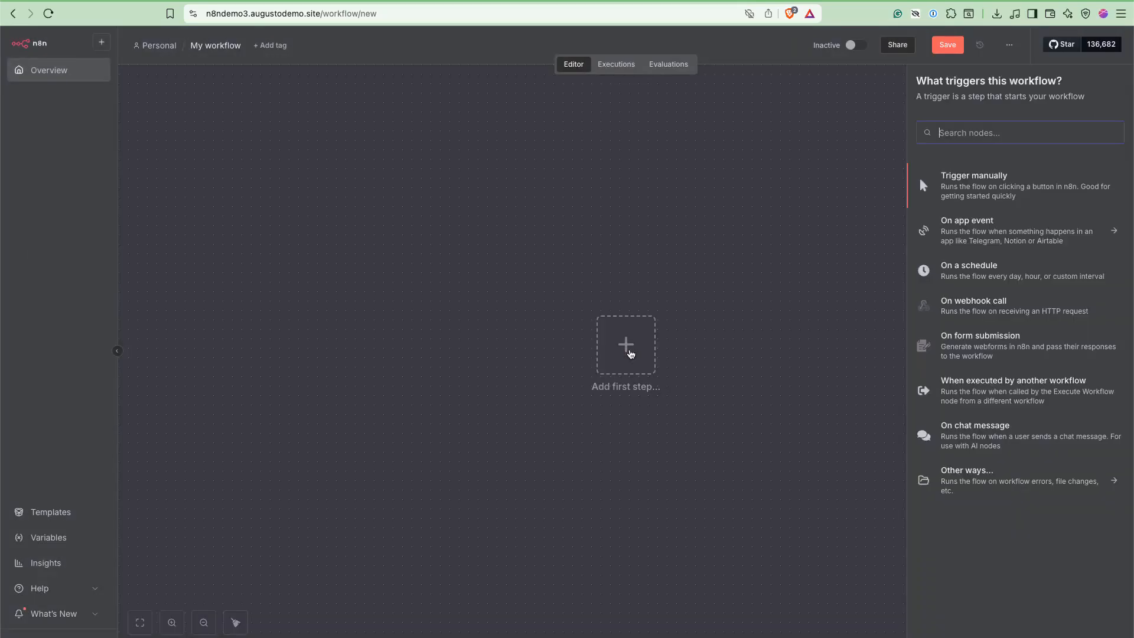
{"action": "left_click", "coordinate": [974, 425]}
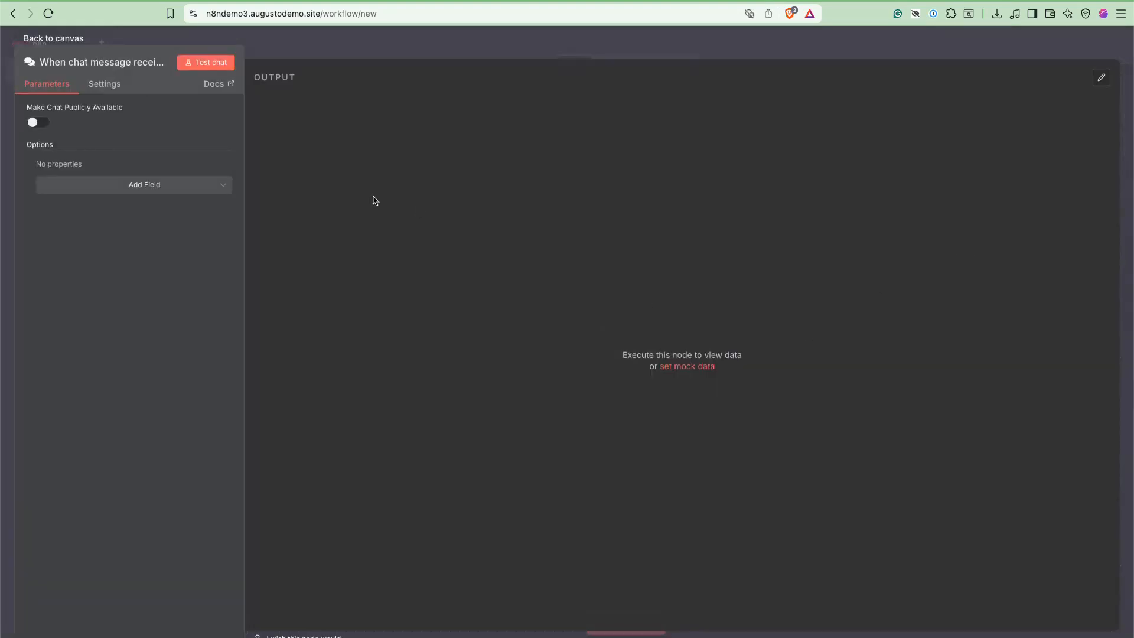
{"action": "left_click", "coordinate": [53, 38]}
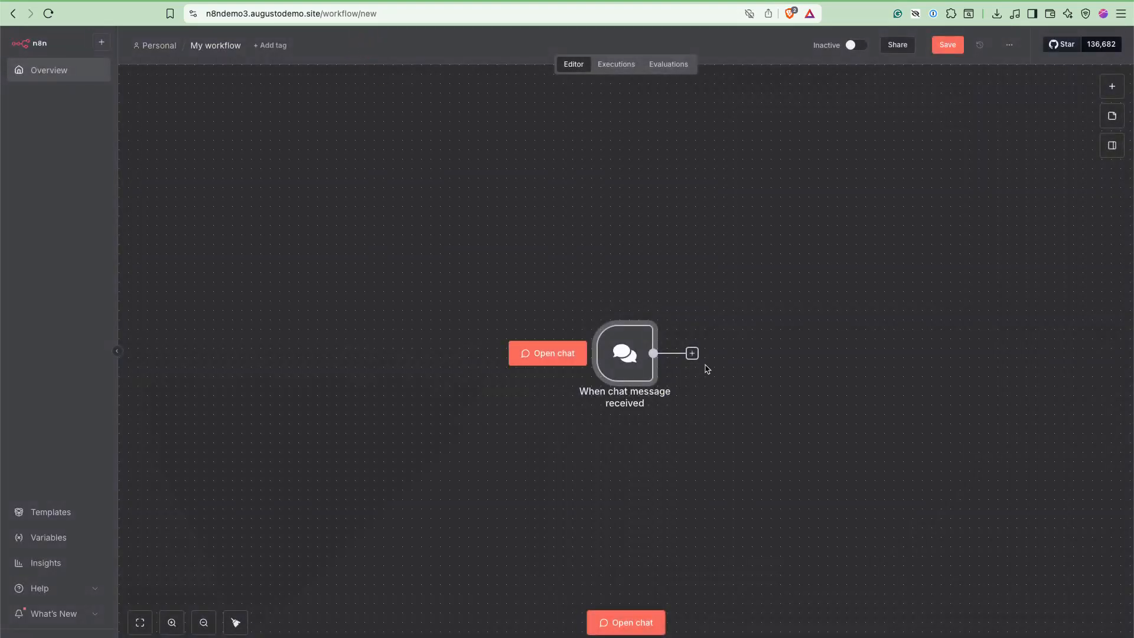
{"action": "left_click", "coordinate": [691, 354]}
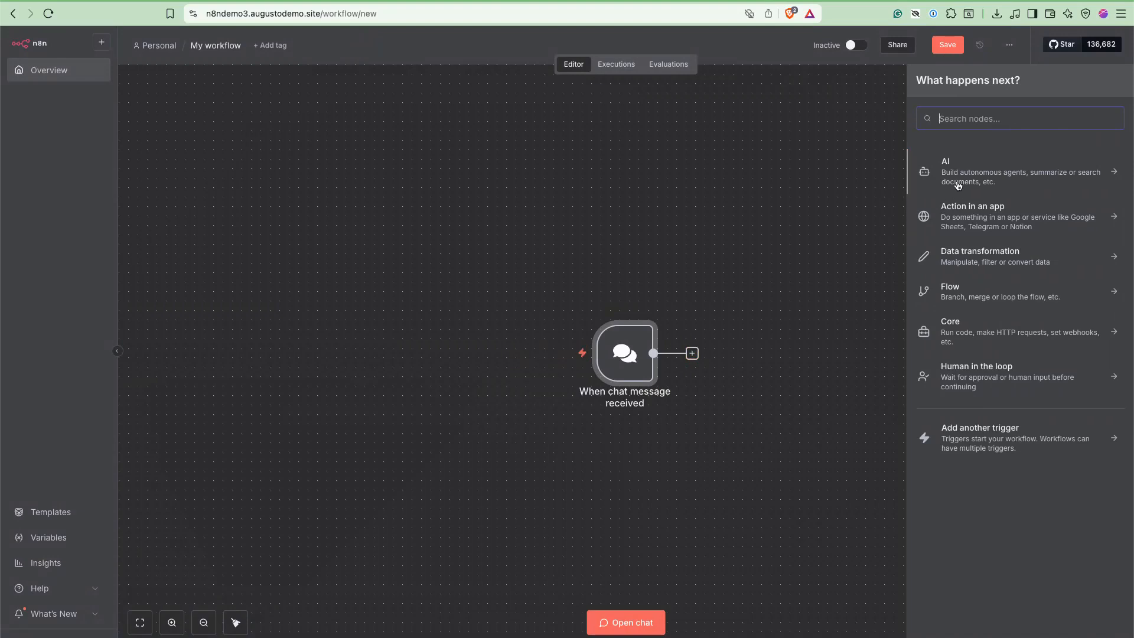
- Add an AI Agent node after the trigger and enable its System Message option
{"action": "left_click", "coordinate": [1020, 171]}
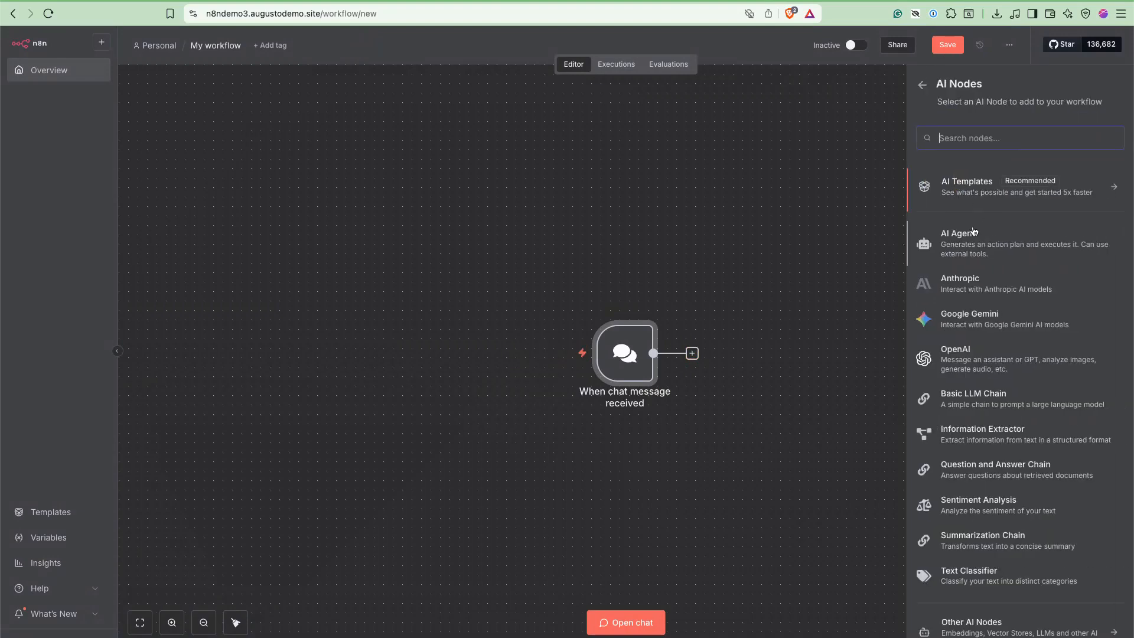
{"action": "left_click", "coordinate": [959, 233]}
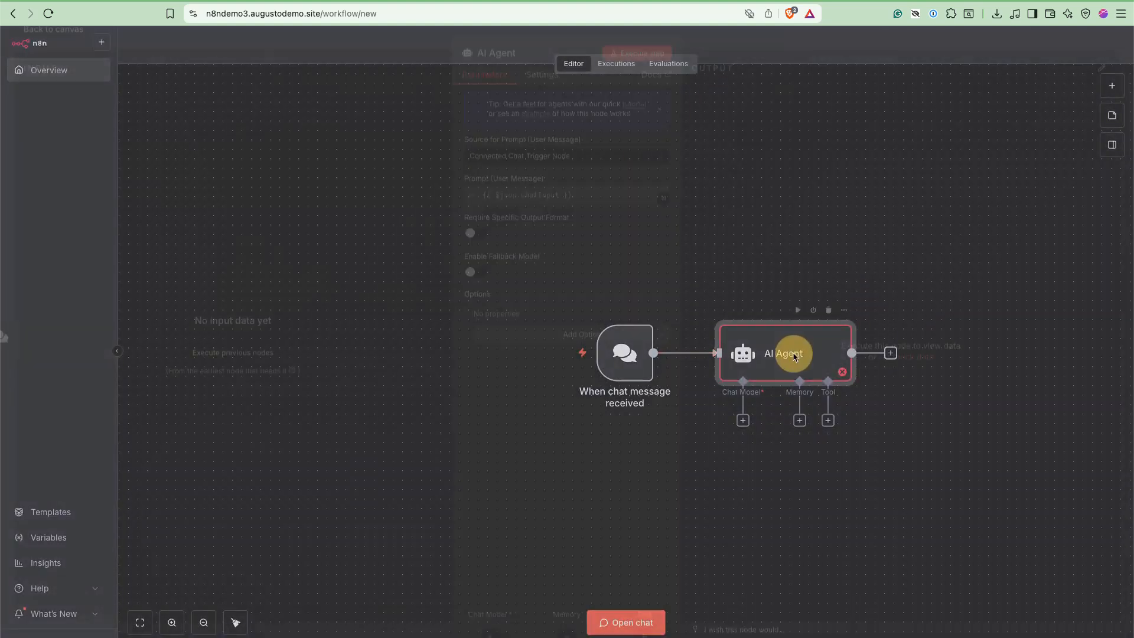
{"action": "left_click", "coordinate": [581, 342]}
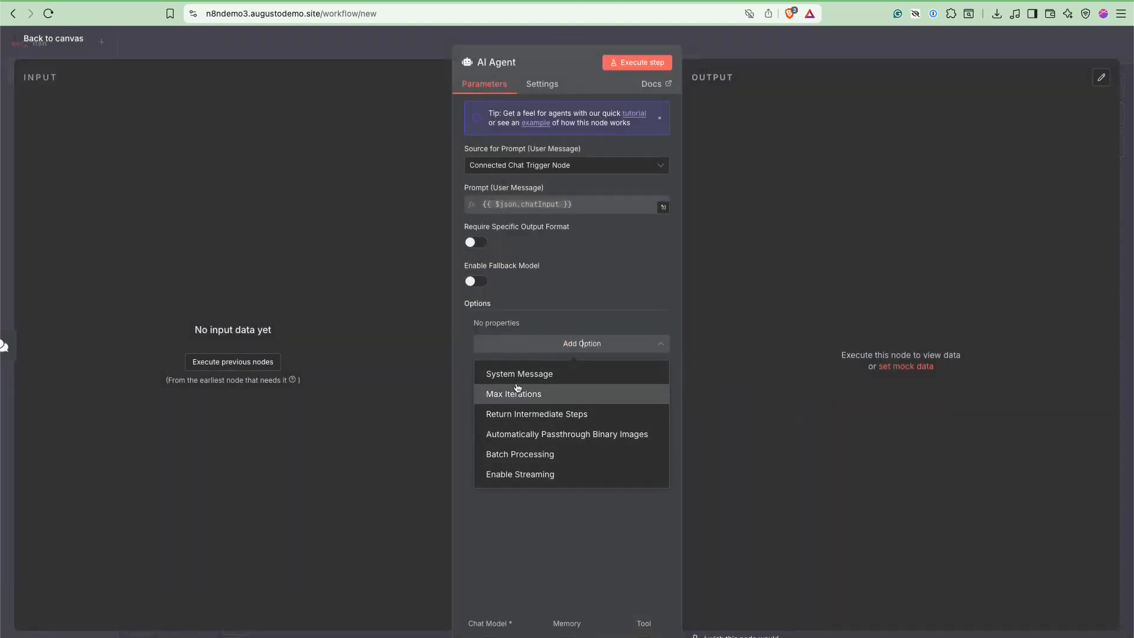
{"action": "left_click", "coordinate": [519, 373]}
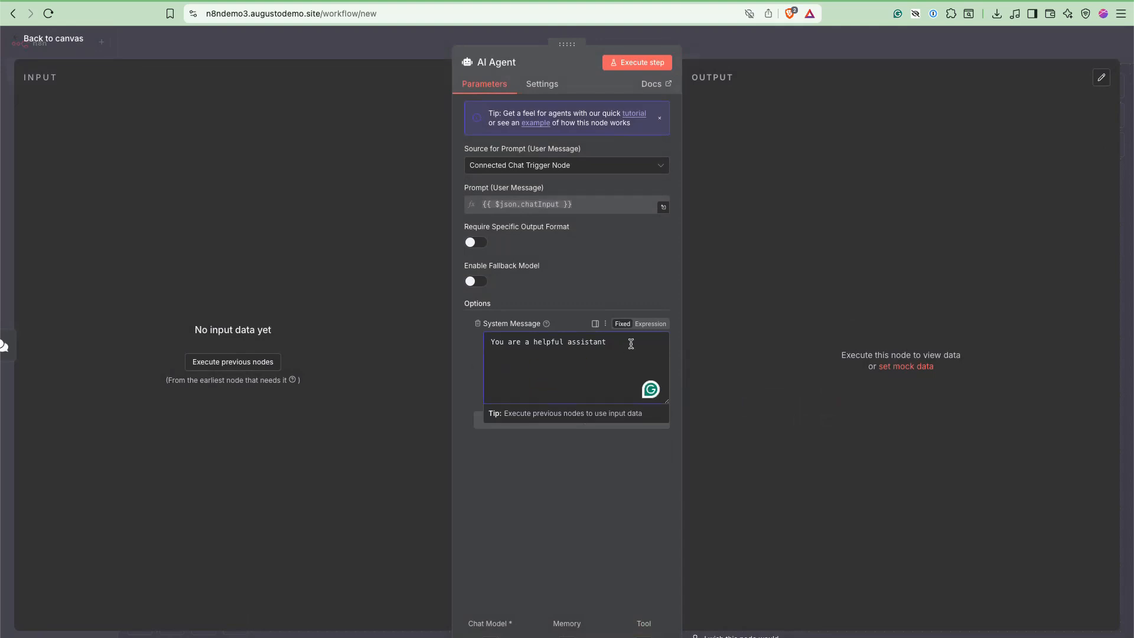
- Write a system message telling the assistant to answer questions with a technical spin
{"action": "type", "text": "that will answer question"}
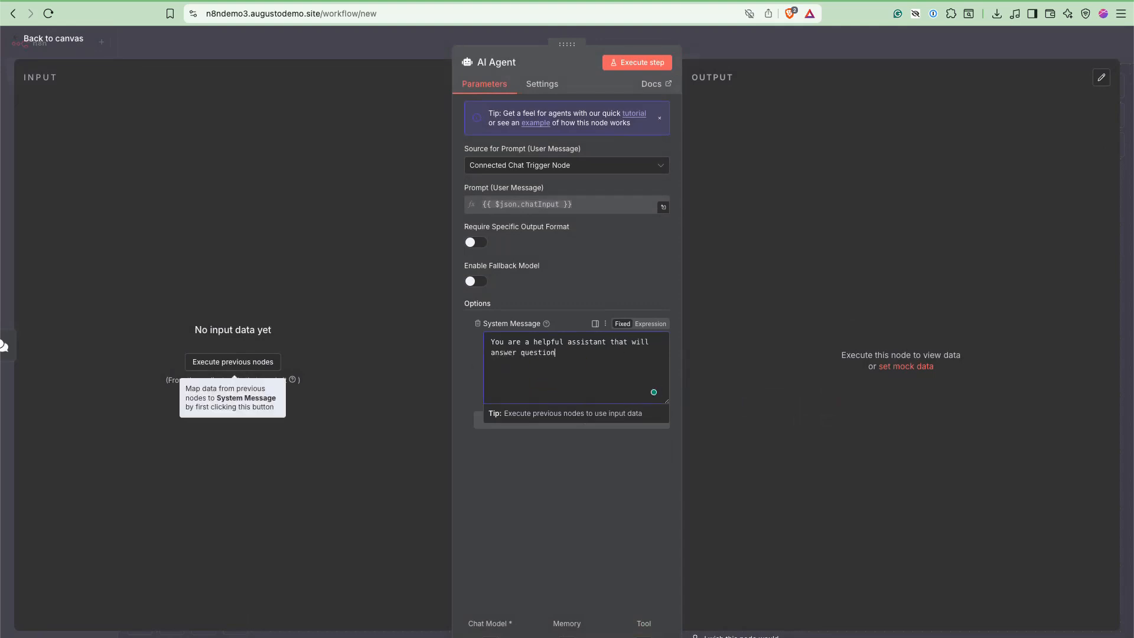
{"action": "type", "text": "s with a t"}
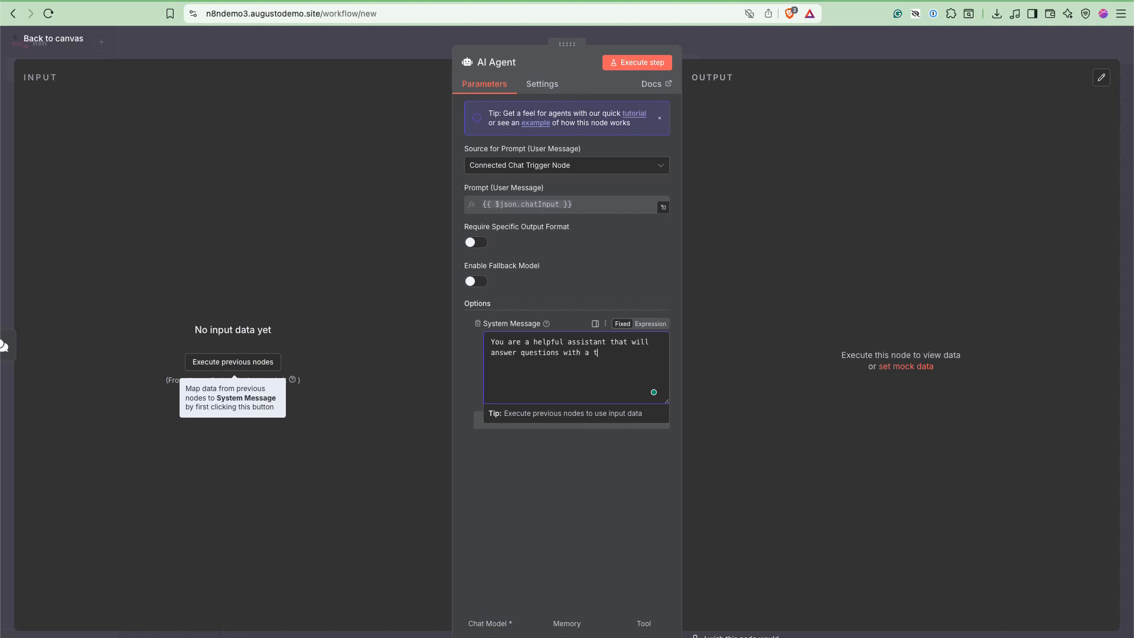
{"action": "type", "text": "echnical"}
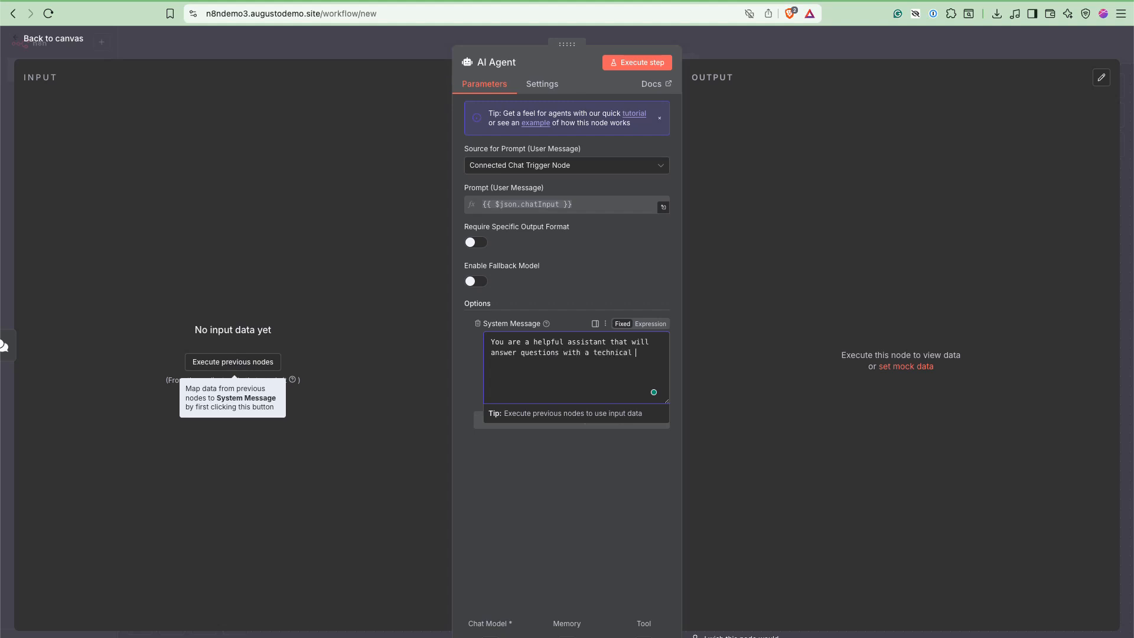
{"action": "type", "text": "spin to the information"}
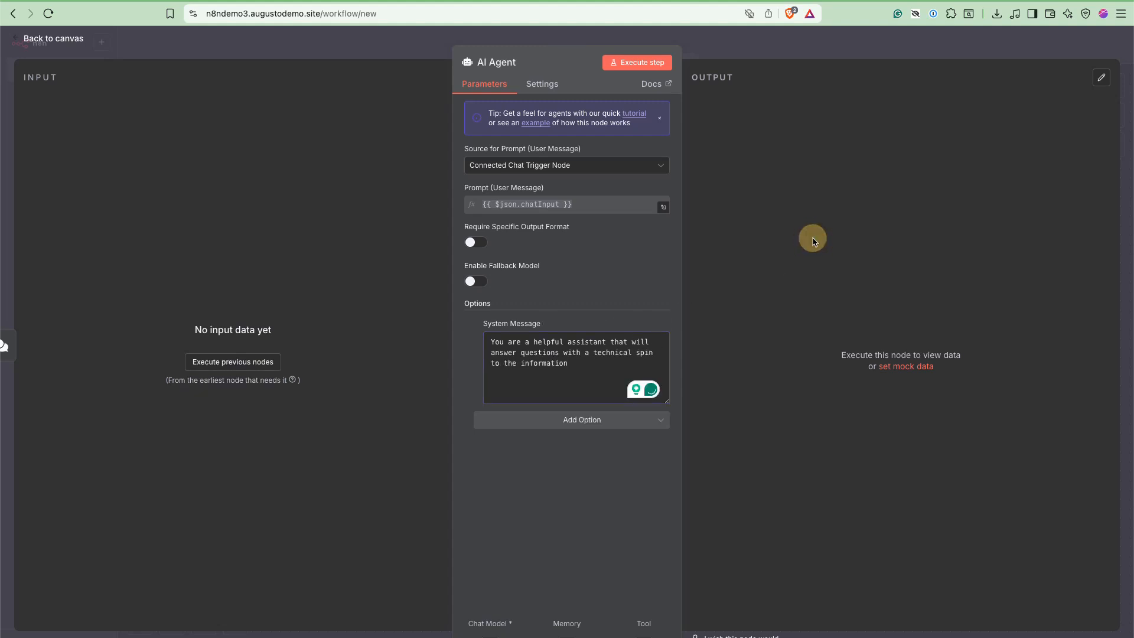
{"action": "left_click", "coordinate": [53, 39]}
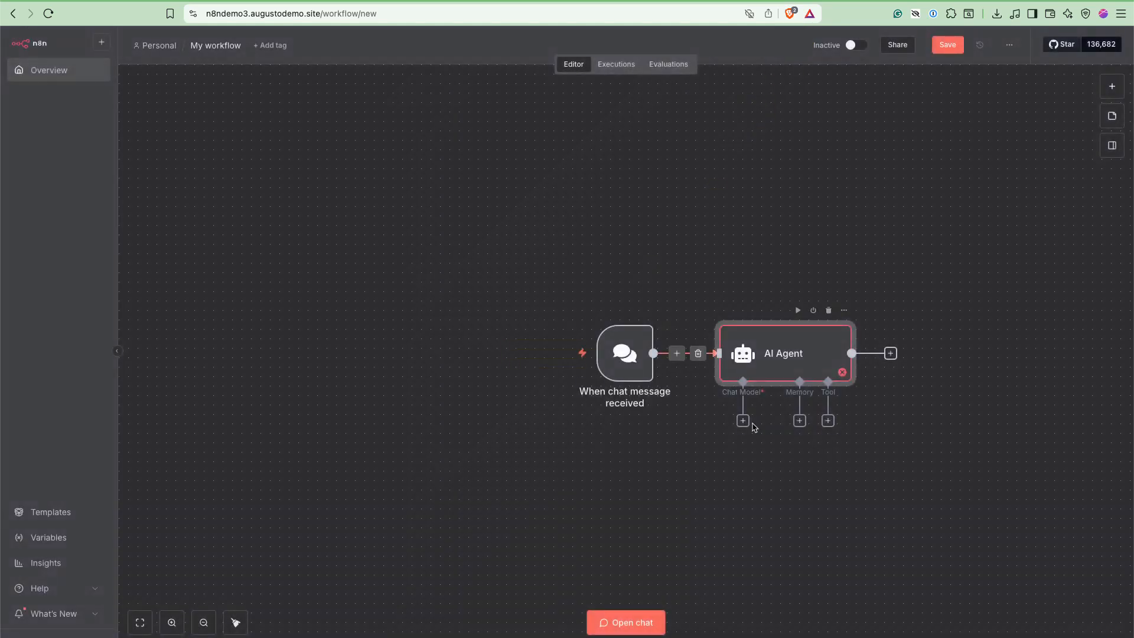
- Attach an OpenAI Chat Model as the AI Agent's chat model
{"action": "left_click", "coordinate": [742, 420]}
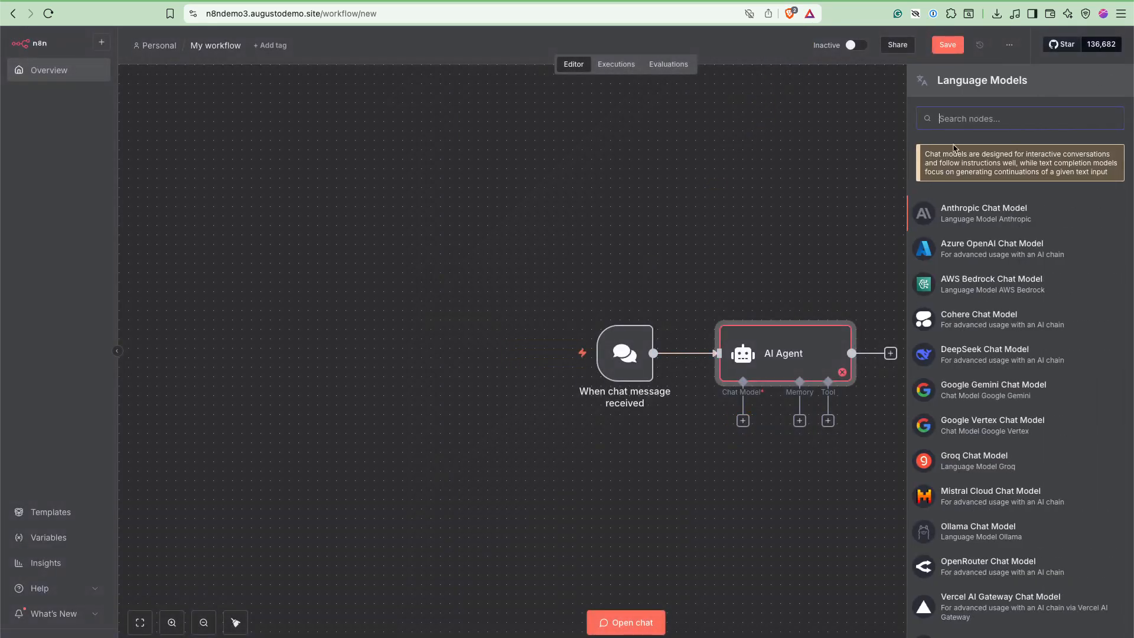
{"action": "type", "text": "opan"}
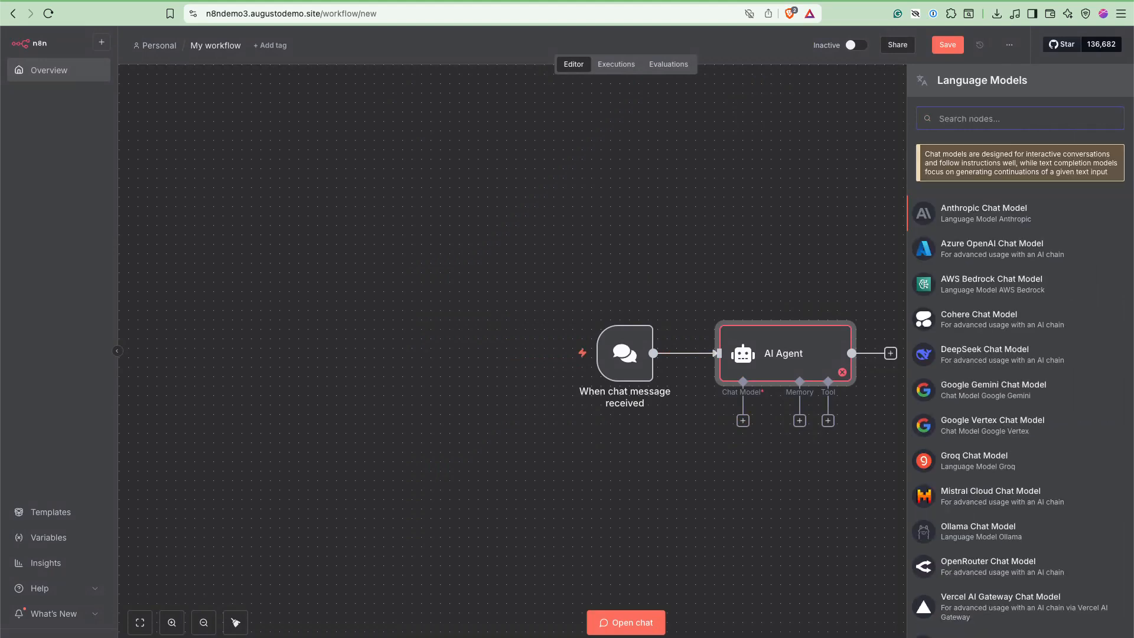
{"action": "scroll", "scroll_direction": "down", "scroll_amount": 3}
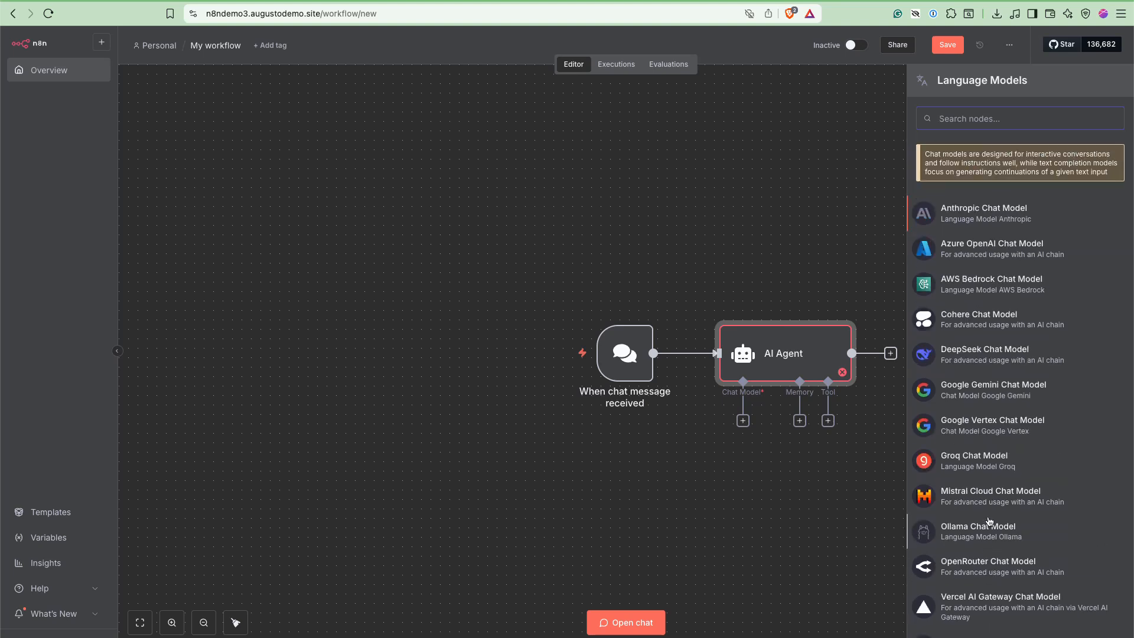
{"action": "scroll", "scroll_direction": "down", "scroll_amount": 3}
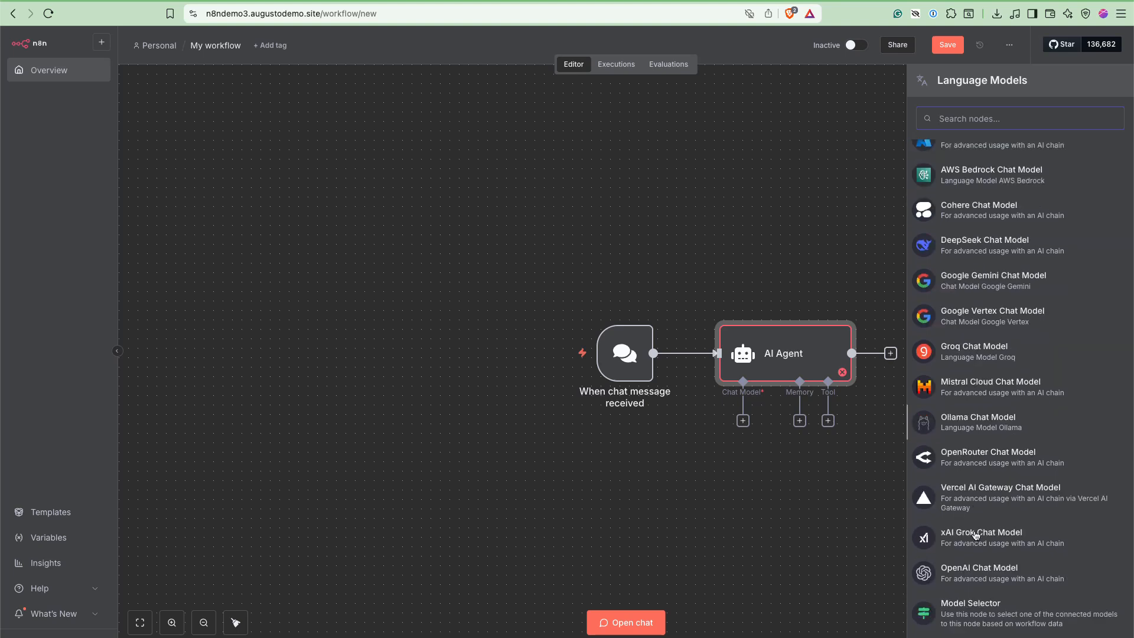
{"action": "left_click", "coordinate": [979, 568]}
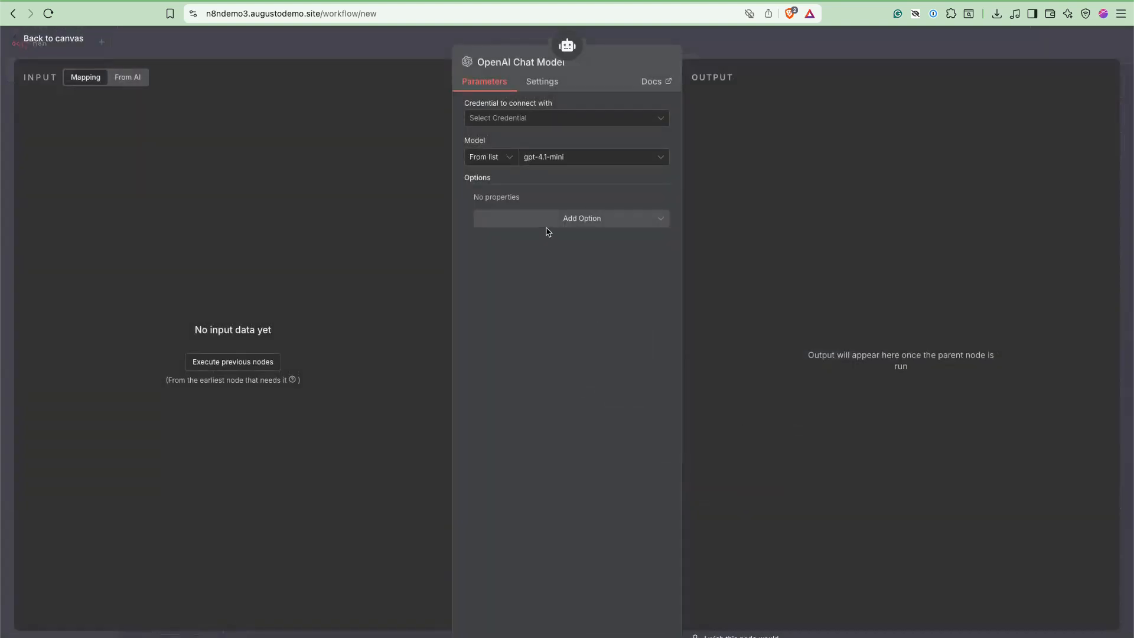
- Create a new OpenAI credential named 'OpenAi Demo' and save it
{"action": "left_click", "coordinate": [565, 118]}
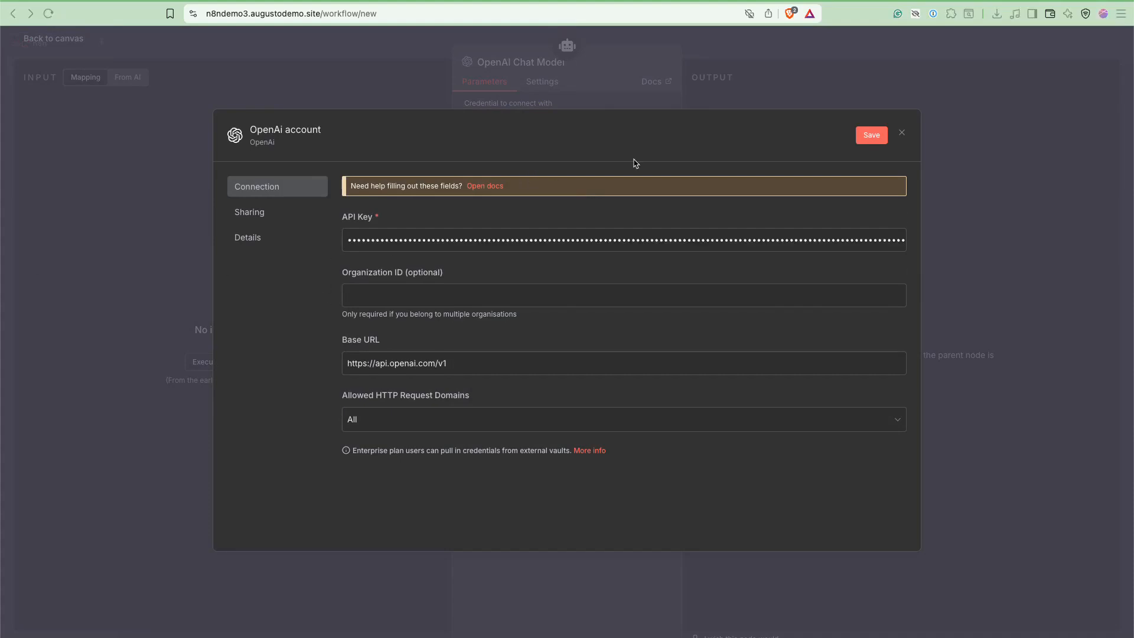
{"action": "left_click", "coordinate": [285, 129]}
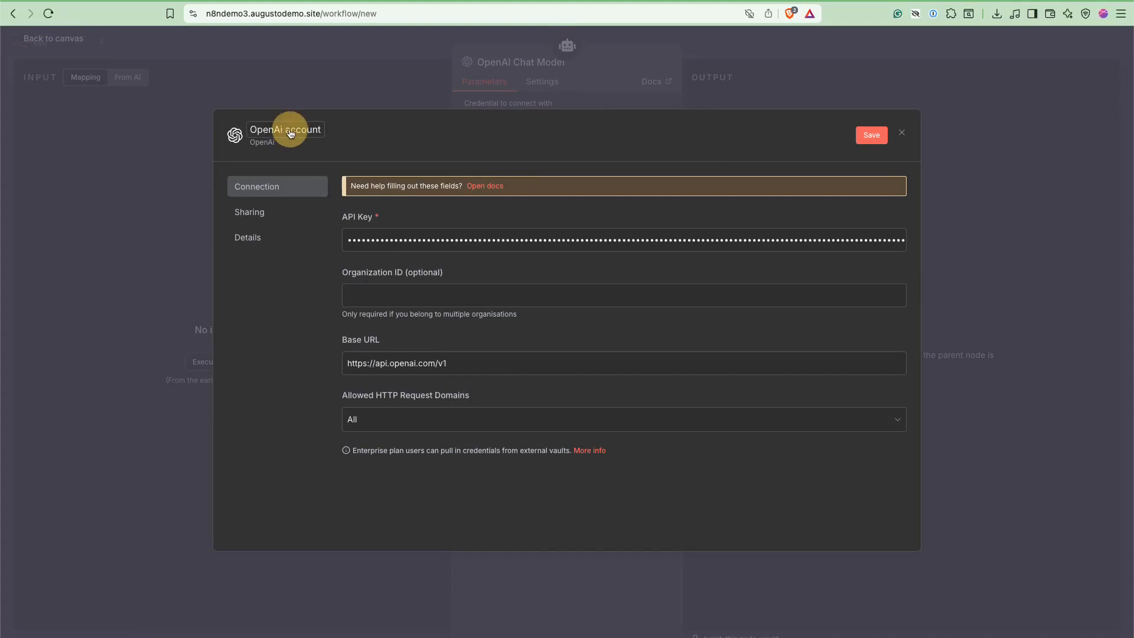
{"action": "type", "text": "OpenAi Demo"}
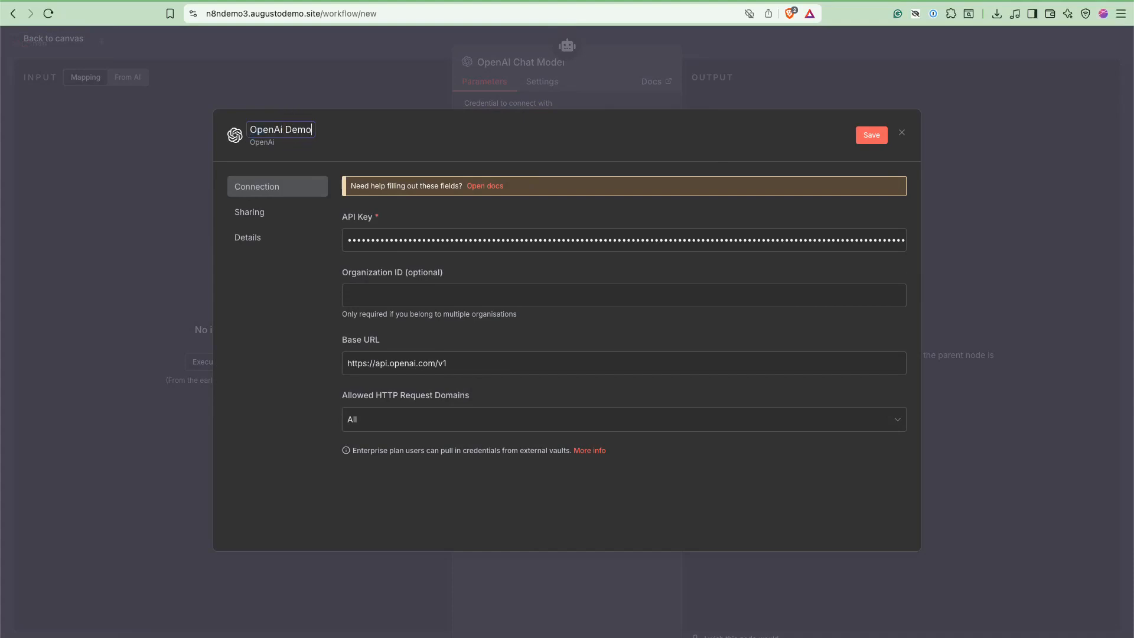
{"action": "left_click", "coordinate": [870, 135]}
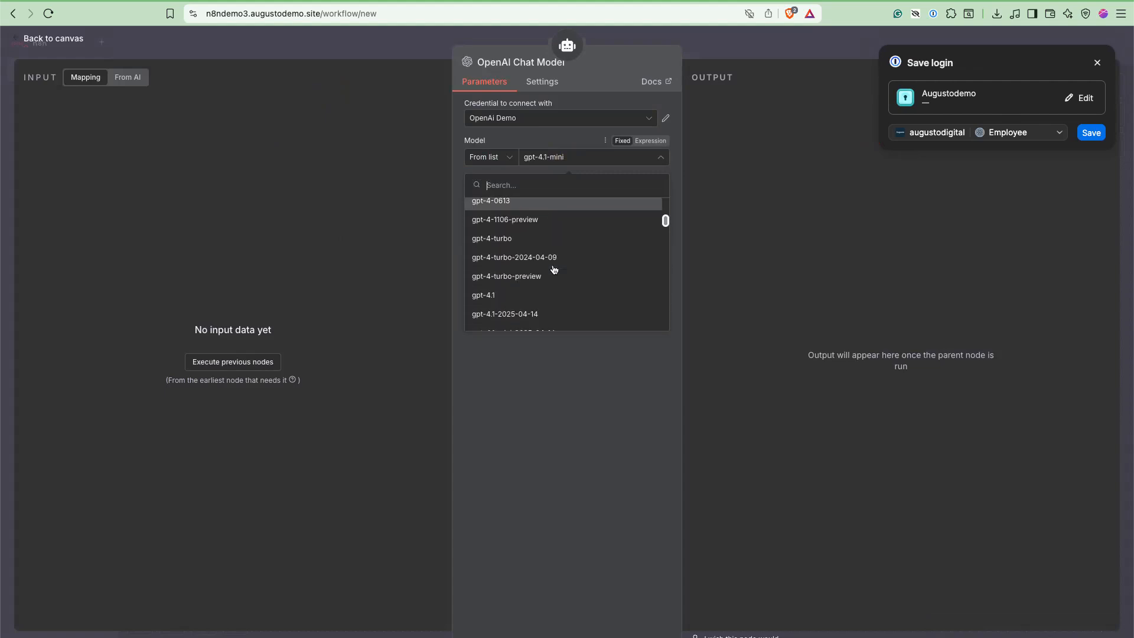
- Set the chat model to gpt-4o and return to the canvas
{"action": "scroll", "scroll_direction": "down", "scroll_amount": 3}
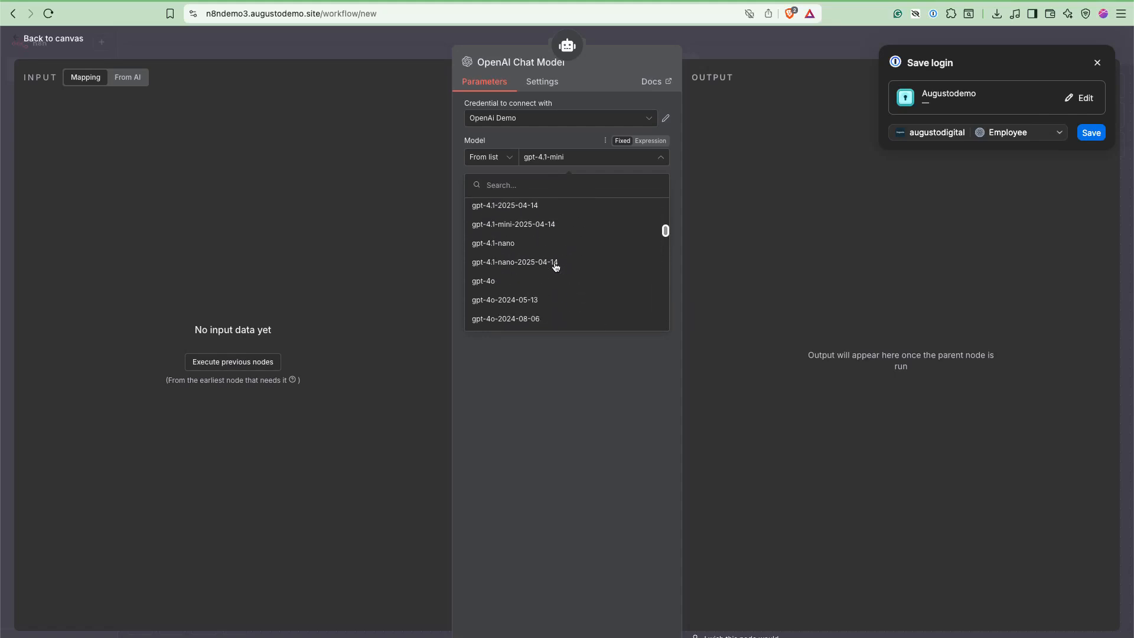
{"action": "left_click", "coordinate": [483, 281]}
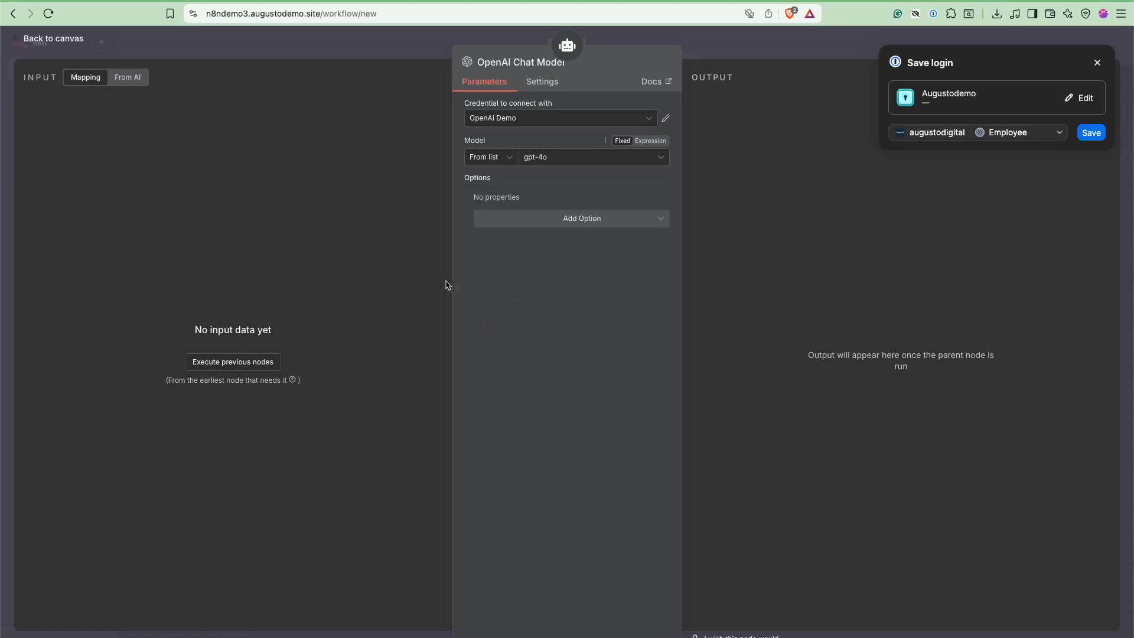
{"action": "left_click", "coordinate": [48, 38]}
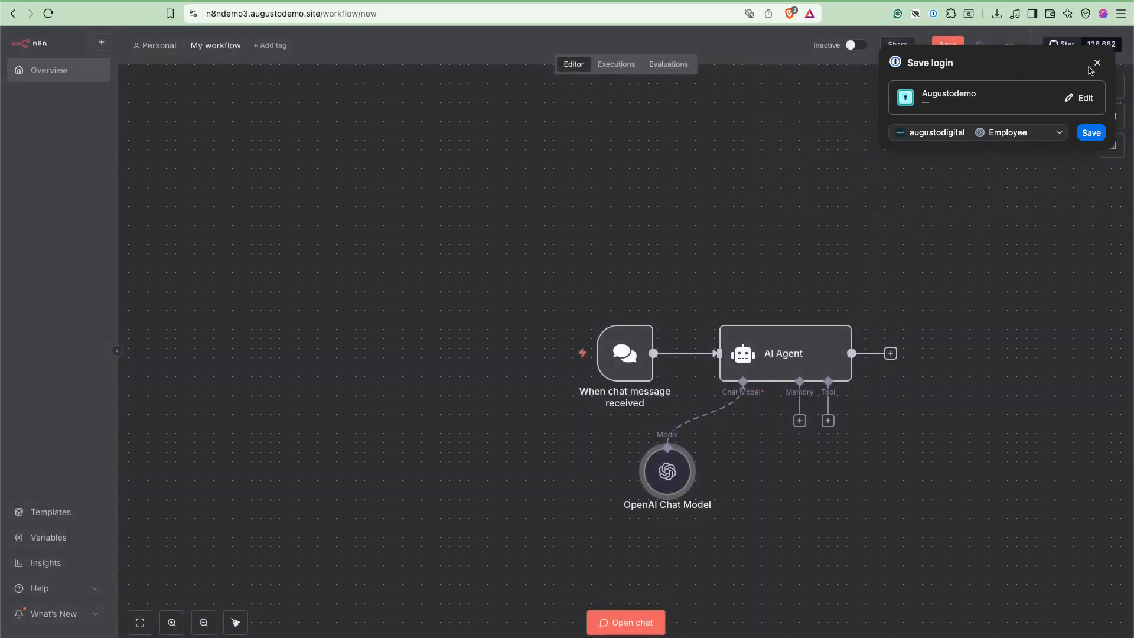
- Add Simple Memory to the AI Agent, save the workflow and open its chat panel
{"action": "left_click", "coordinate": [1096, 64]}
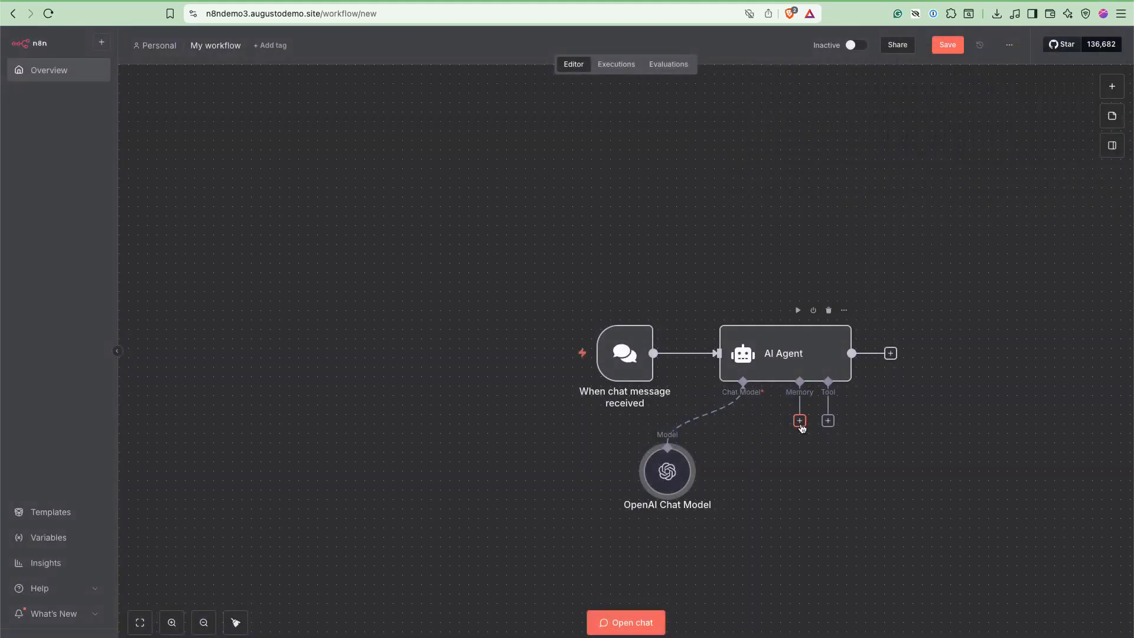
{"action": "left_click", "coordinate": [798, 420]}
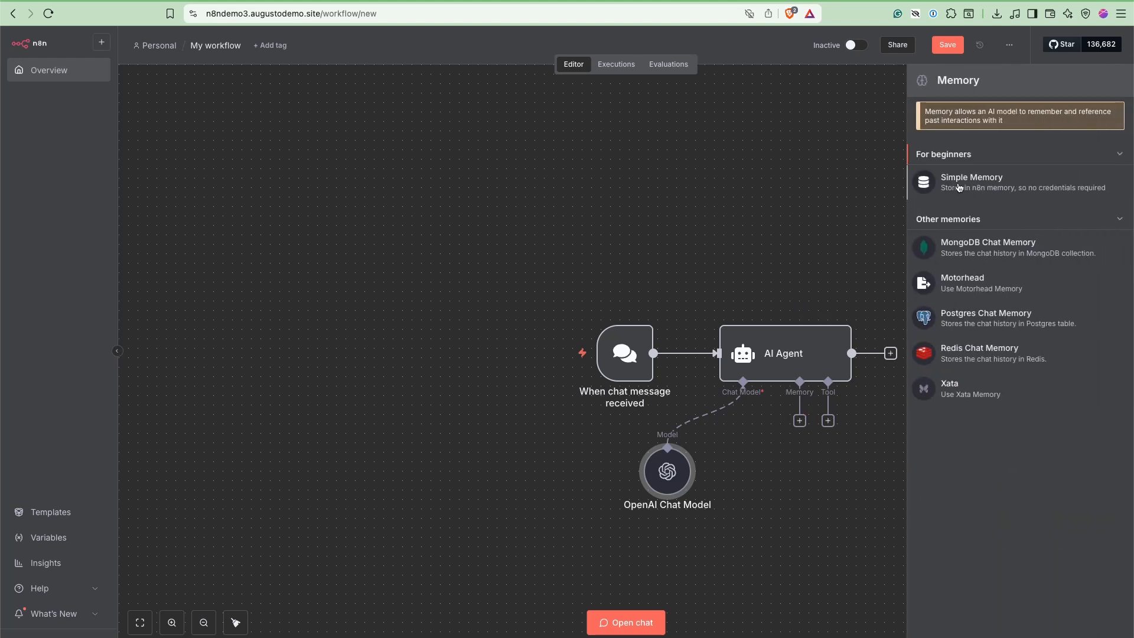
{"action": "mouse_move", "coordinate": [973, 365]}
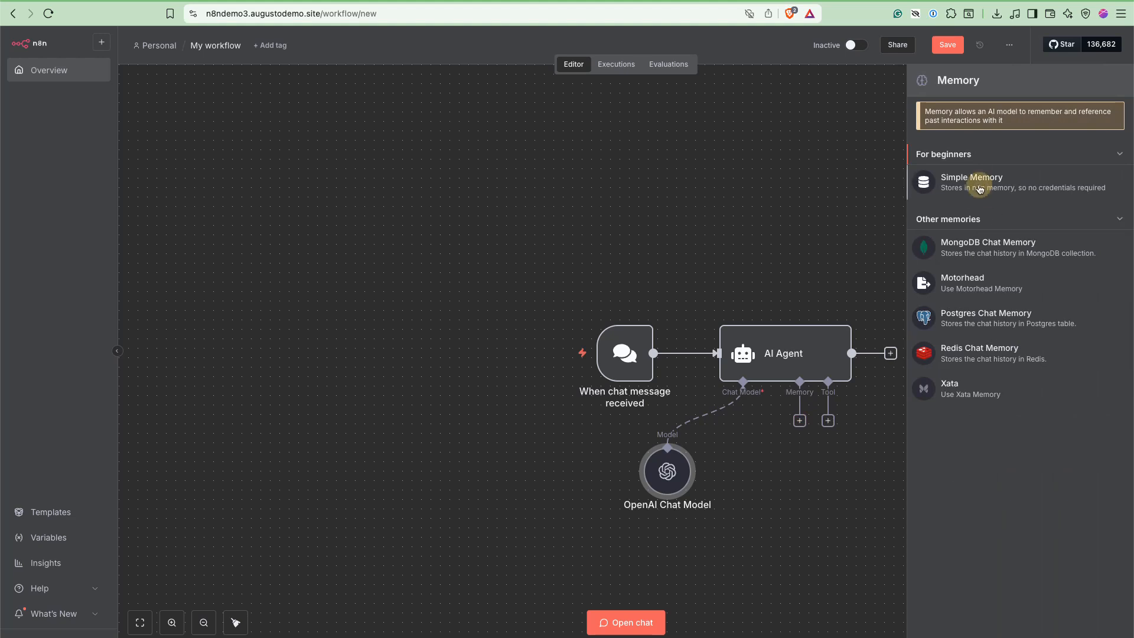
{"action": "left_click", "coordinate": [971, 177]}
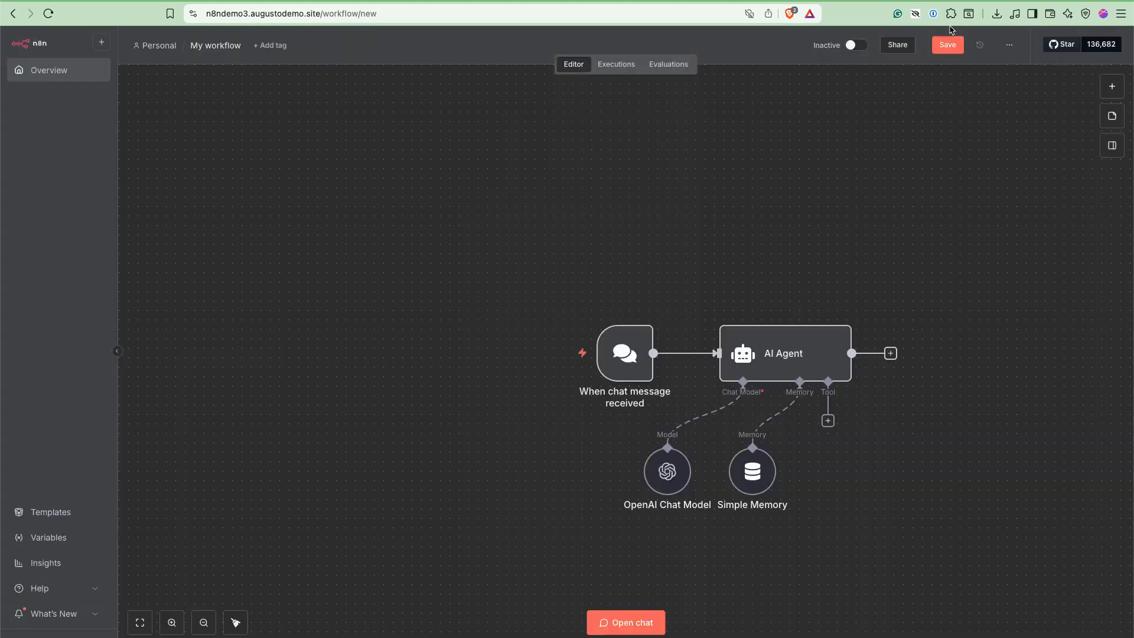
{"action": "left_click", "coordinate": [947, 45]}
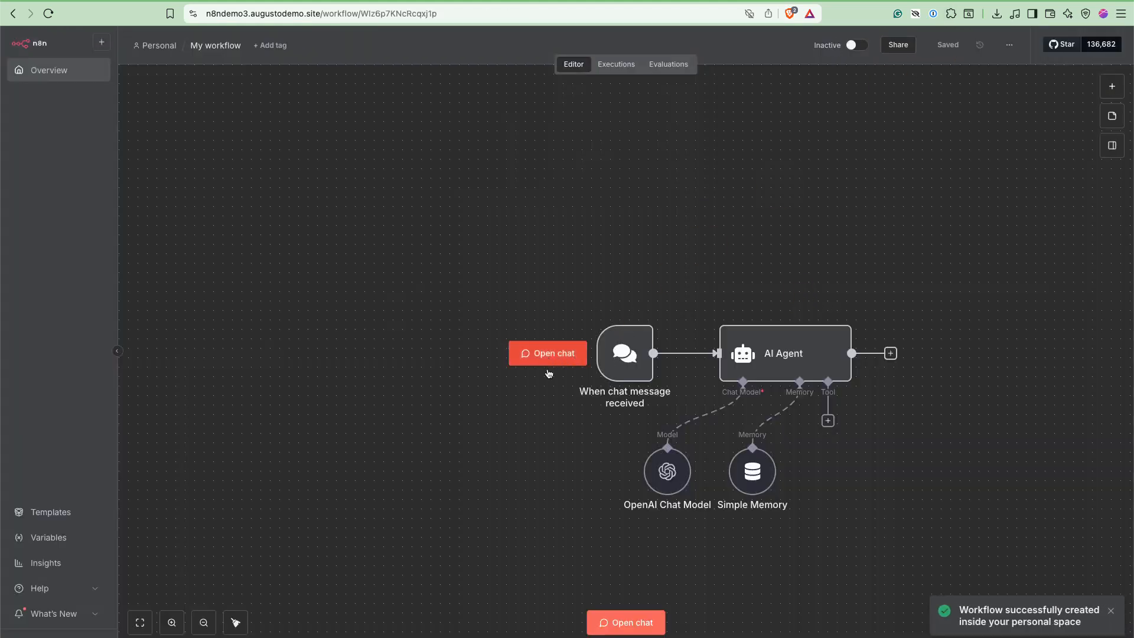
{"action": "left_click", "coordinate": [548, 353]}
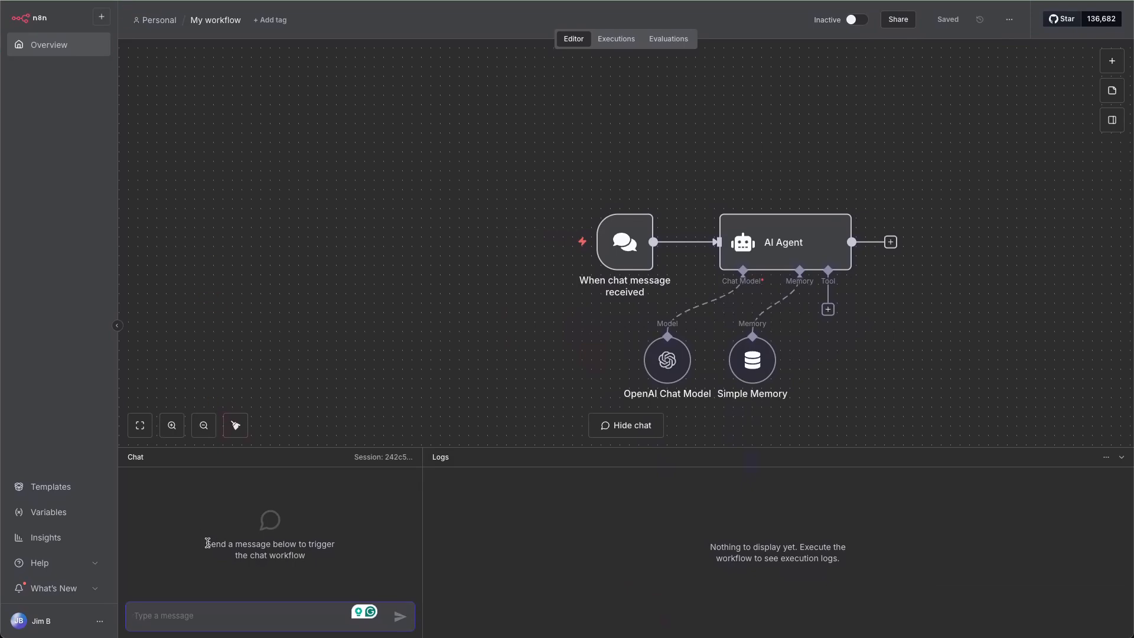
{"action": "mouse_move", "coordinate": [168, 566]}
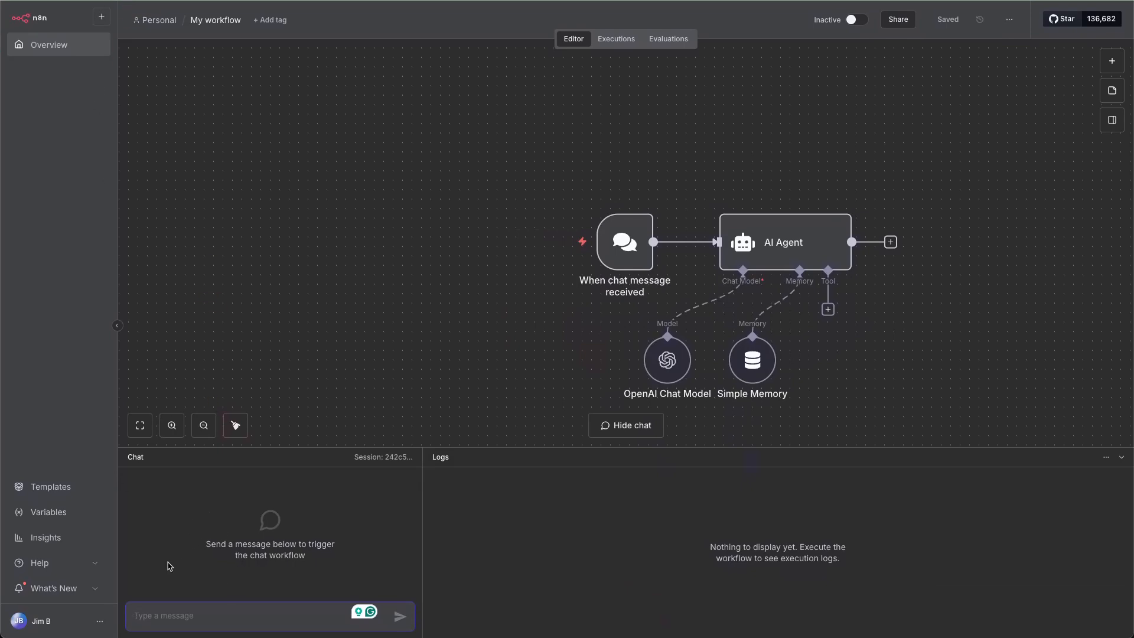
- Send 'Why is the sky blue' in the chat and view the AI Agent's answer details
{"action": "type", "text": "Why is the sky blu"}
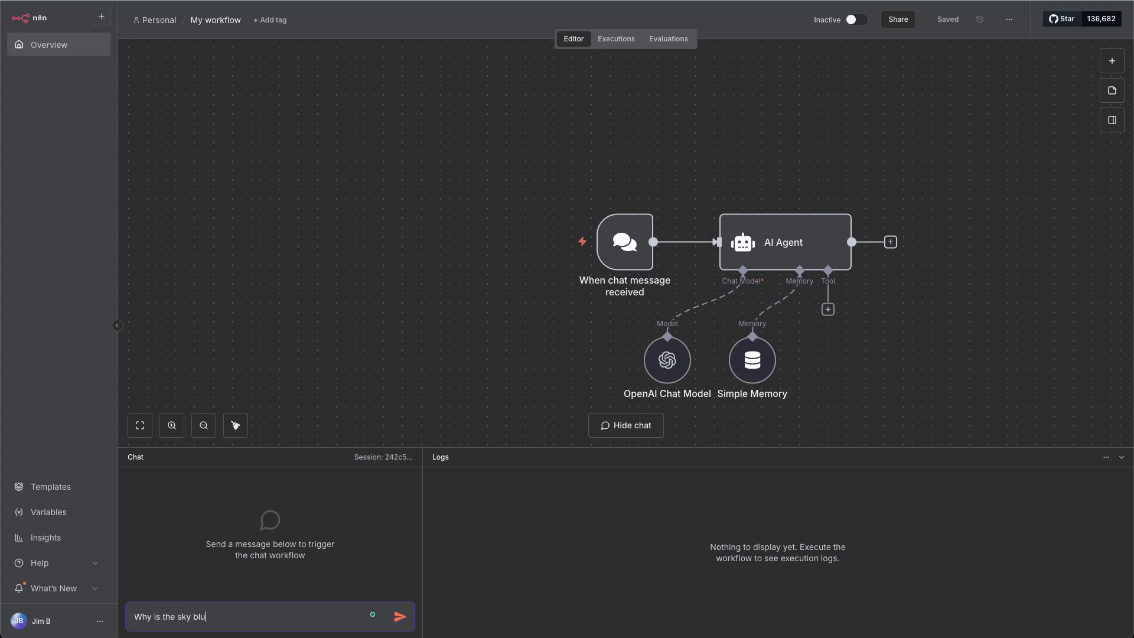
{"action": "left_click", "coordinate": [400, 616]}
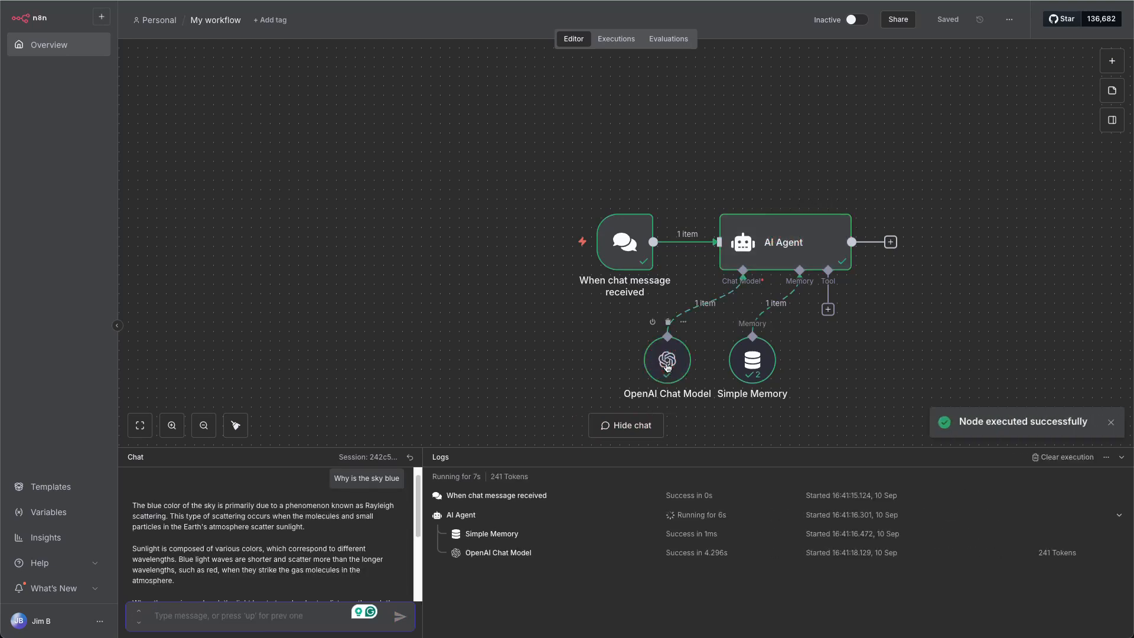
{"action": "left_click", "coordinate": [463, 514]}
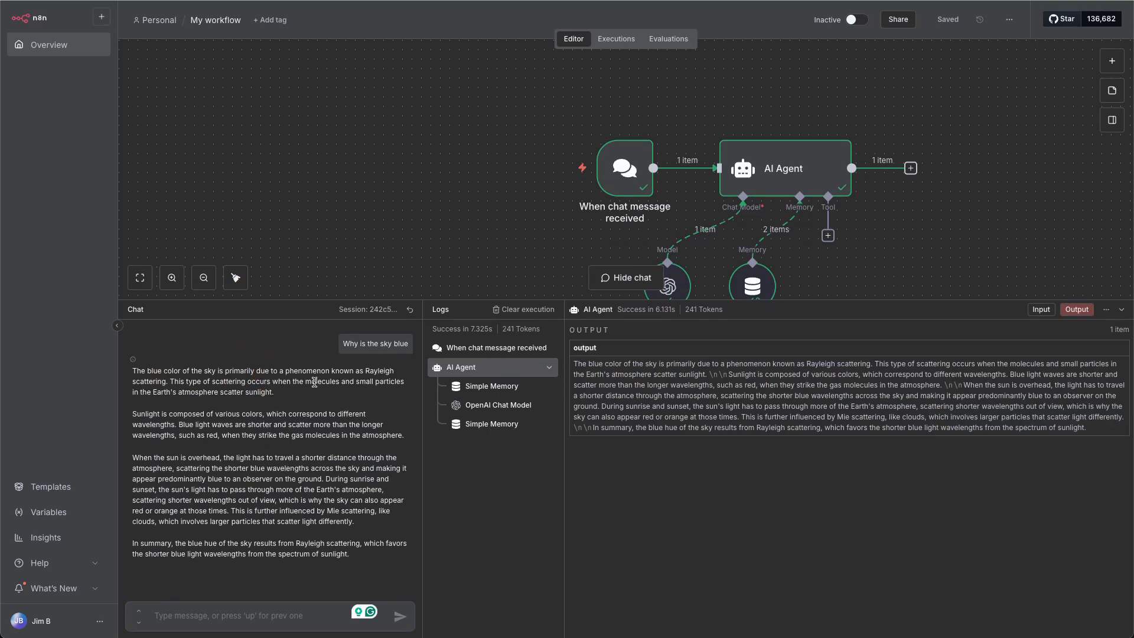
{"action": "mouse_move", "coordinate": [160, 406]}
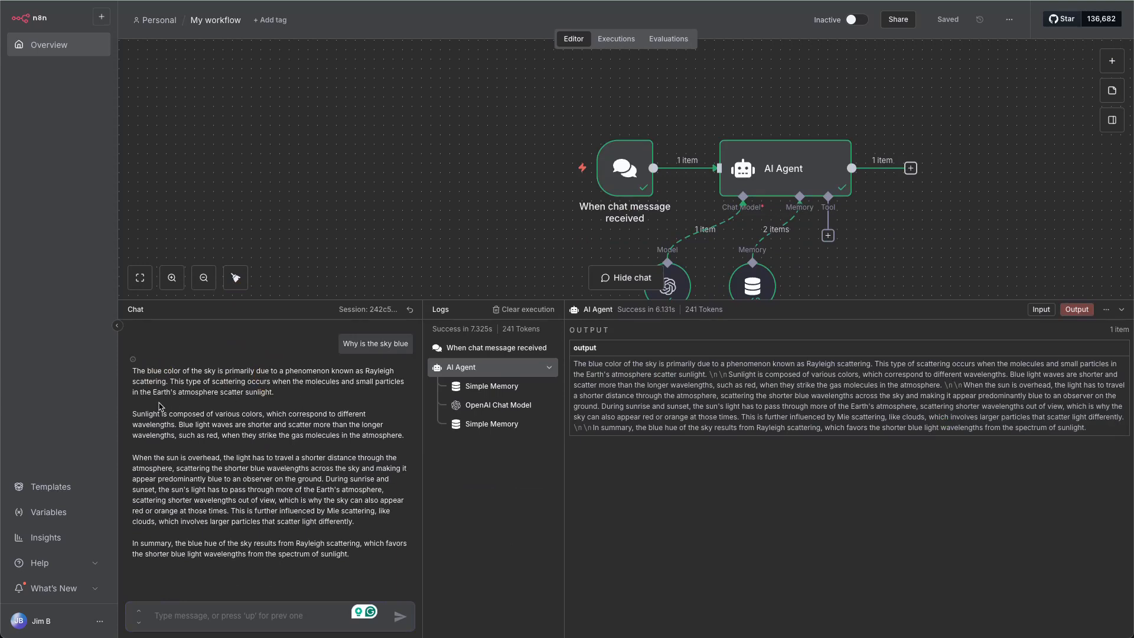
{"action": "mouse_move", "coordinate": [621, 309]}
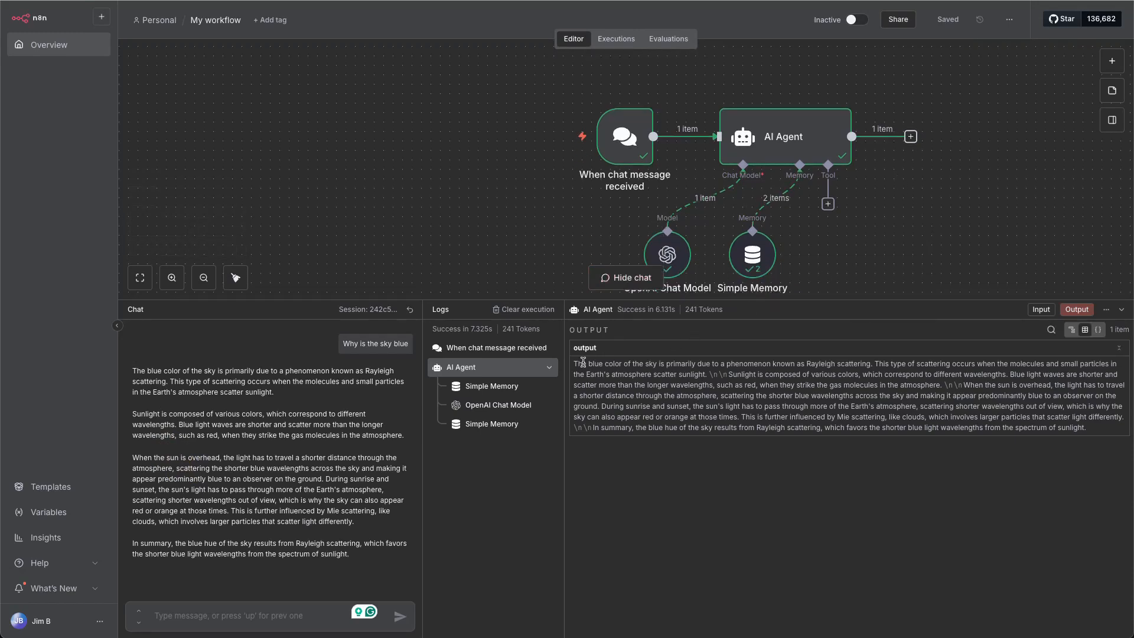
- Inspect the logged Simple Memory and OpenAI Chat Model inputs and outputs
{"action": "left_click", "coordinate": [490, 386]}
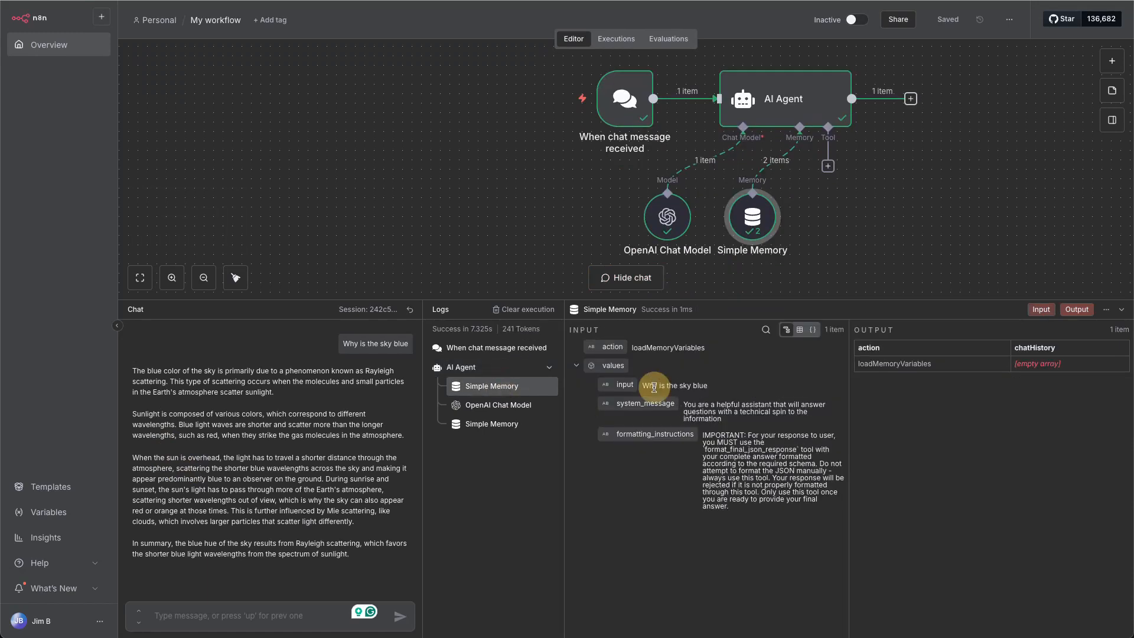
{"action": "left_click", "coordinate": [498, 404]}
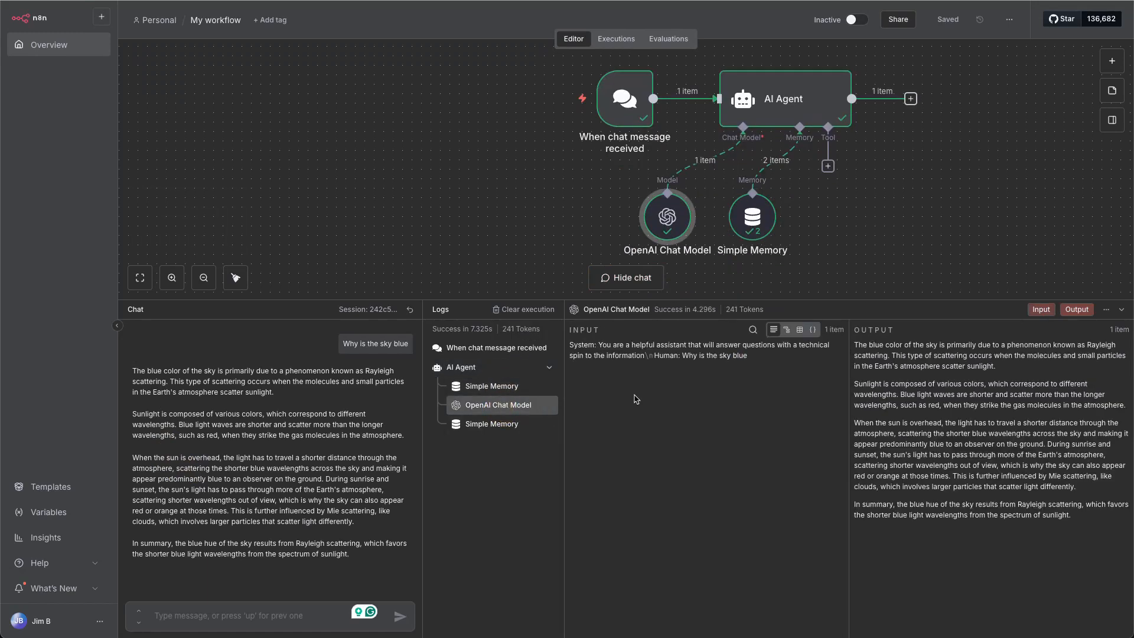
{"action": "mouse_move", "coordinate": [745, 309]}
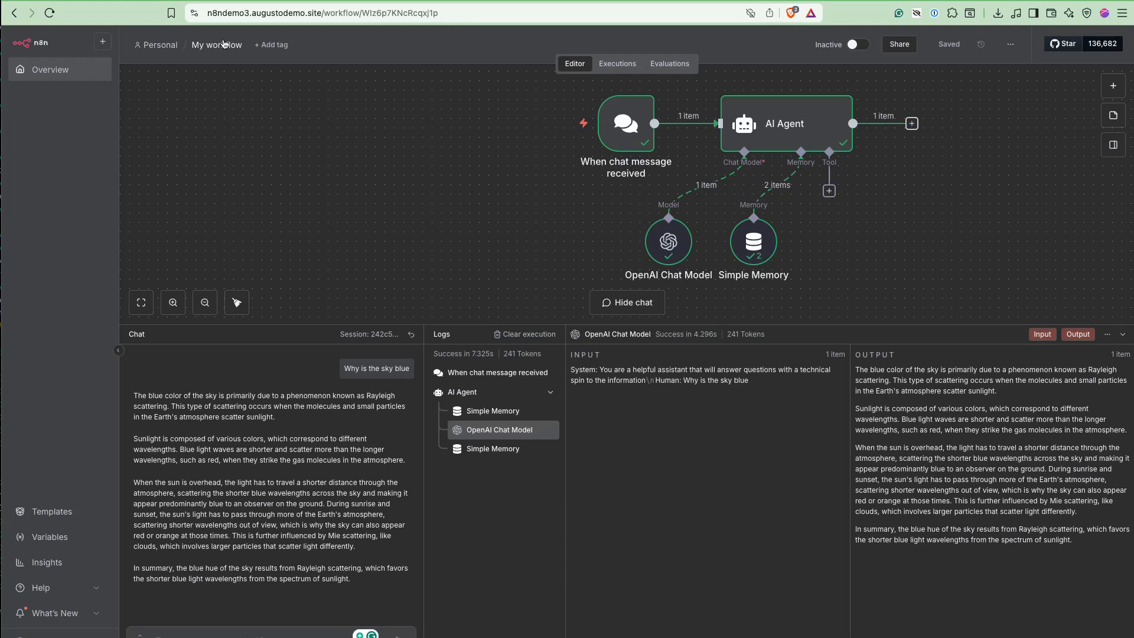
{"action": "left_click", "coordinate": [194, 13]}
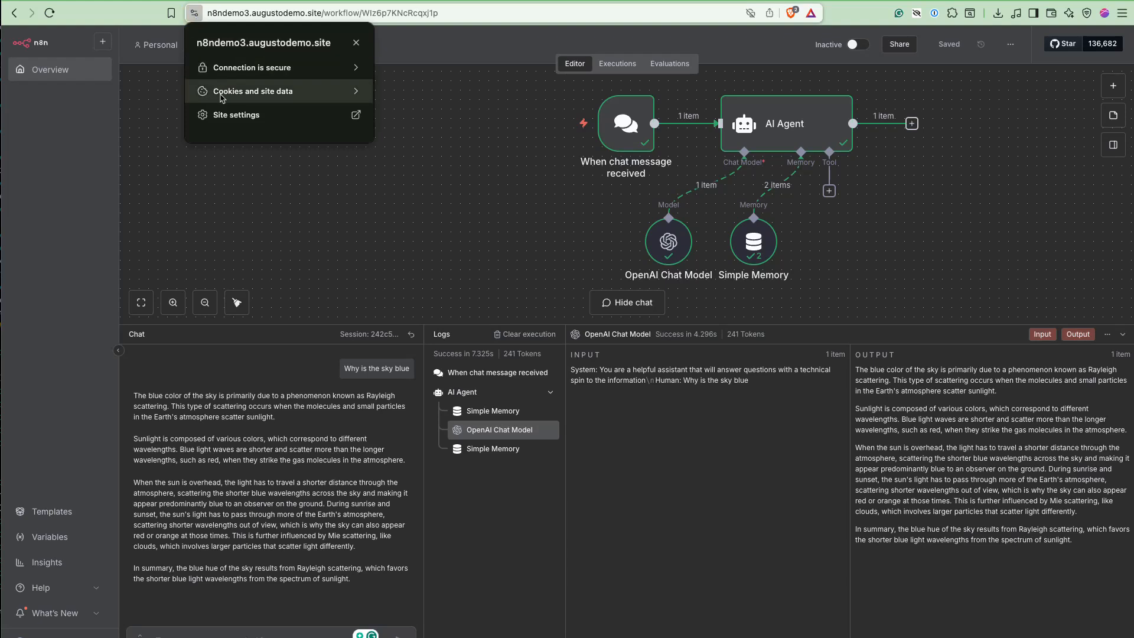
{"action": "left_click", "coordinate": [254, 67]}
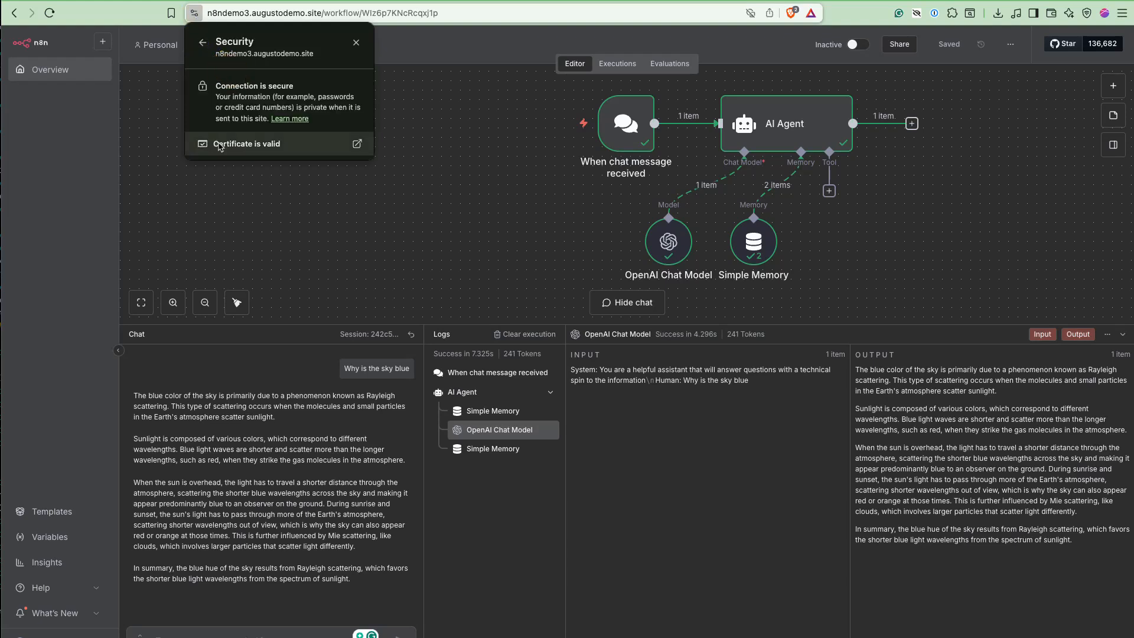
{"action": "left_click", "coordinate": [248, 142]}
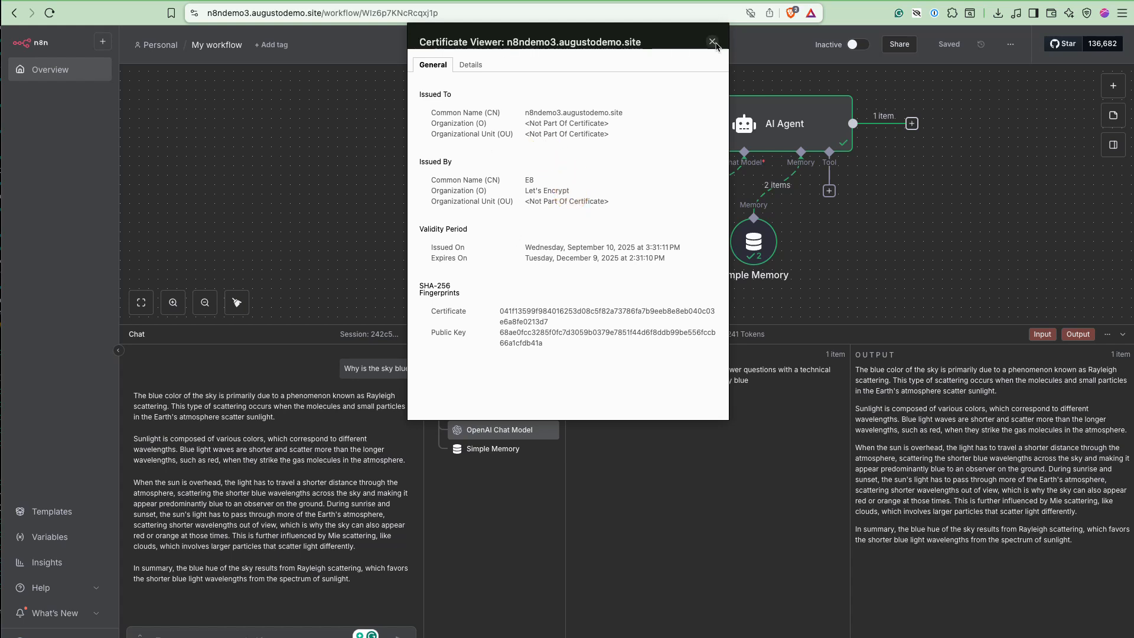
{"action": "left_click", "coordinate": [712, 42]}
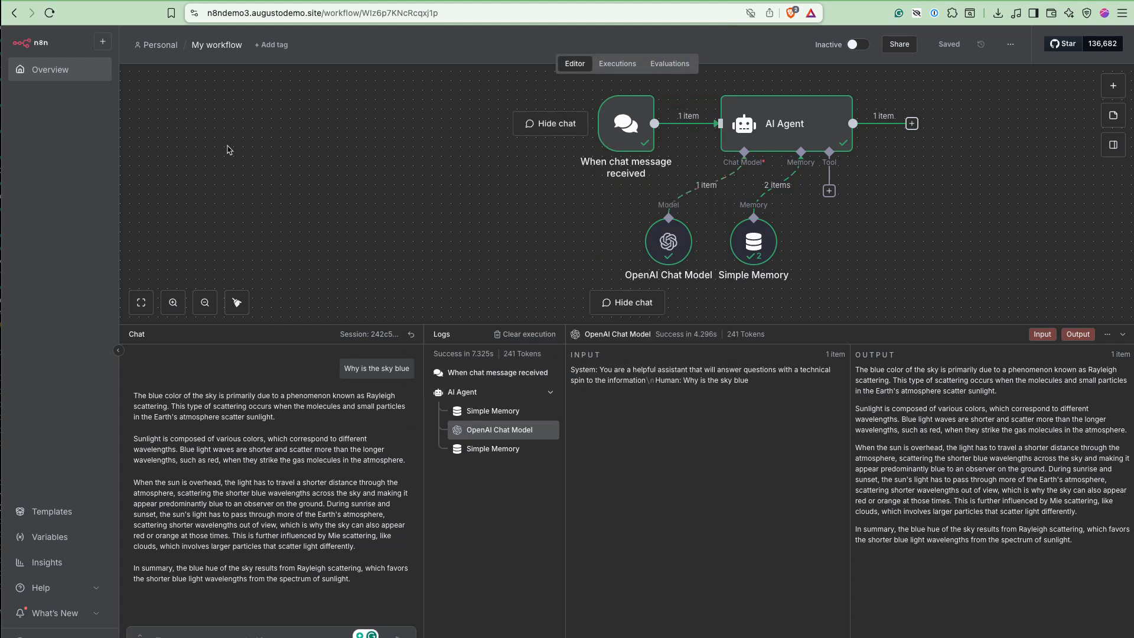
- View the Executions list and select the succeeded Sep 10 chat run
{"action": "left_click", "coordinate": [616, 64]}
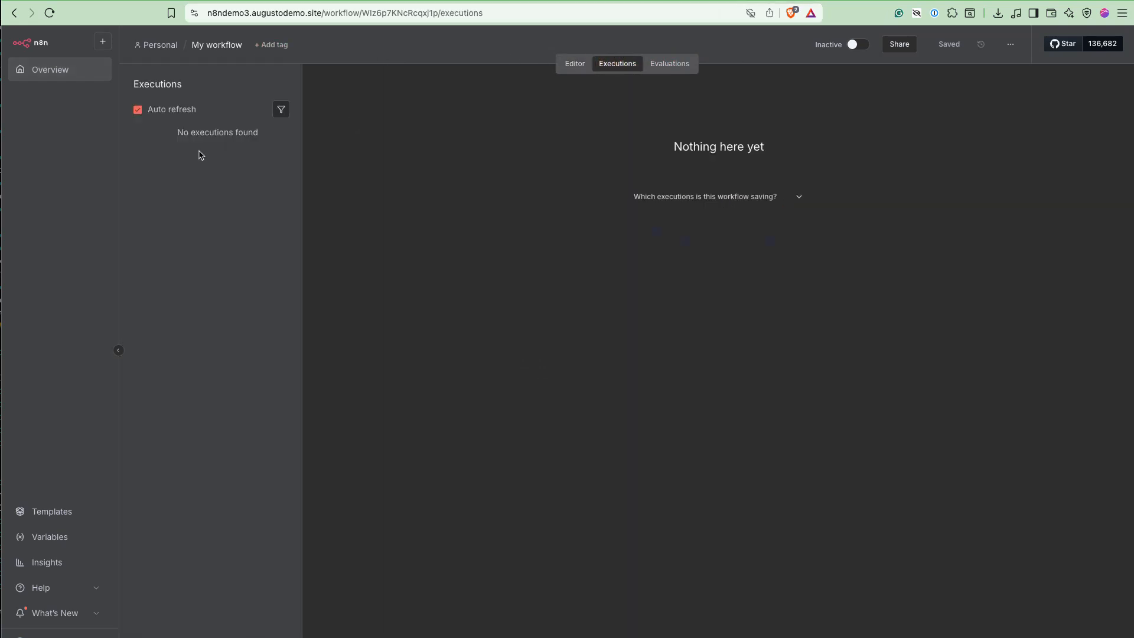
{"action": "left_click", "coordinate": [209, 144]}
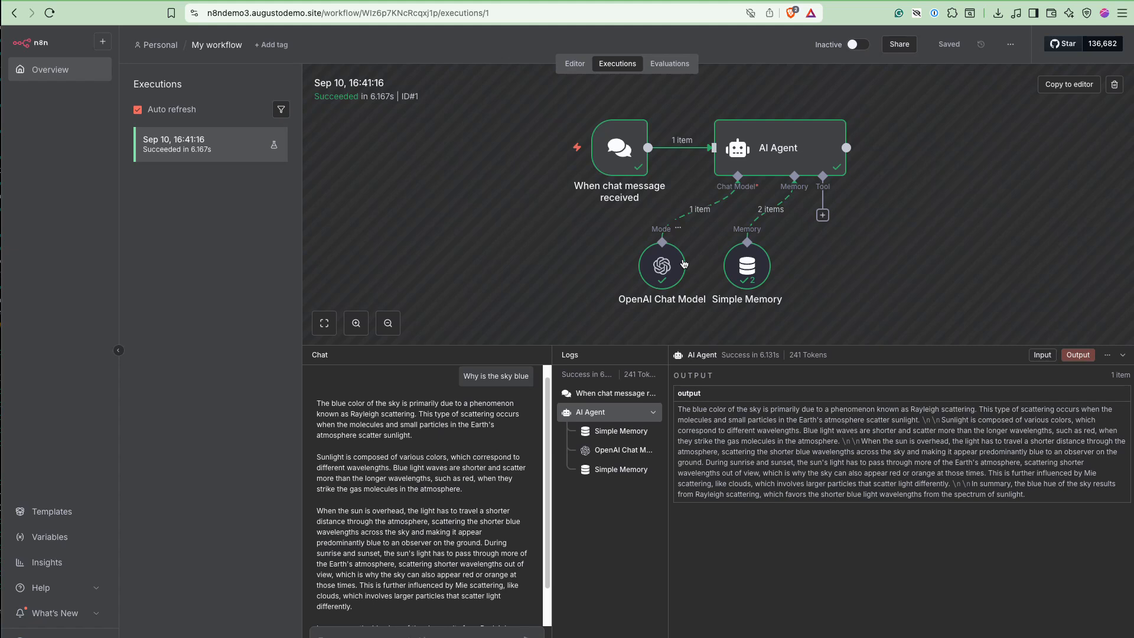
{"action": "mouse_move", "coordinate": [683, 262]}
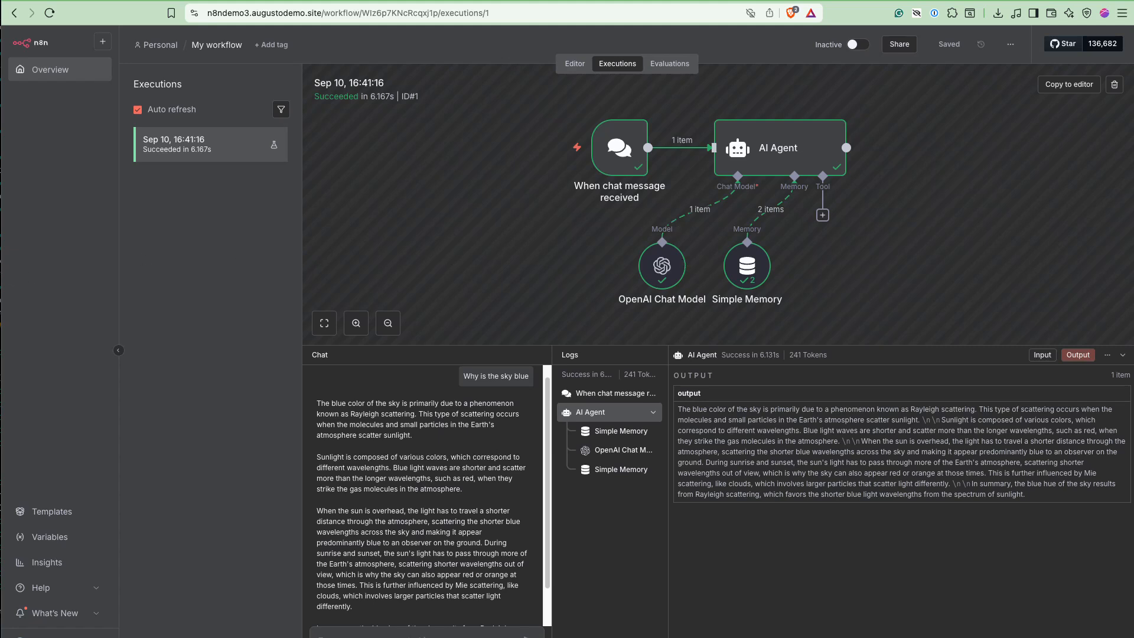